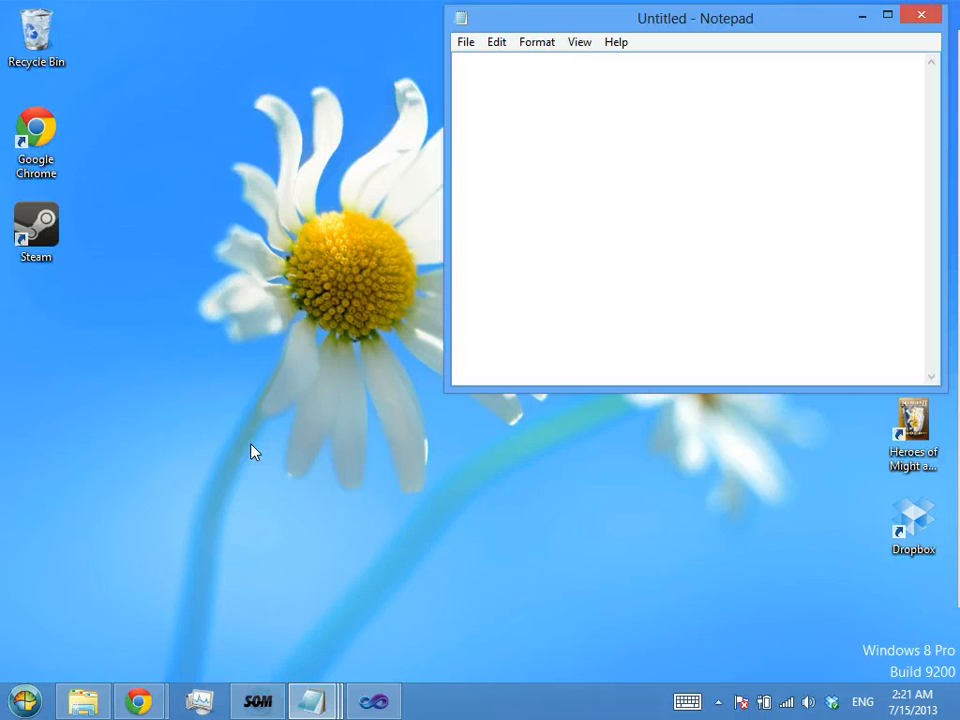
- Write line 1): find the method in the original game
{"action": "left_click", "coordinate": [690, 220]}
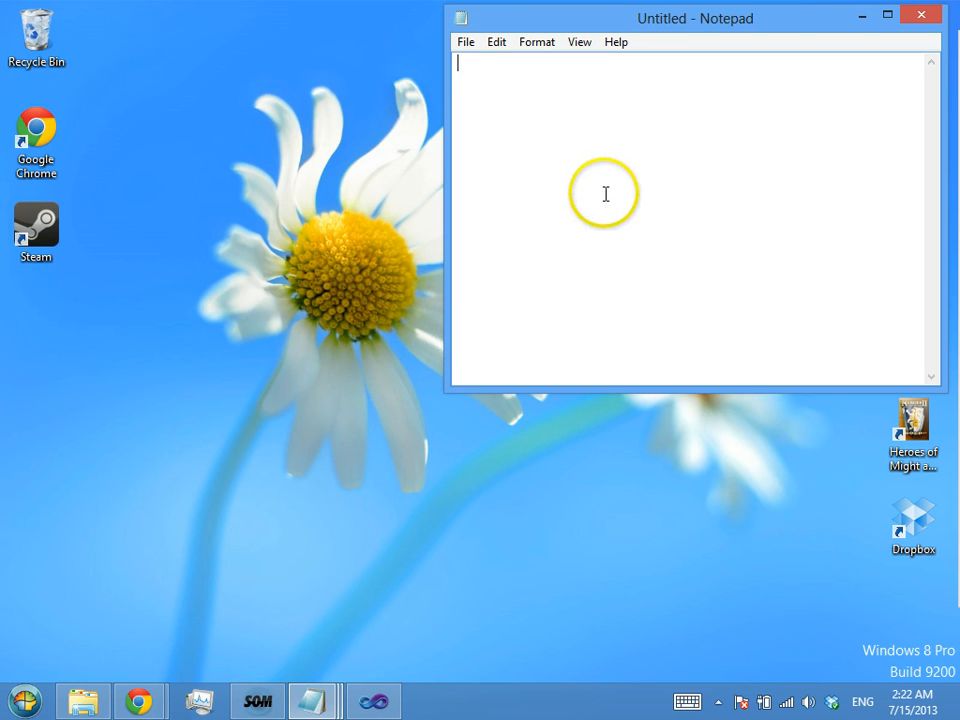
{"action": "type", "text": "1)"}
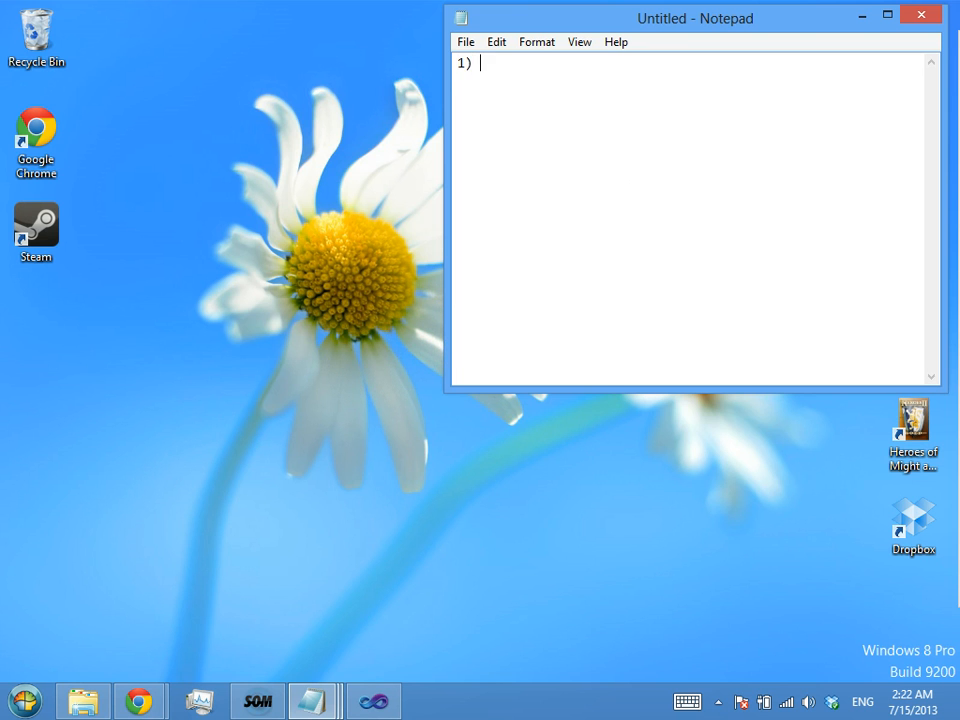
{"action": "type", "text": "Find the"}
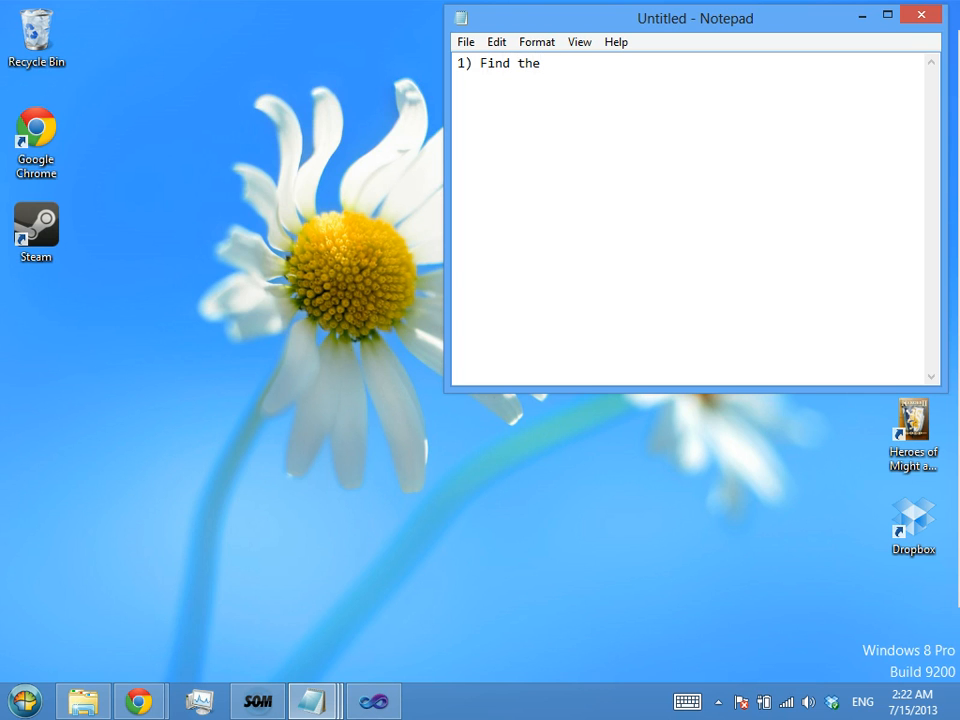
{"action": "type", "text": "method"}
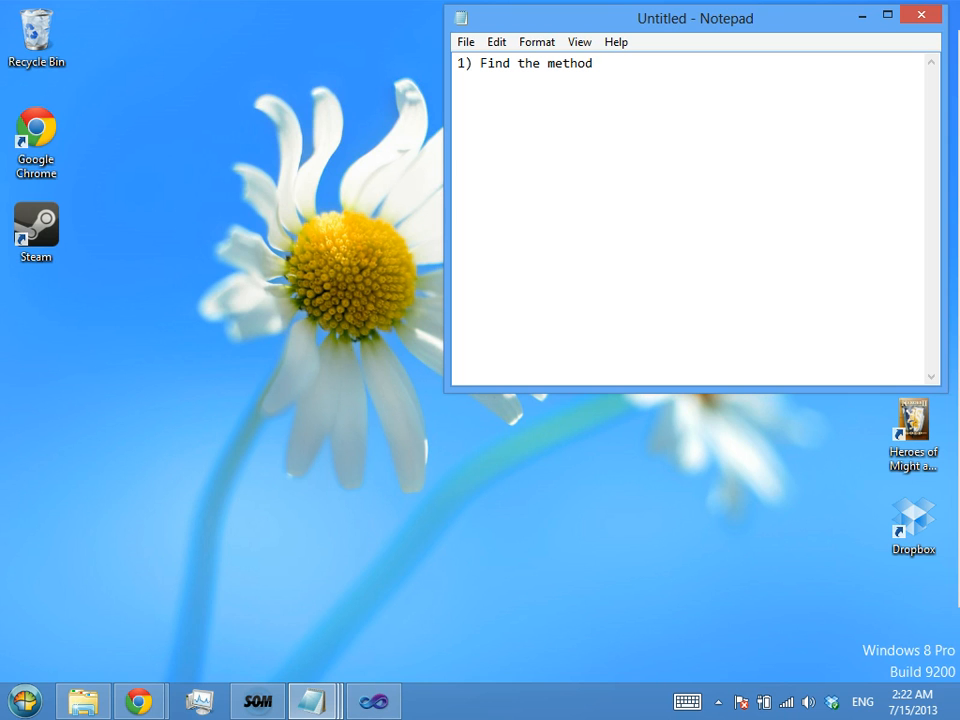
{"action": "type", "text": "in original game"}
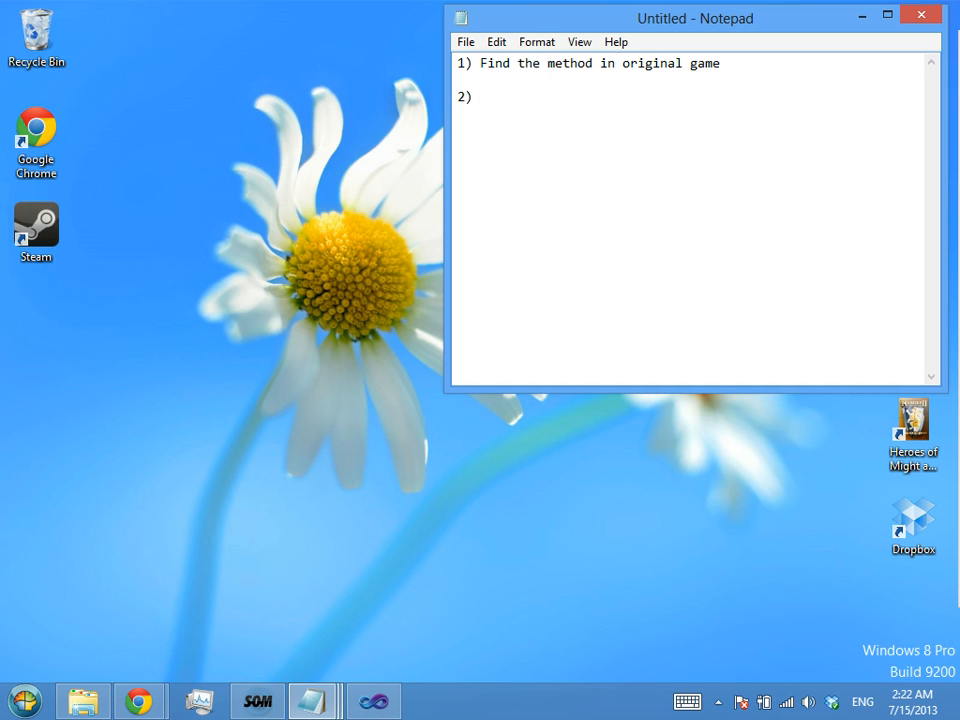
- Write line 2): write a new version of the method for Ironfist
{"action": "type", "text": "Write new"}
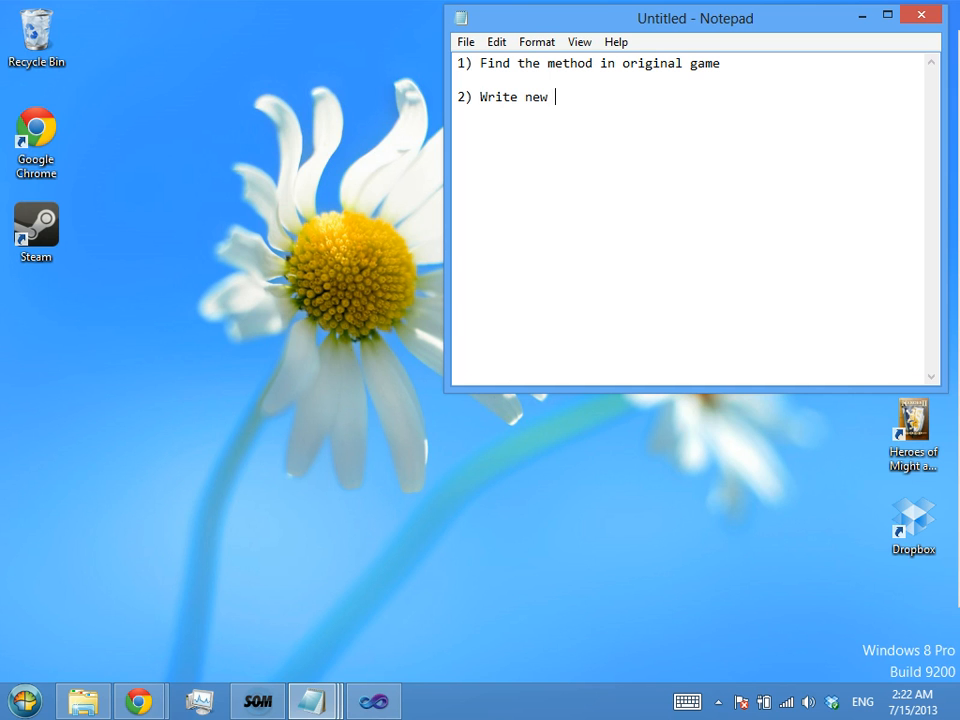
{"action": "type", "text": "version"}
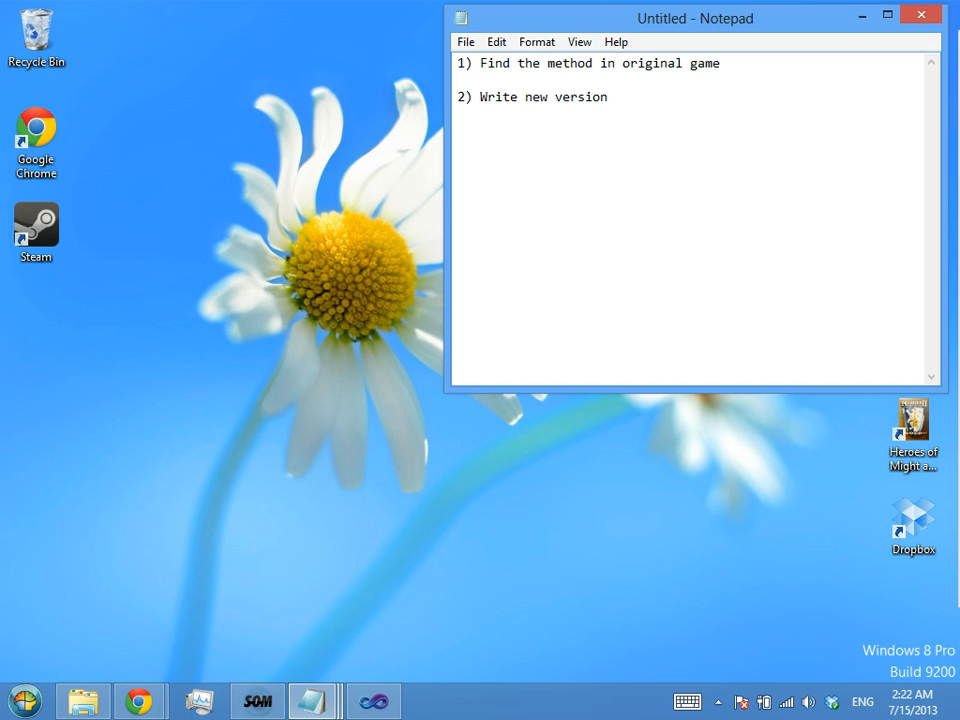
{"action": "type", "text": "of for"}
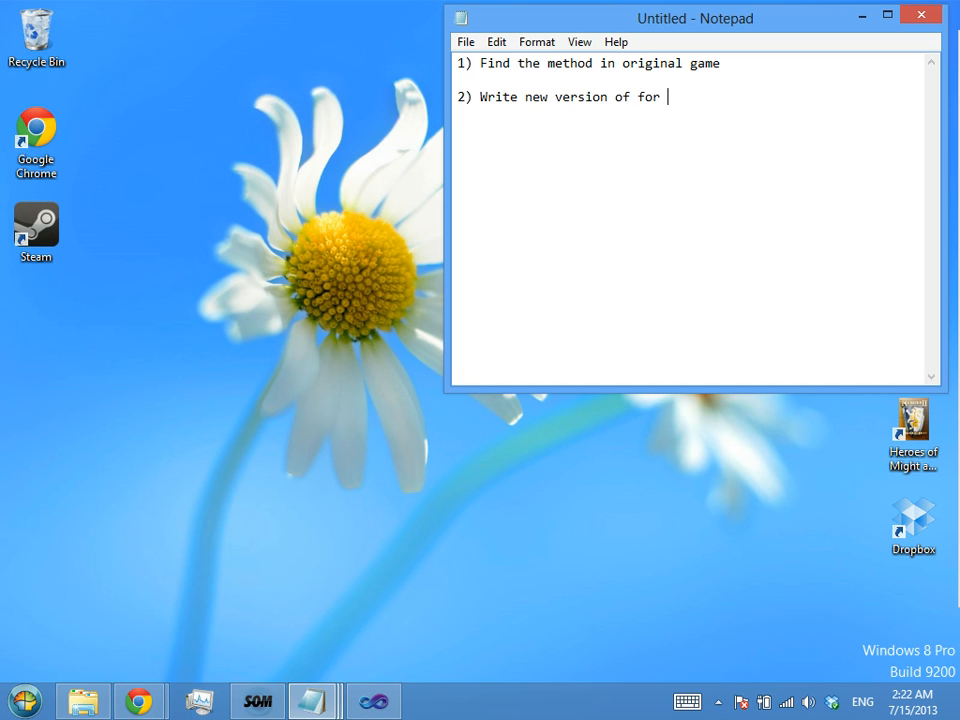
{"action": "type", "text": "meth"}
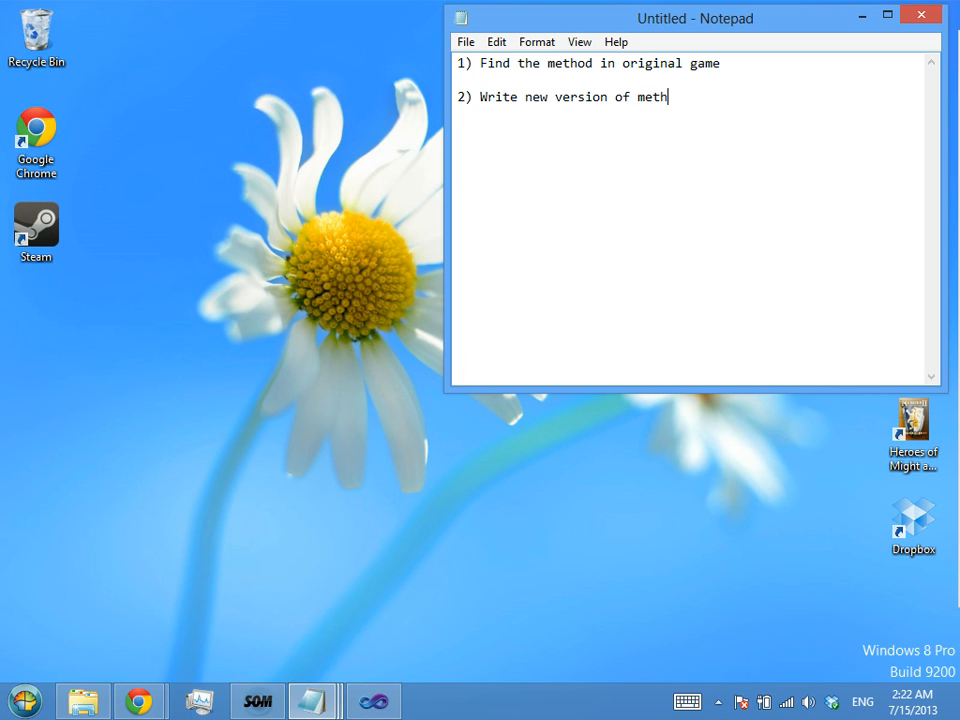
{"action": "type", "text": "od for Ironfist"}
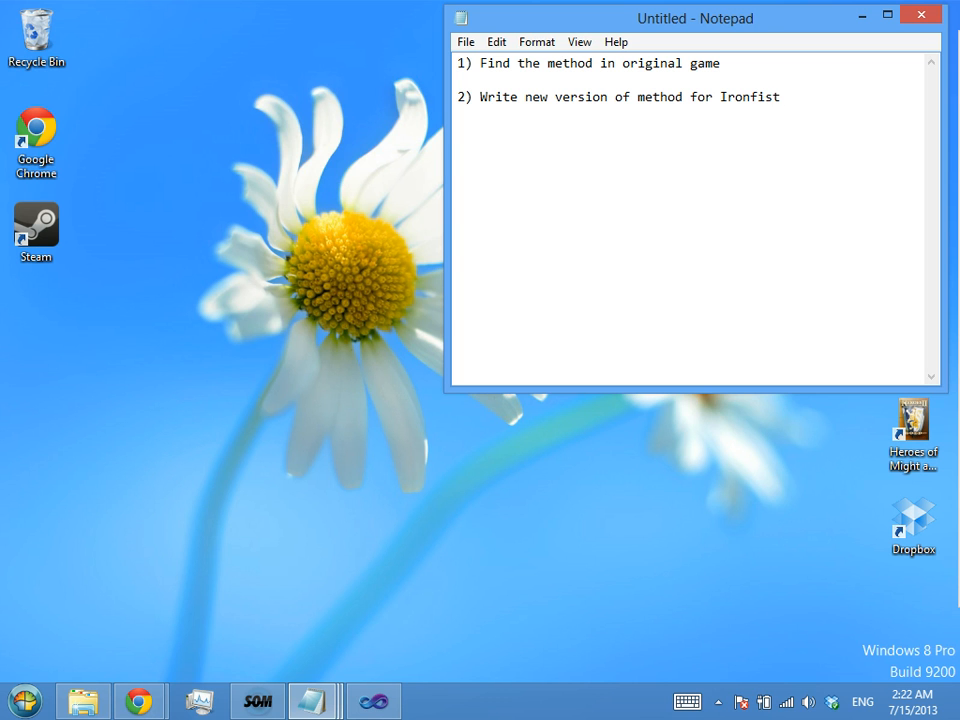
- Write line 3): flip switch to replace original method with Ironfist one, fixing the 'original' typo
{"action": "type", "text": "3)"}
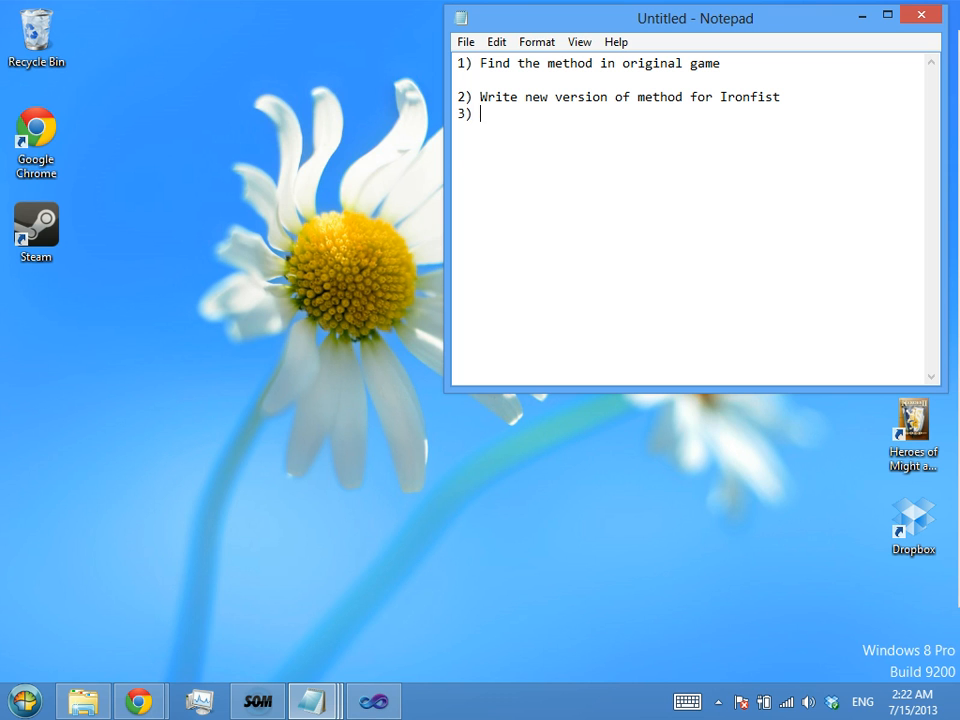
{"action": "type", "text": "\""}
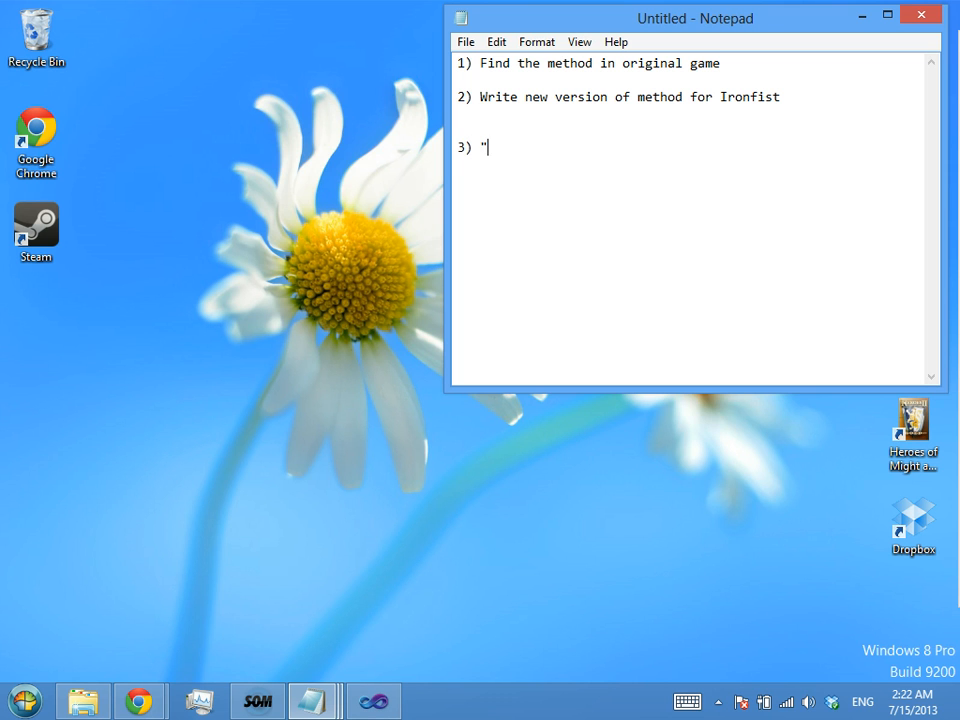
{"action": "type", "text": "Flip switch"}
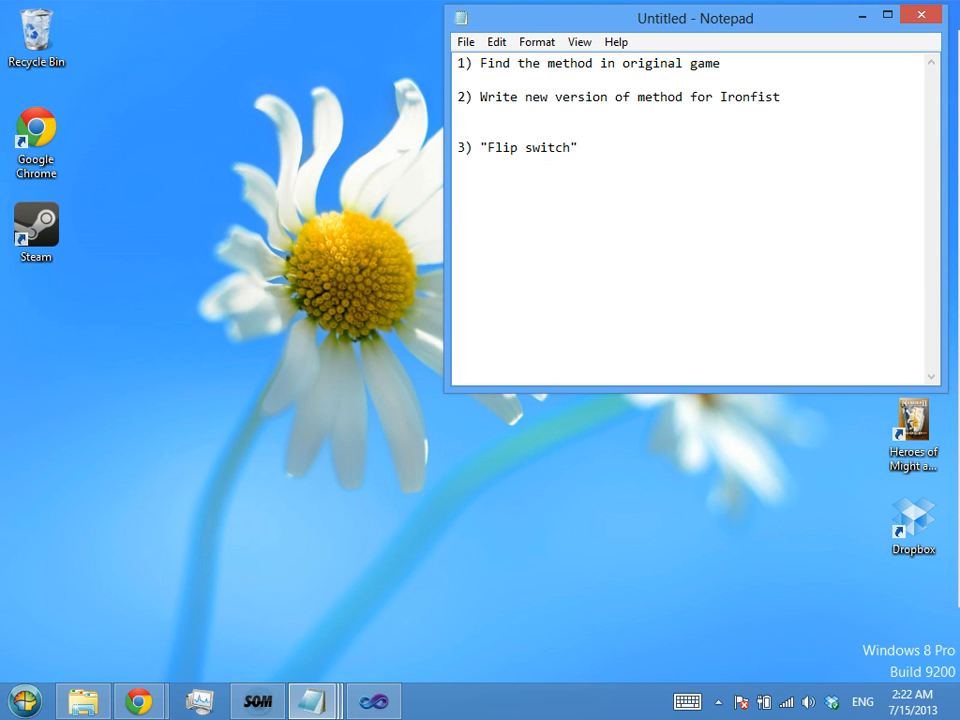
{"action": "type", "text": "to re"}
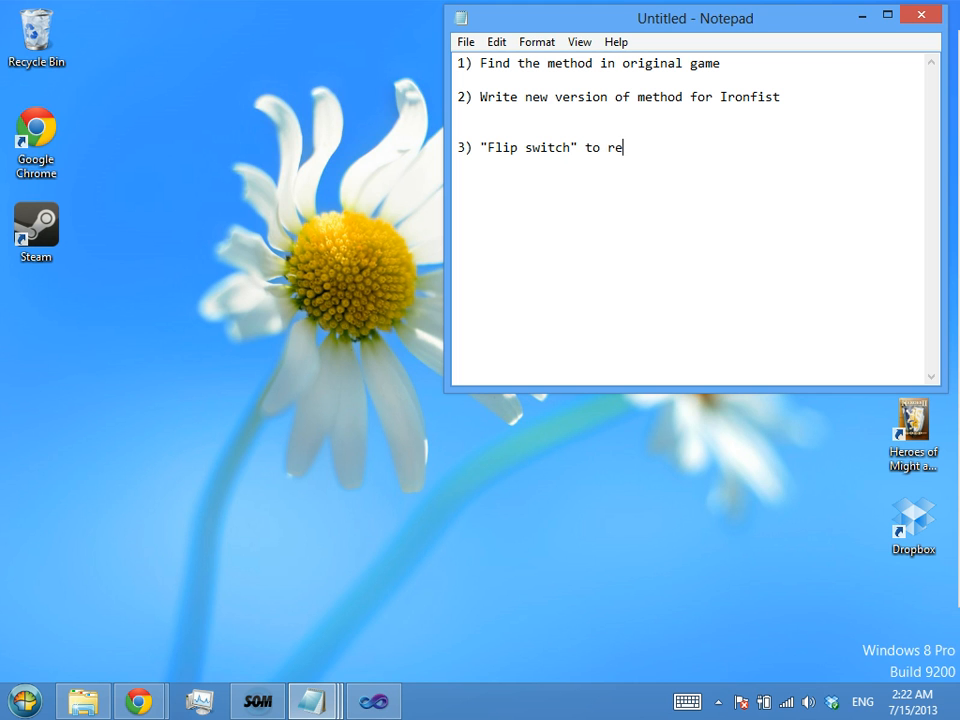
{"action": "type", "text": "place orgiinal method"}
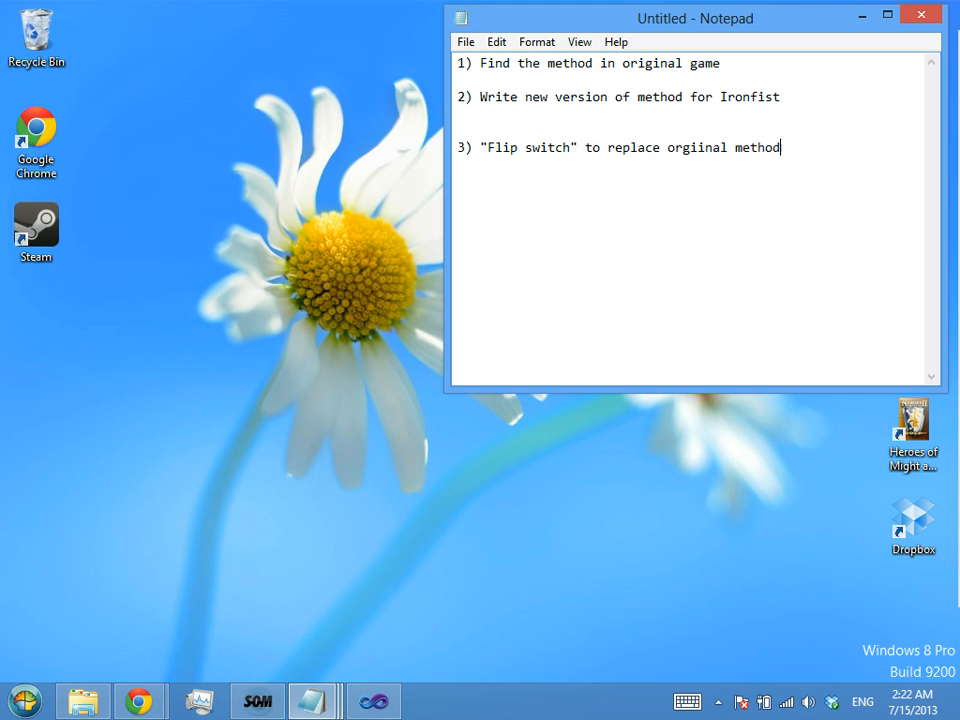
{"action": "left_click", "coordinate": [692, 148]}
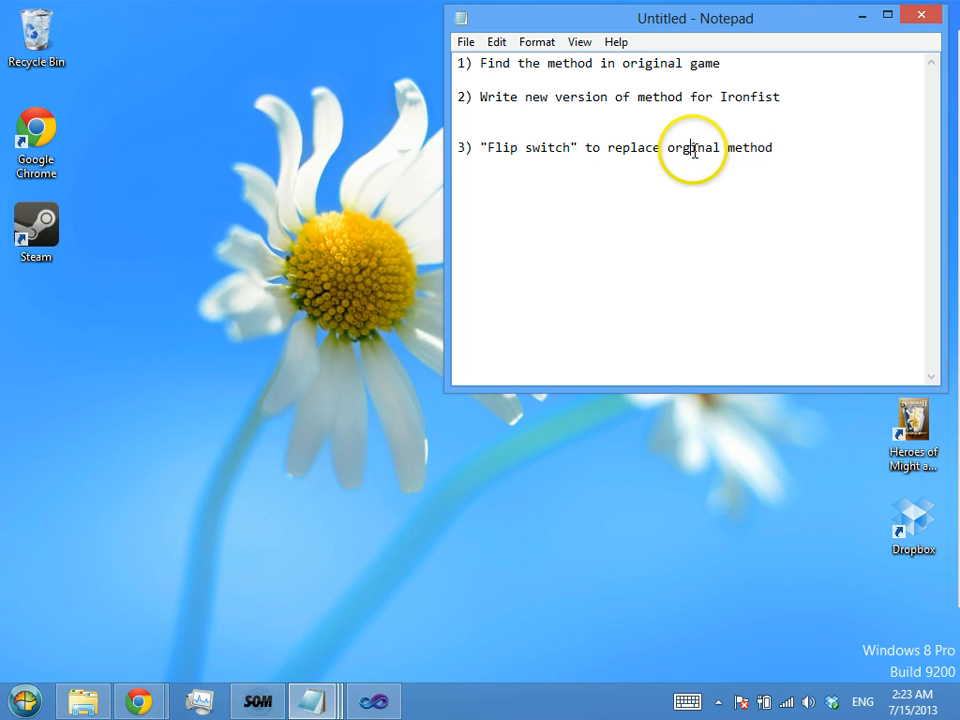
{"action": "type", "text": "with Ir"}
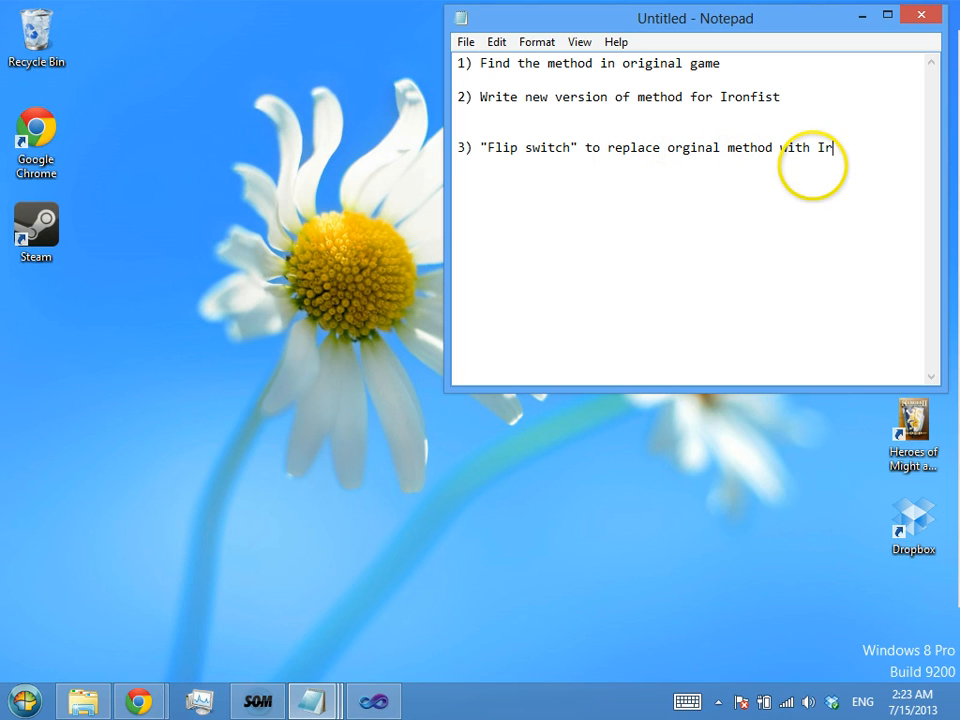
{"action": "type", "text": "onfist one"}
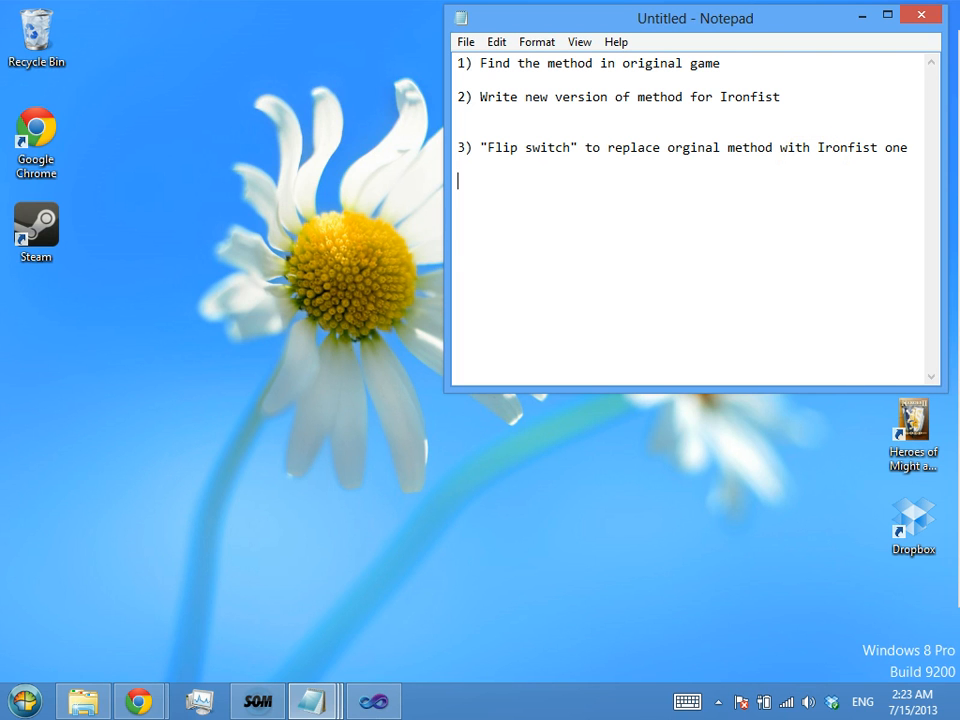
{"action": "mouse_move", "coordinate": [568, 104]}
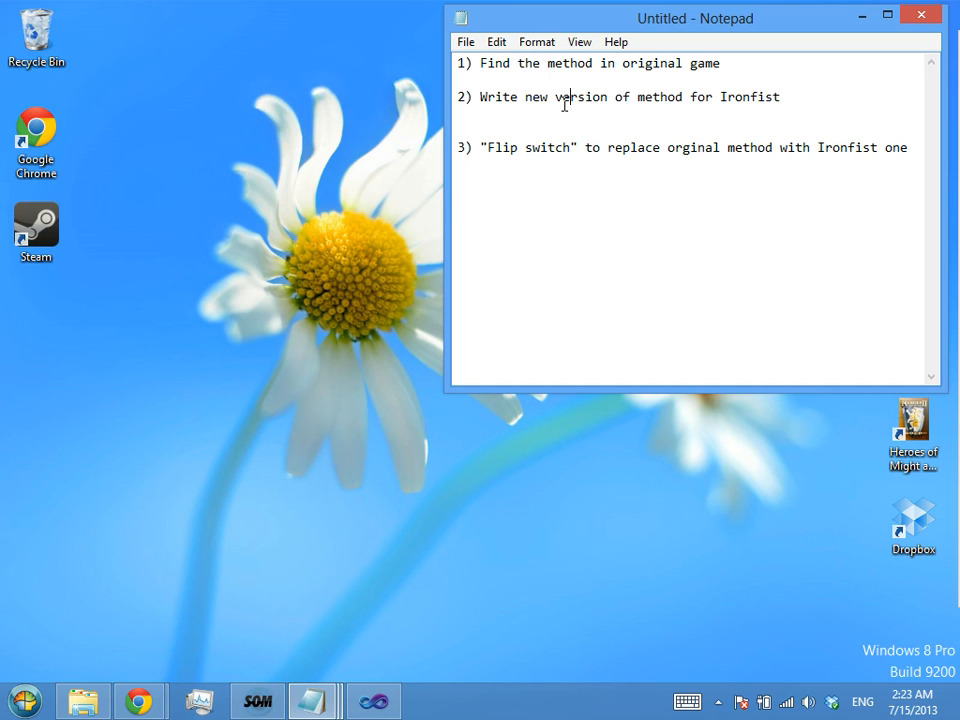
{"action": "mouse_move", "coordinate": [152, 664]}
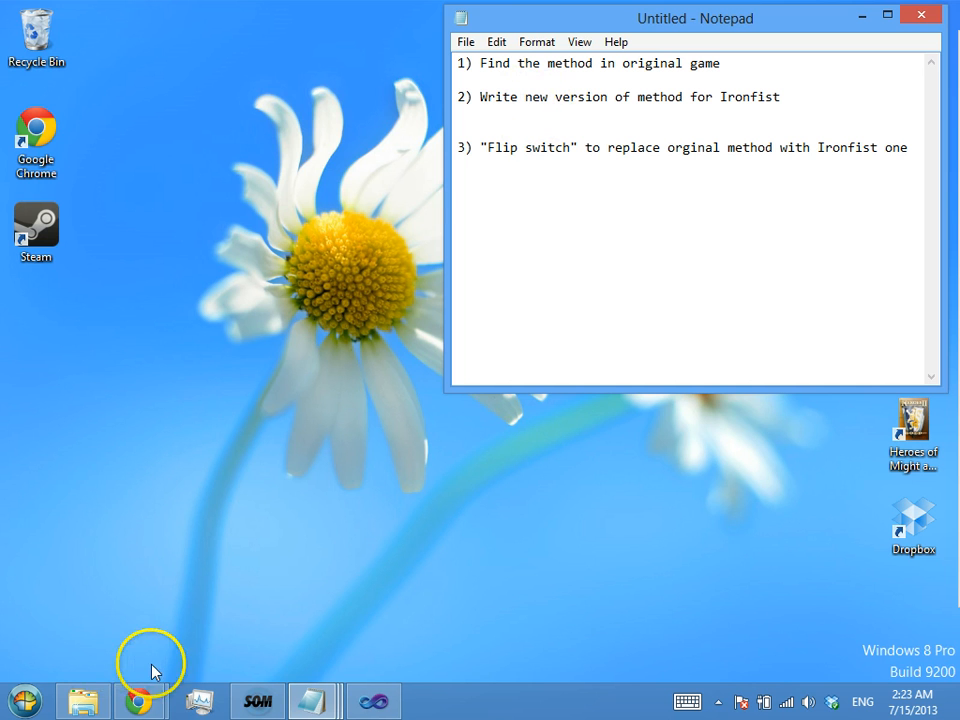
{"action": "mouse_move", "coordinate": [140, 700]}
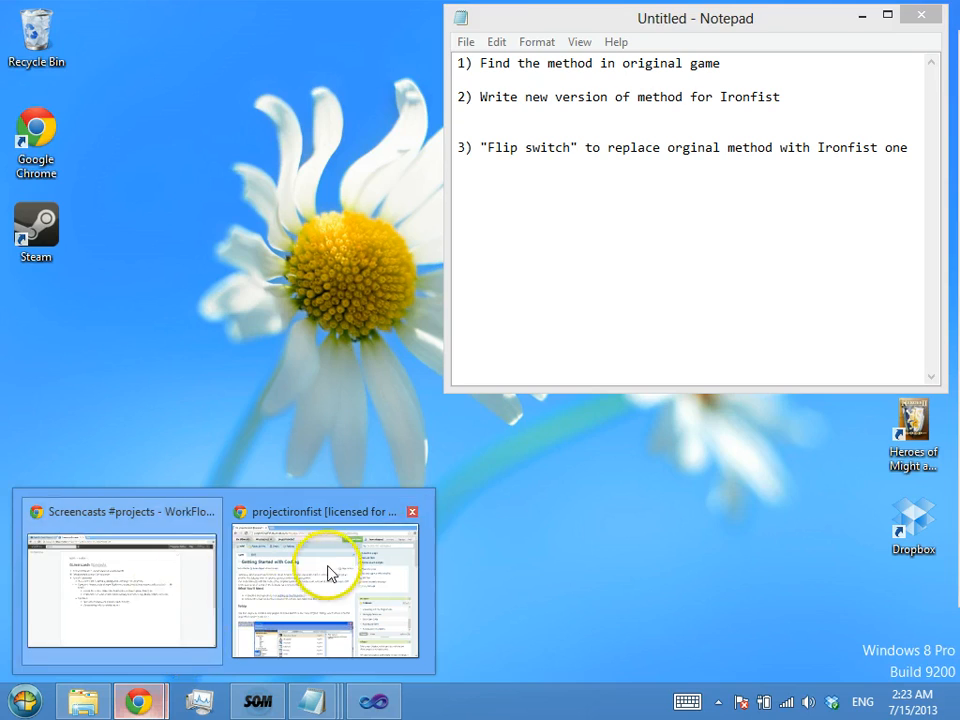
- Bring up the projectironfist wiki window and open its Setting up the Repository page
{"action": "left_click", "coordinate": [322, 590]}
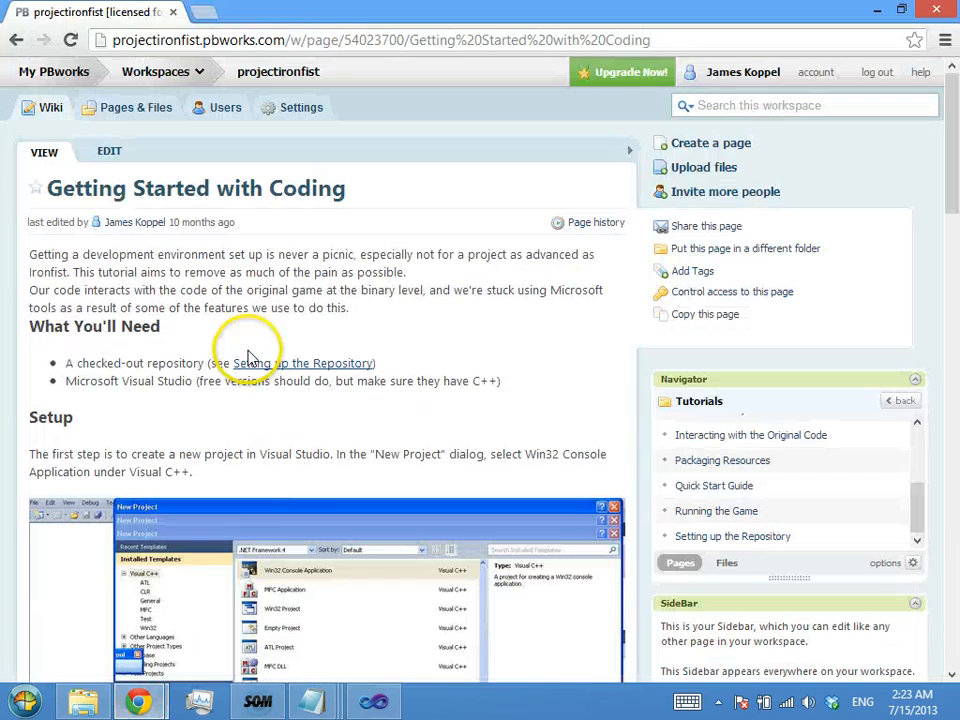
{"action": "mouse_move", "coordinate": [108, 132]}
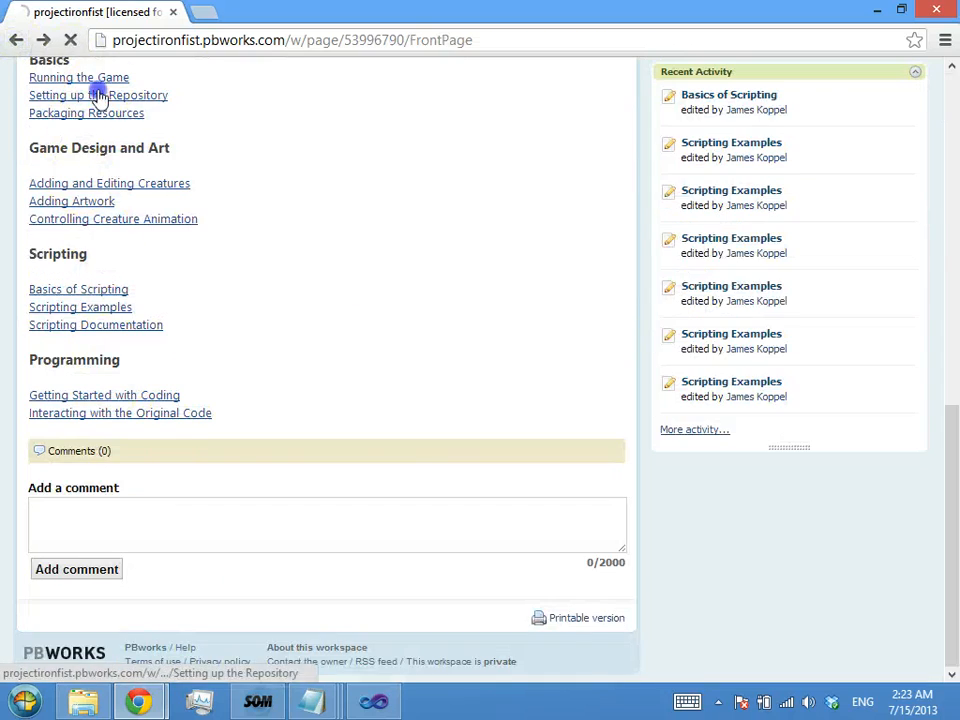
{"action": "left_click", "coordinate": [96, 96]}
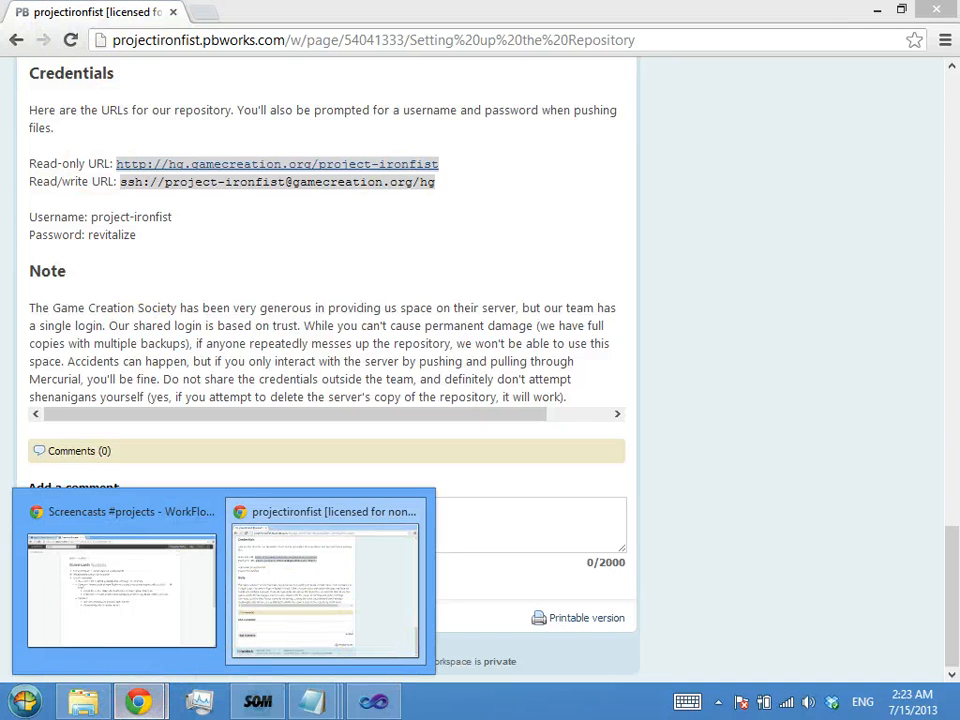
{"action": "left_click", "coordinate": [376, 700]}
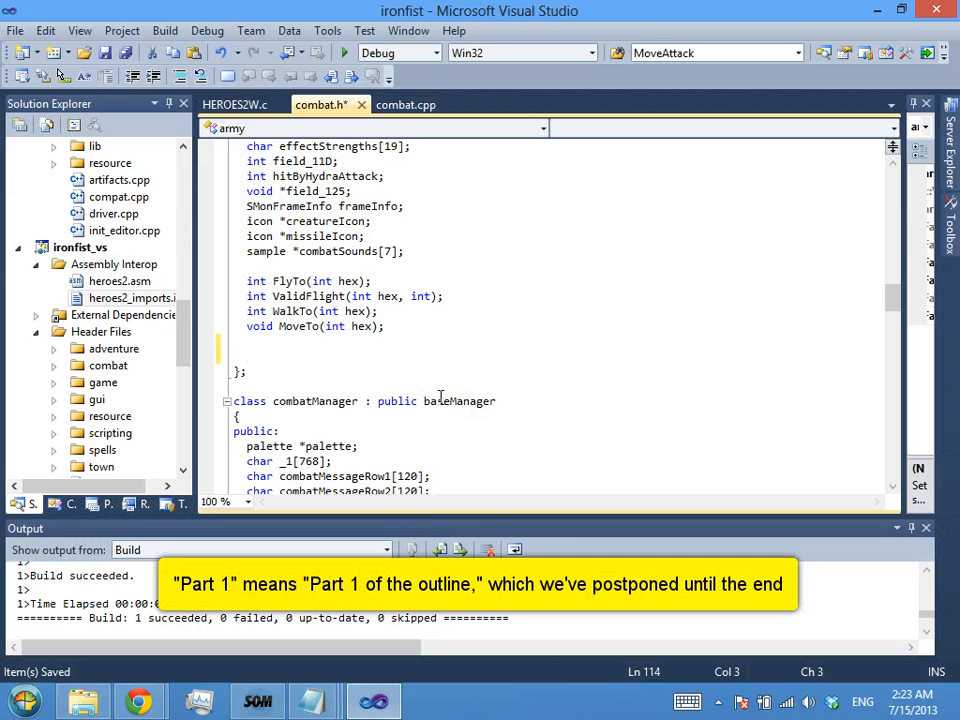
- Add void MoveAttack(int,int); and void MoveAttack_orig(int,int); below MoveTo in class army
{"action": "scroll", "scroll_direction": "up", "scroll_amount": 3}
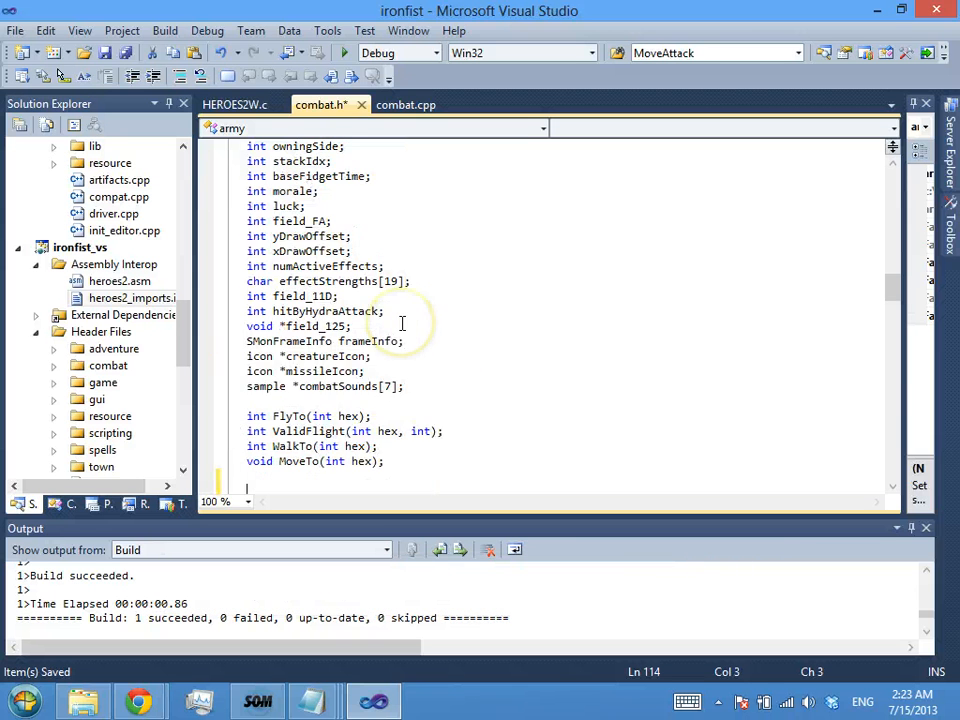
{"action": "scroll", "scroll_direction": "down", "scroll_amount": 3}
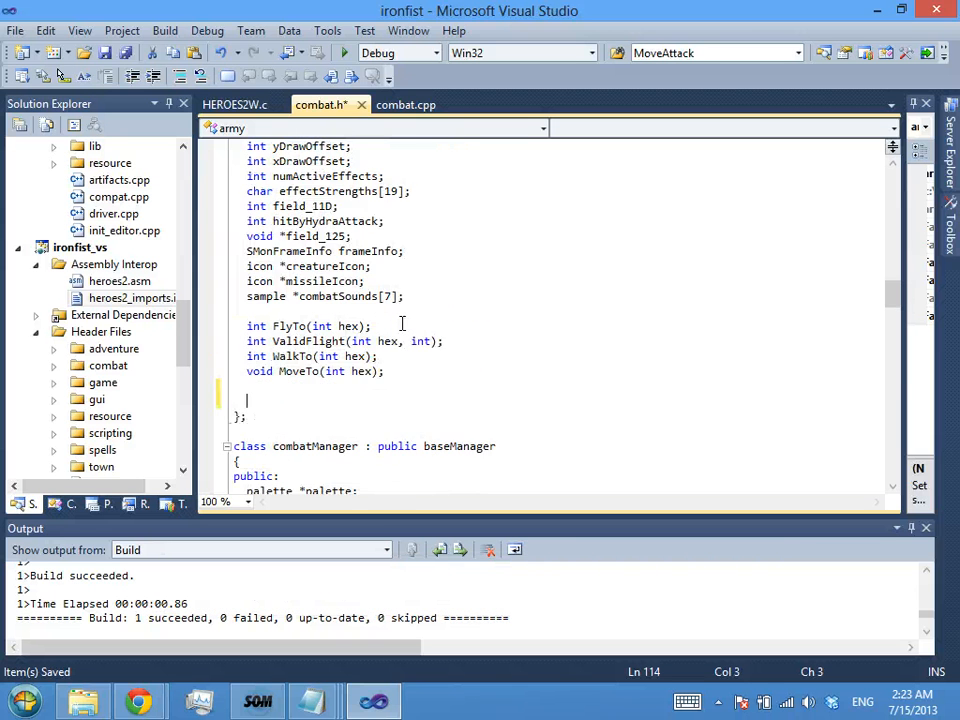
{"action": "scroll", "scroll_direction": "down", "scroll_amount": 3}
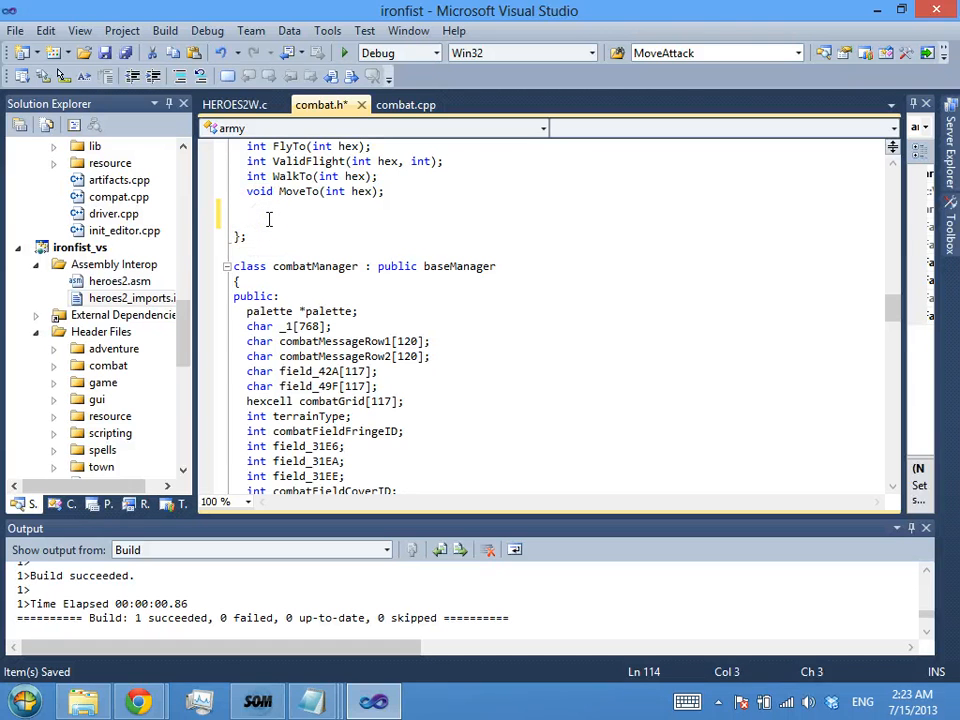
{"action": "type", "text": "void MoveAttack"}
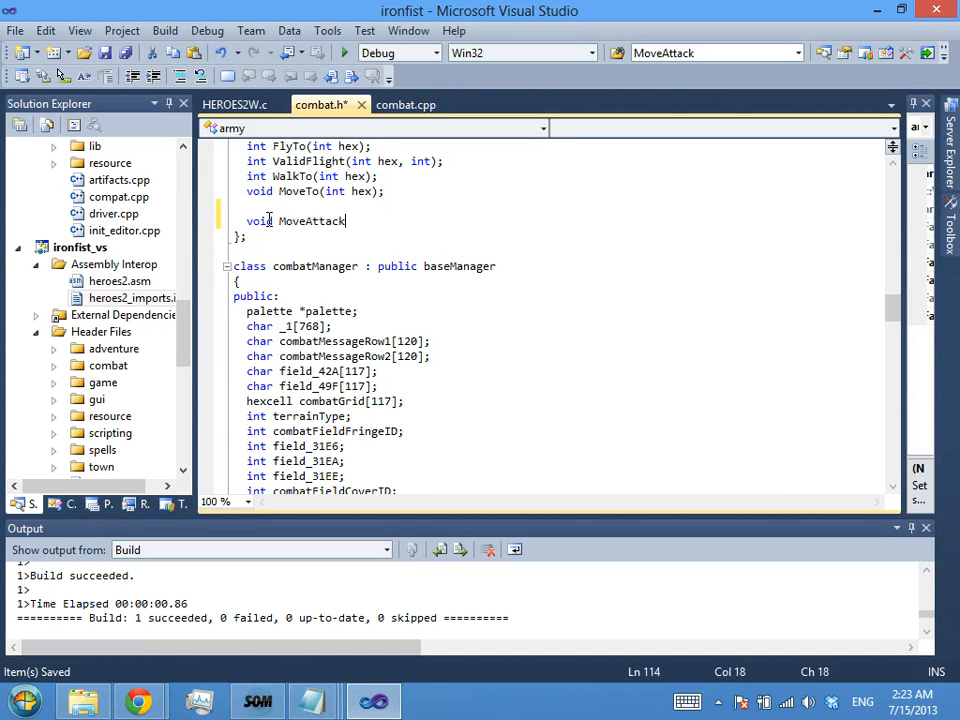
{"action": "type", "text": "(int,int);"}
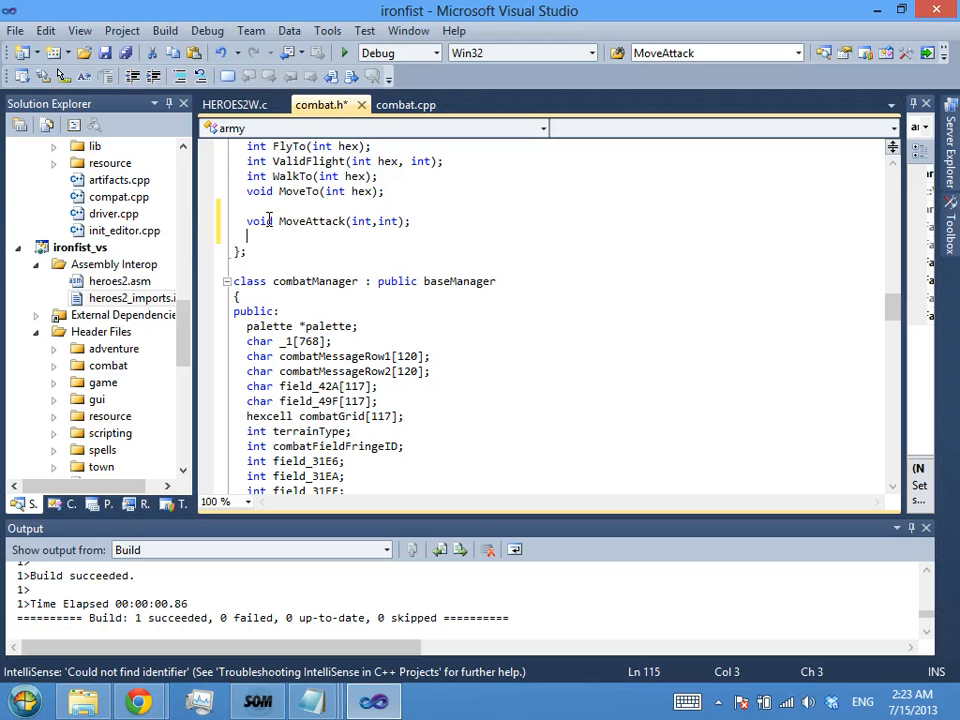
{"action": "type", "text": "void"}
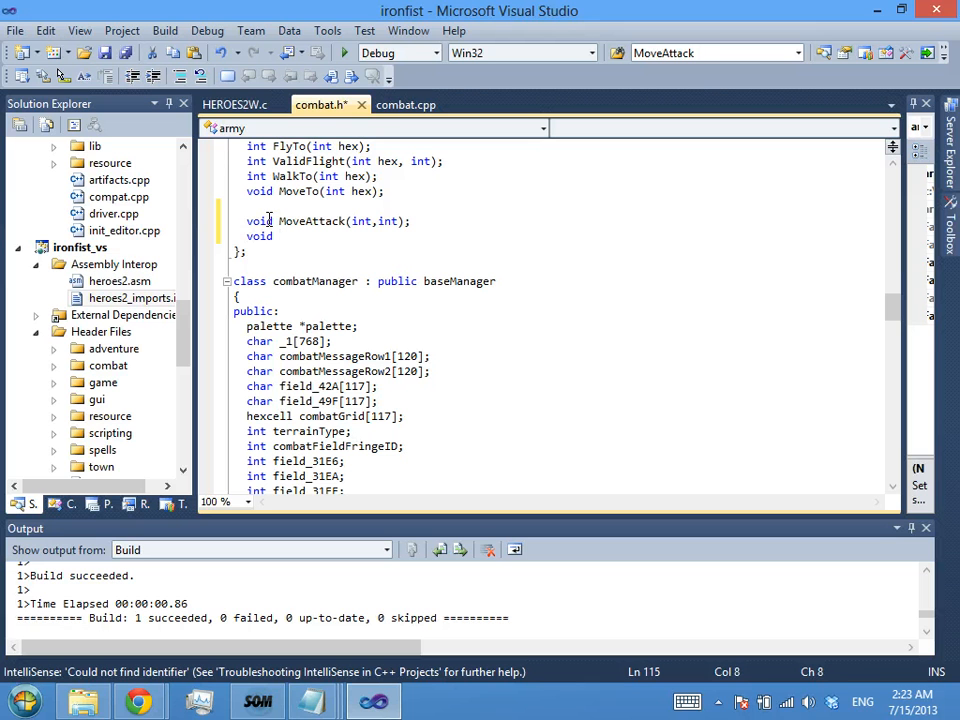
{"action": "type", "text": "MoveAttack_ori"}
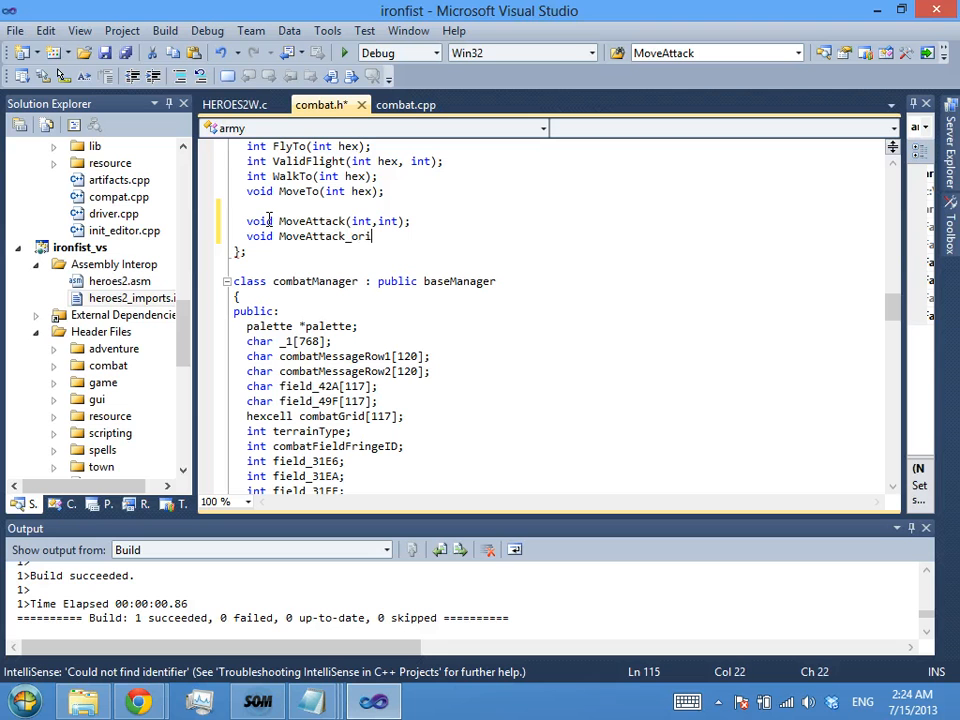
{"action": "type", "text": "g(int,int);"}
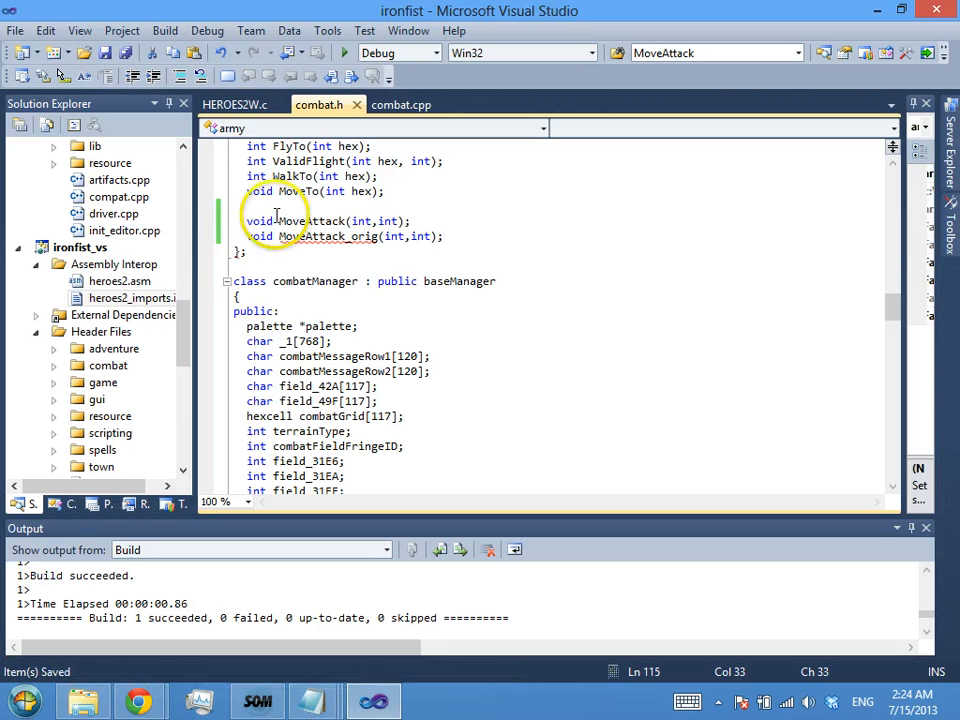
- In combat.cpp define army::MoveAttack(int targHex, int x) calling this->MoveAttack_orig
{"action": "left_click", "coordinate": [400, 104]}
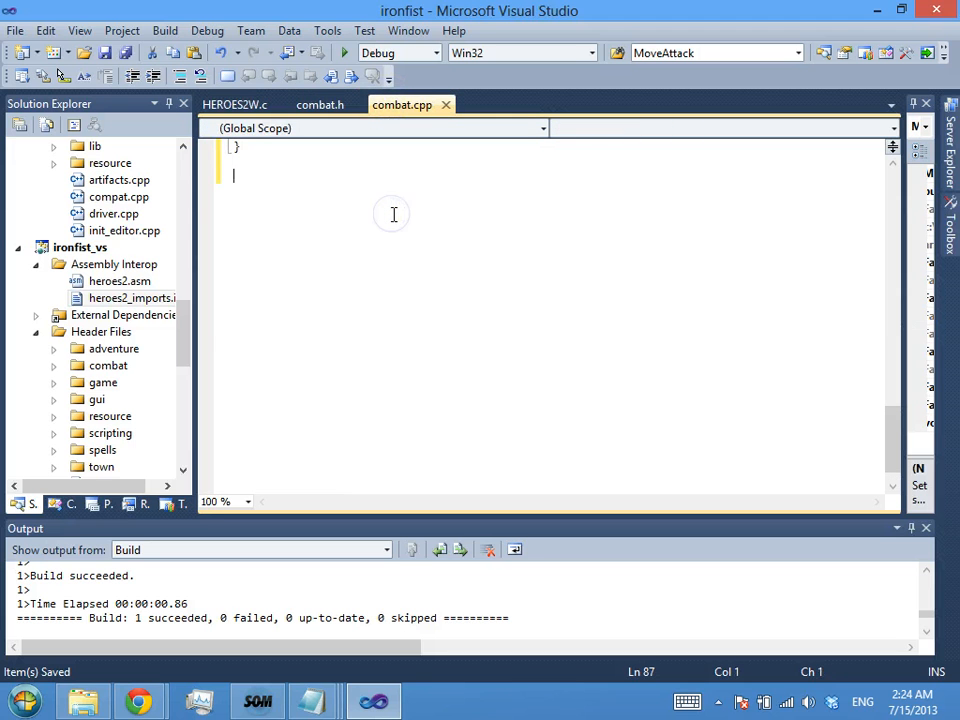
{"action": "type", "text": "void a"}
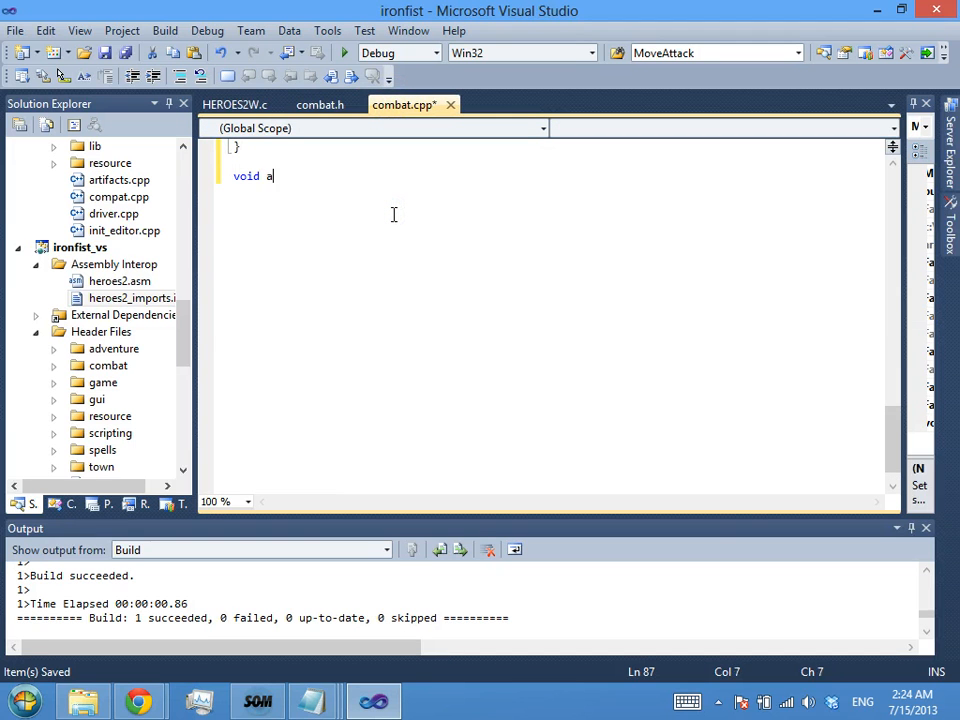
{"action": "type", "text": "rmy::MoveAttack("}
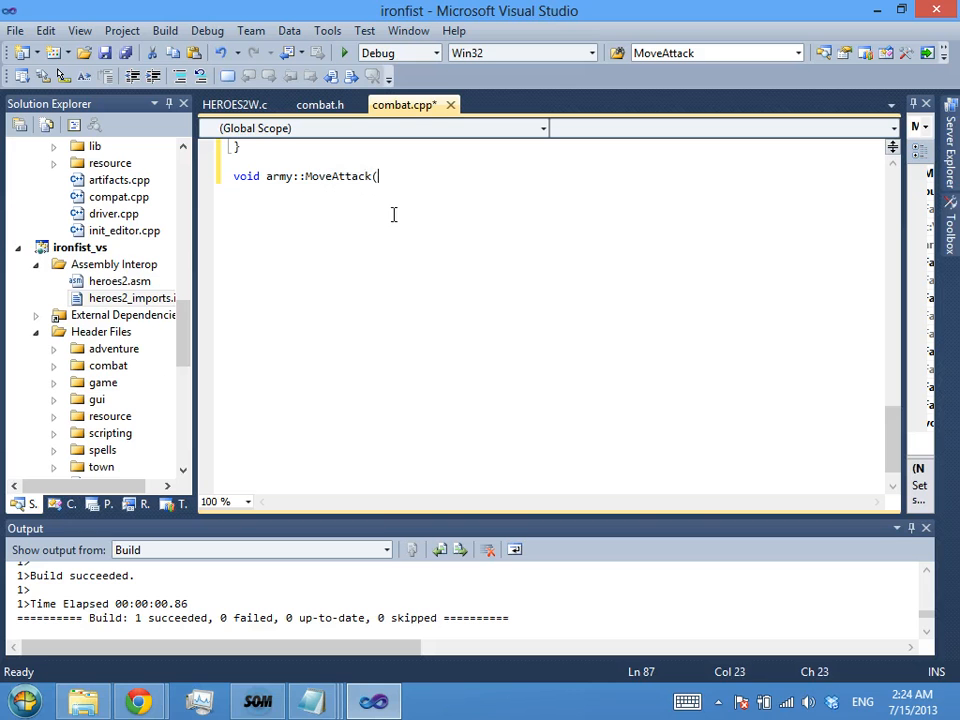
{"action": "type", "text": "int targHex,"}
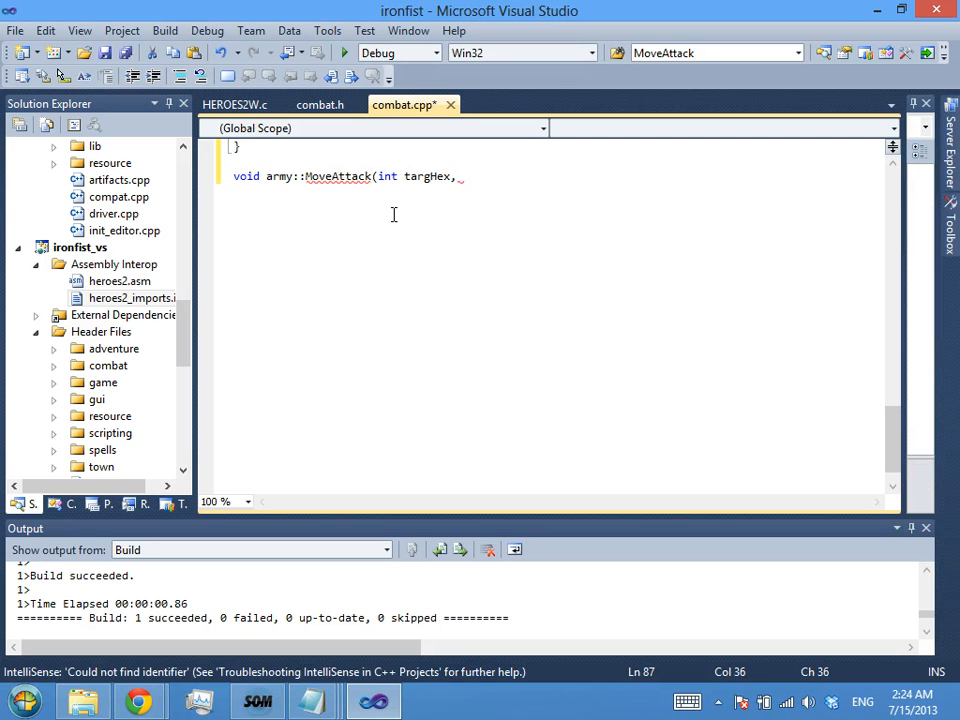
{"action": "type", "text": "int x) {"}
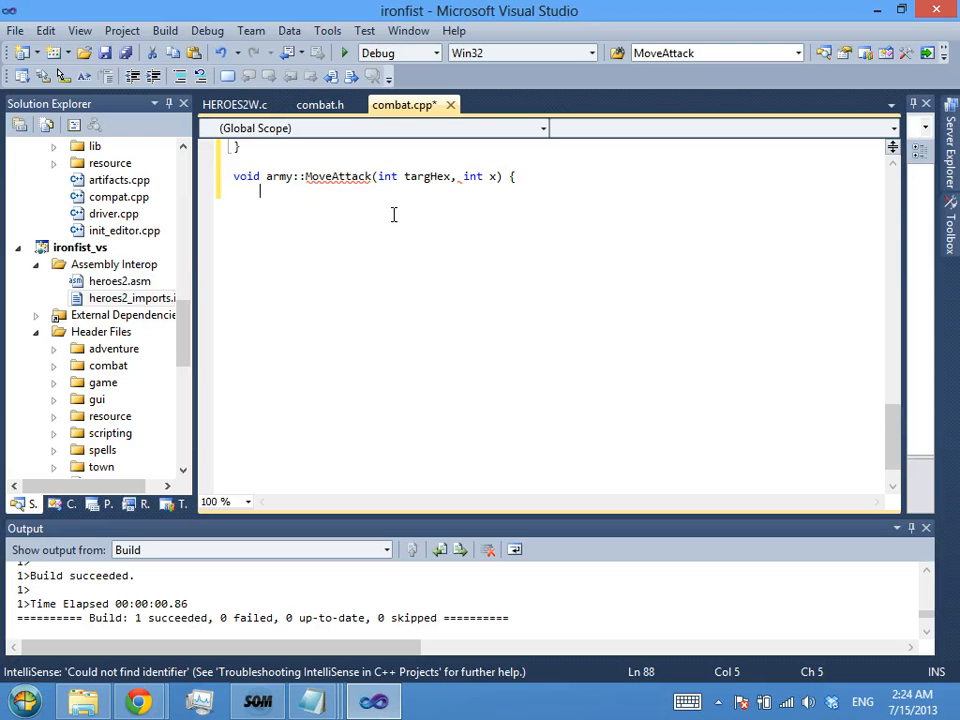
{"action": "left_click", "coordinate": [516, 176]}
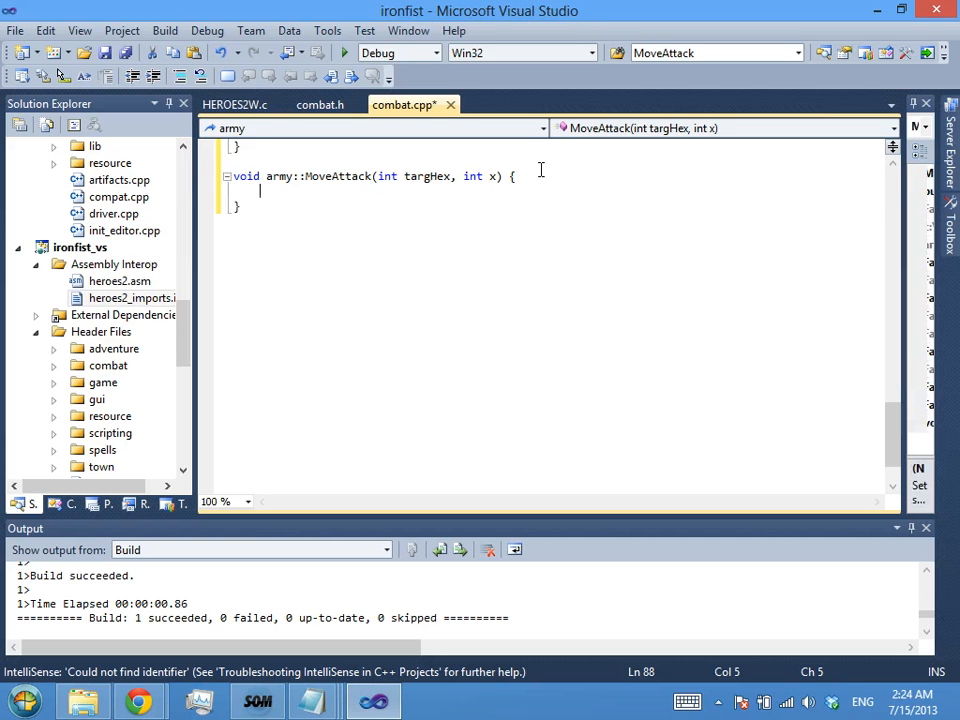
{"action": "type", "text": "this"}
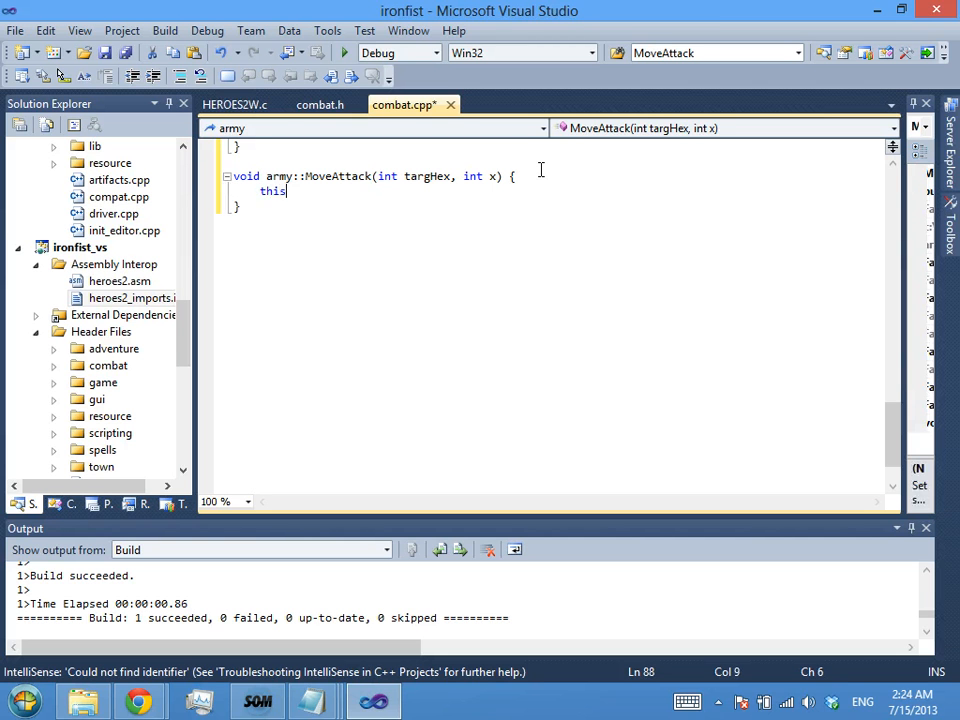
{"action": "type", "text": "->MoveAttack_orig(targHex,"}
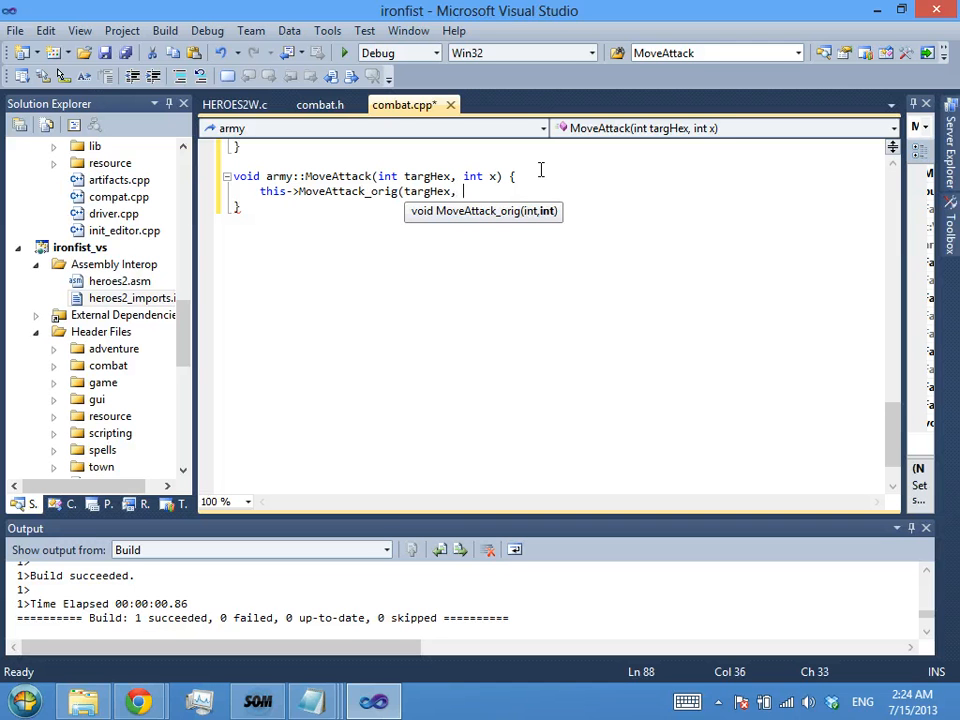
{"action": "type", "text": "x),"}
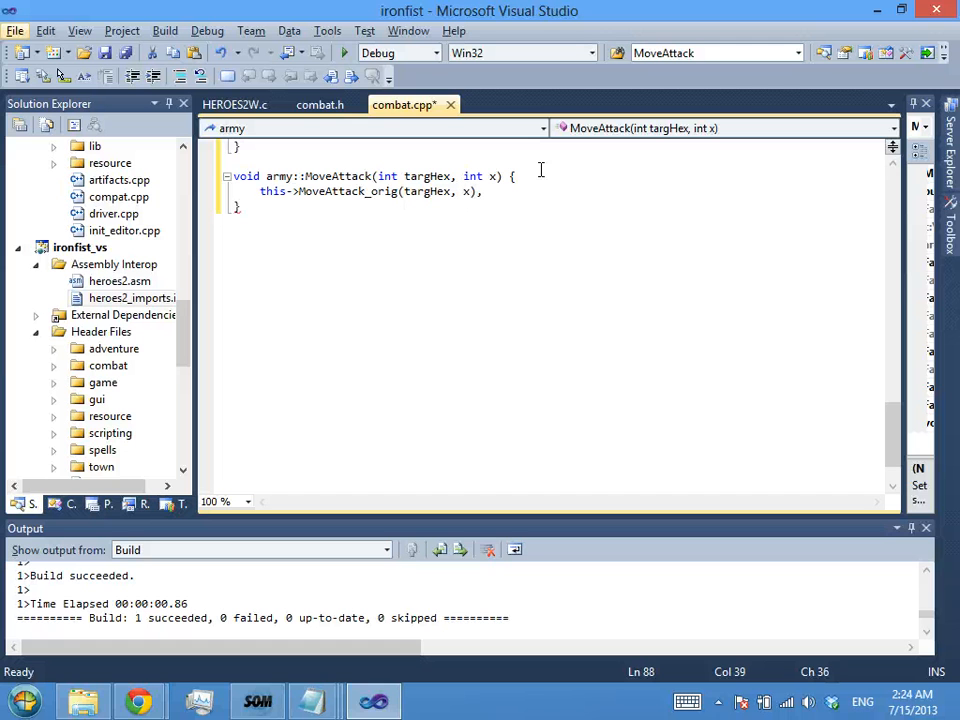
- Store int startHex = this->occupiedHex before the MoveAttack_orig call
{"action": "key", "text": "ctrl+s"}
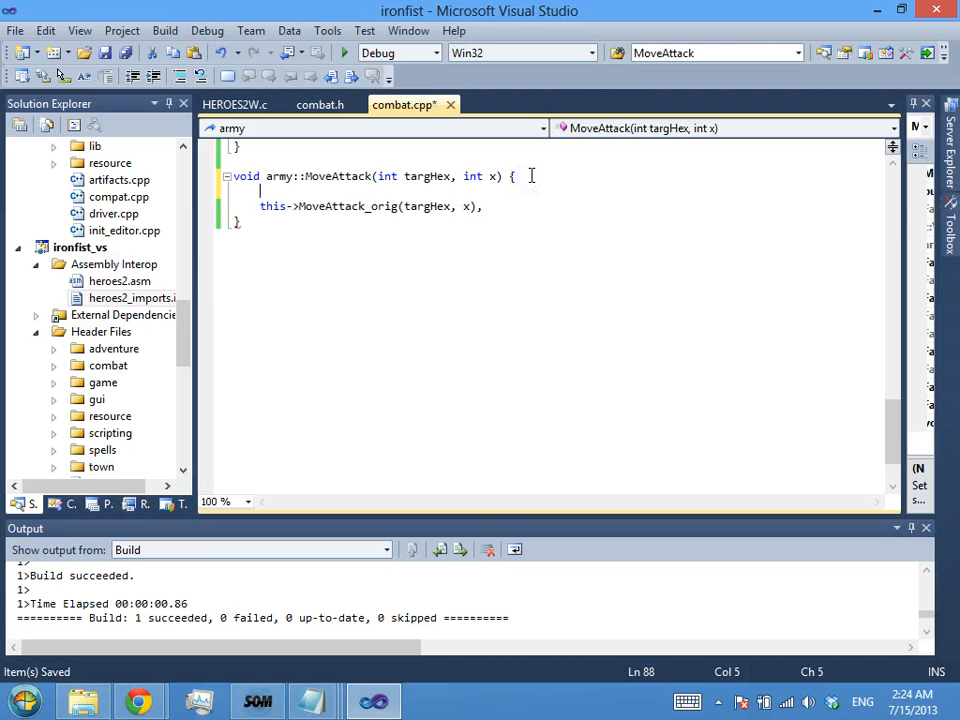
{"action": "type", "text": "i"}
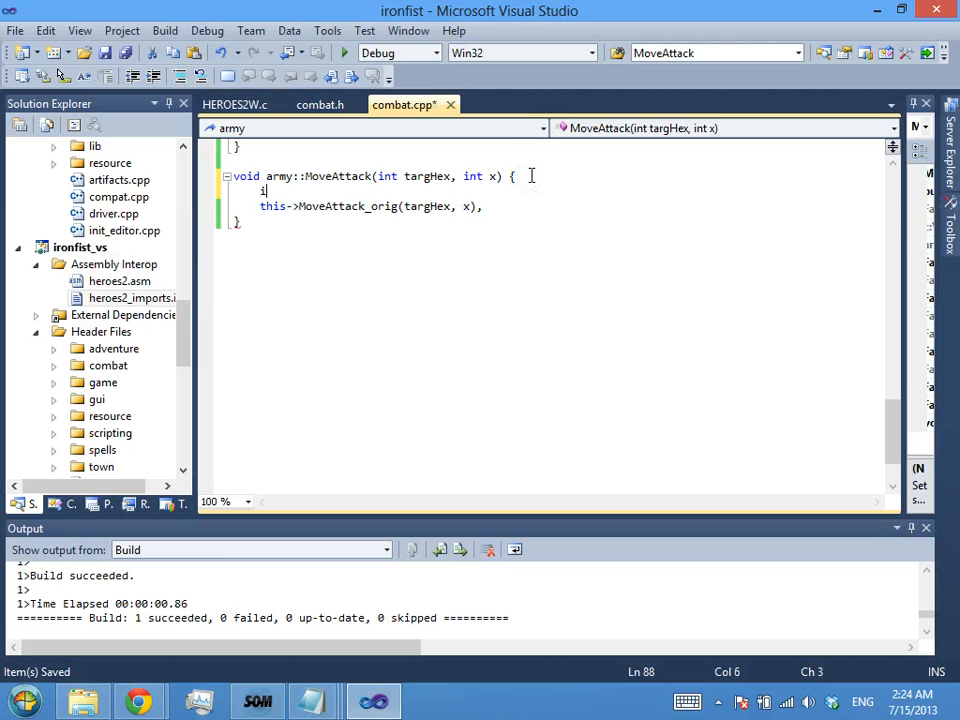
{"action": "type", "text": "nt startHex = this"}
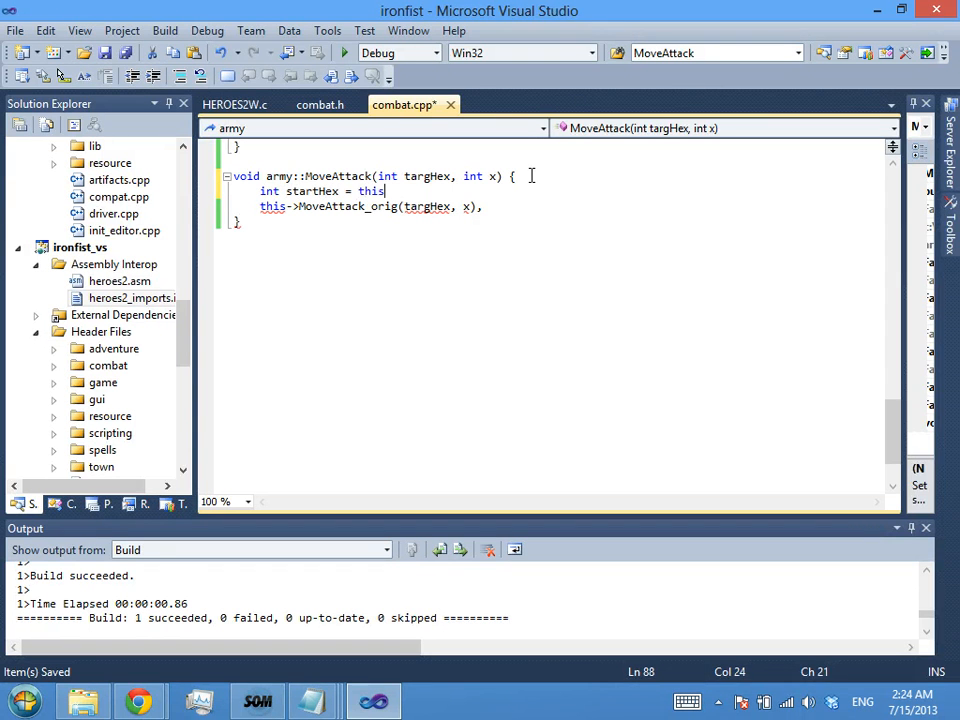
{"action": "type", "text": "->occupiedHex;"}
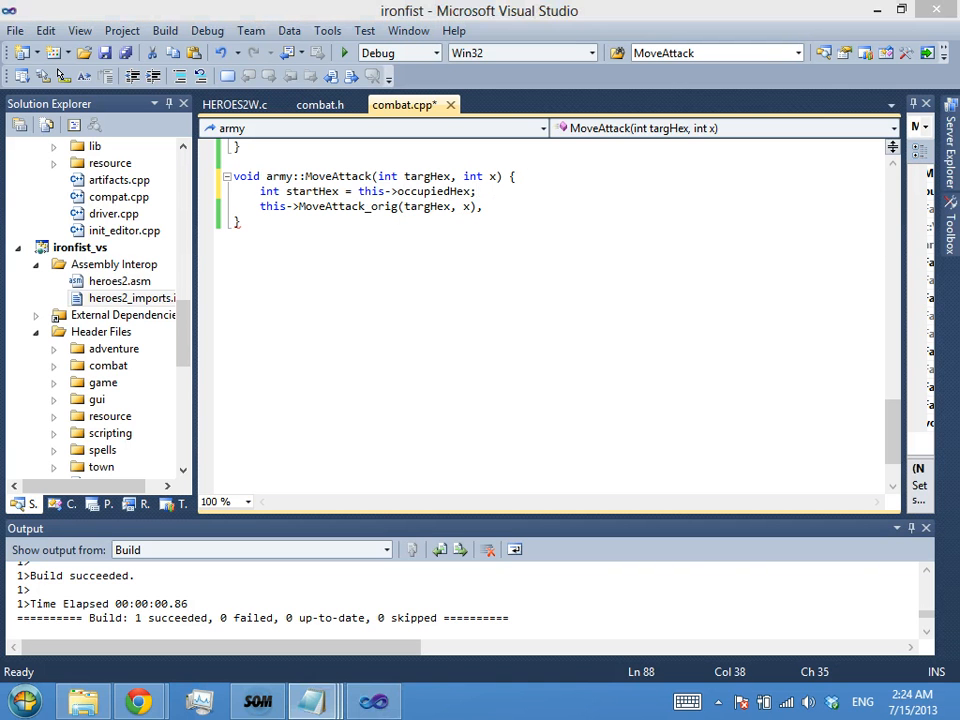
{"action": "mouse_move", "coordinate": [504, 356]}
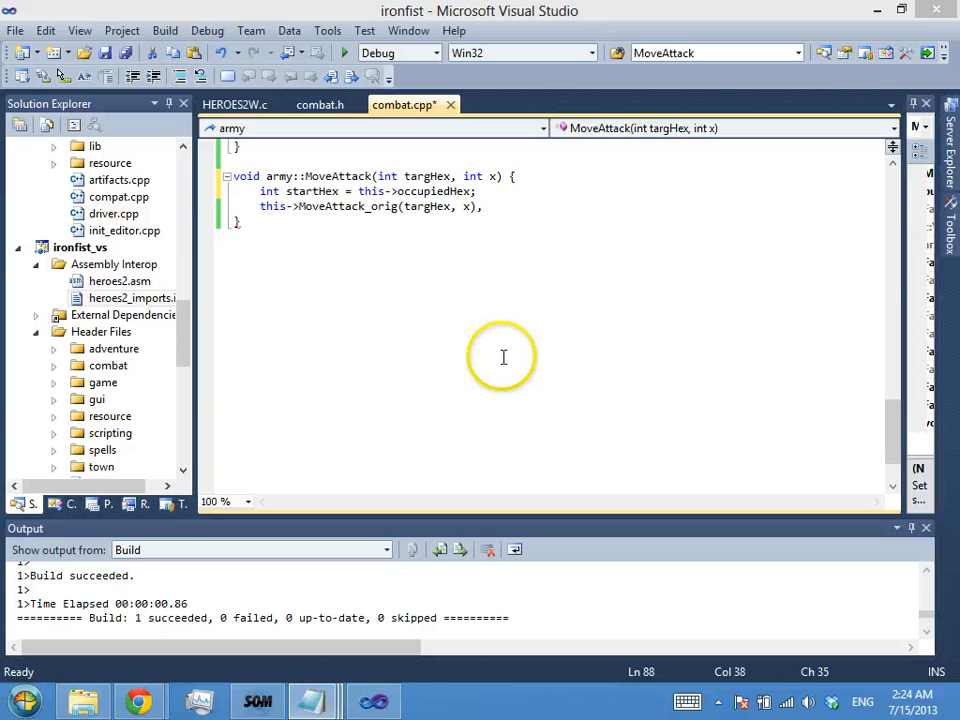
- If CreatureHasAttribute STRIKE_AND_RETURN, call MoveTo(startHex) to move the creature back
{"action": "type", "text": "if"}
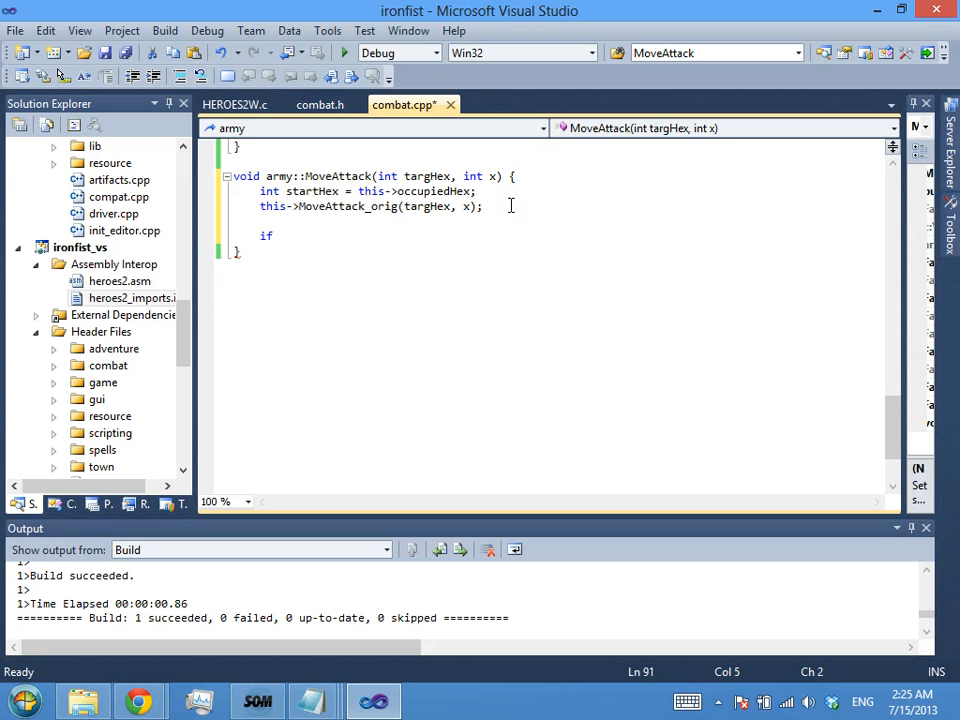
{"action": "type", "text": "("}
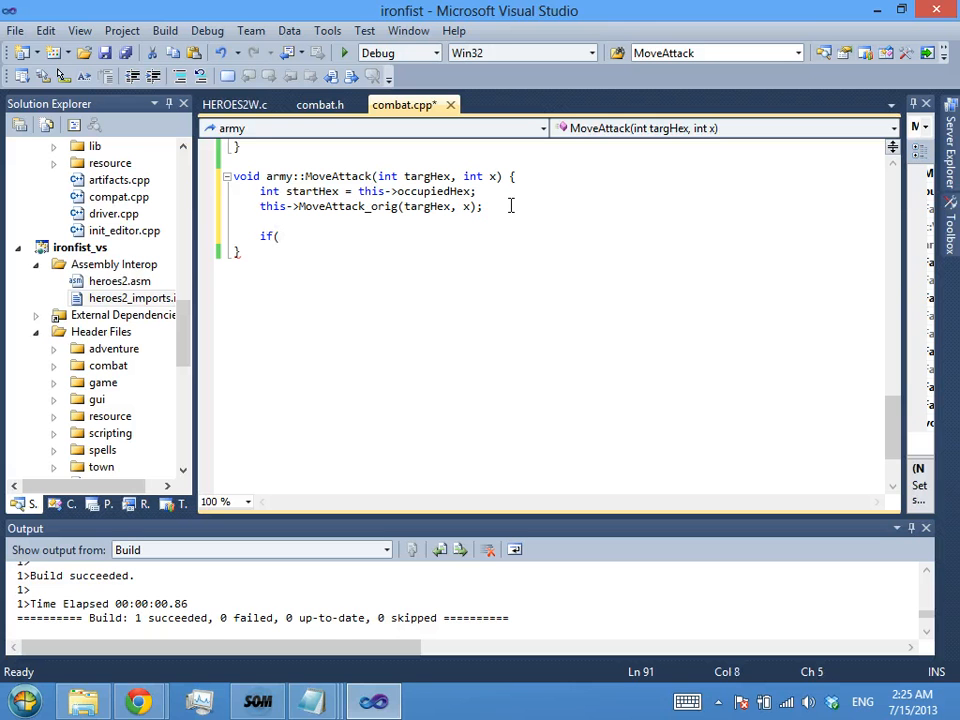
{"action": "type", "text": "CreatureHasAttribute"}
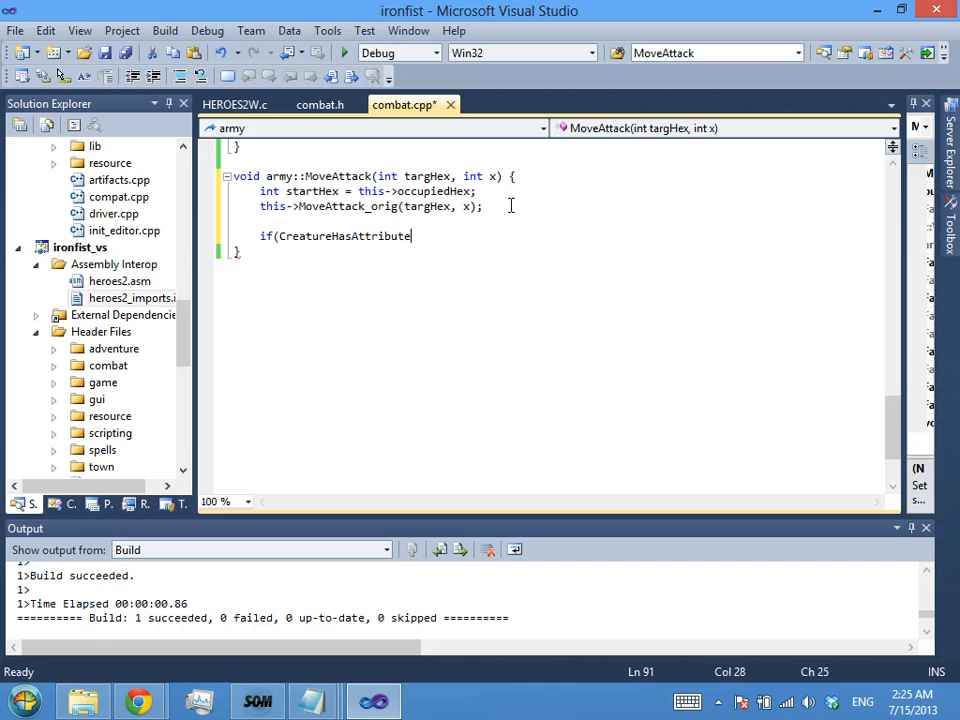
{"action": "type", "text": "(this->creatureIdx, STRIKE"}
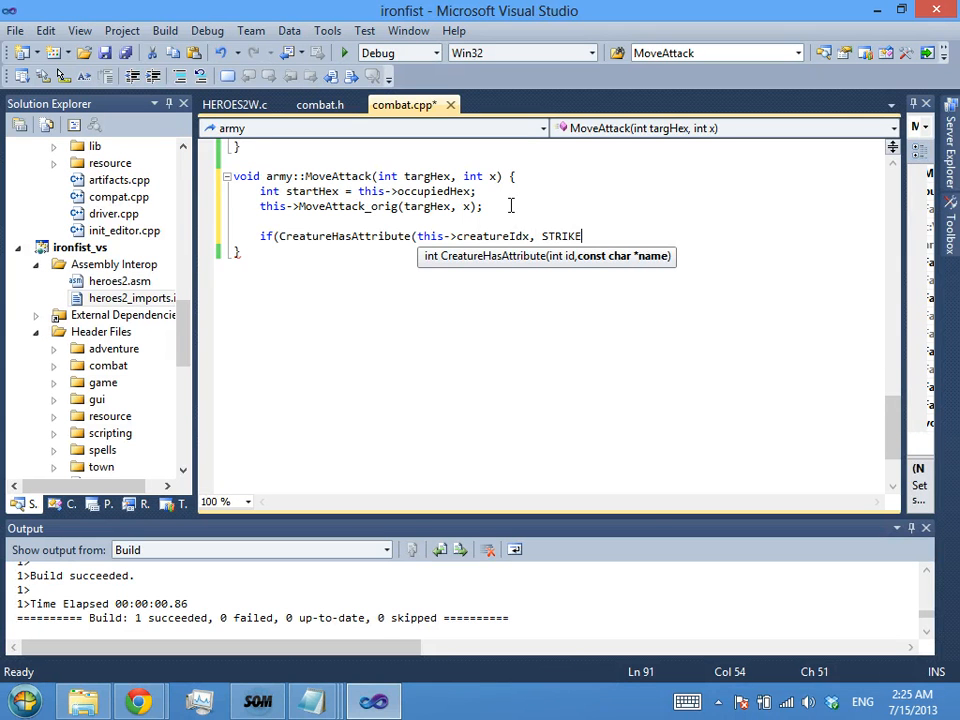
{"action": "type", "text": "_AND_RETURN) {"}
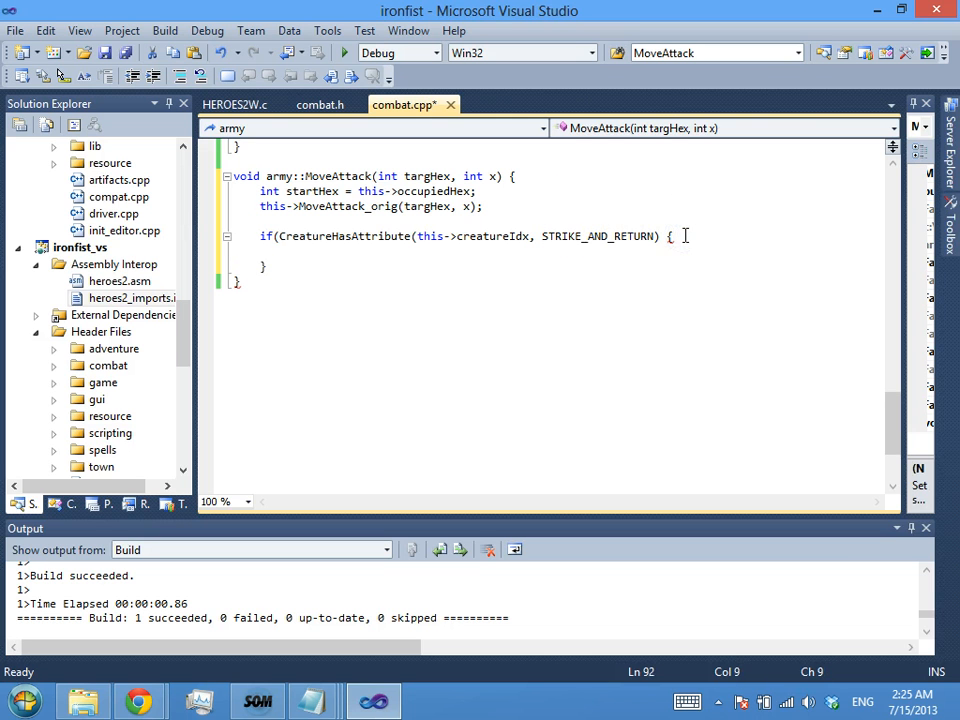
{"action": "type", "text": "Move"}
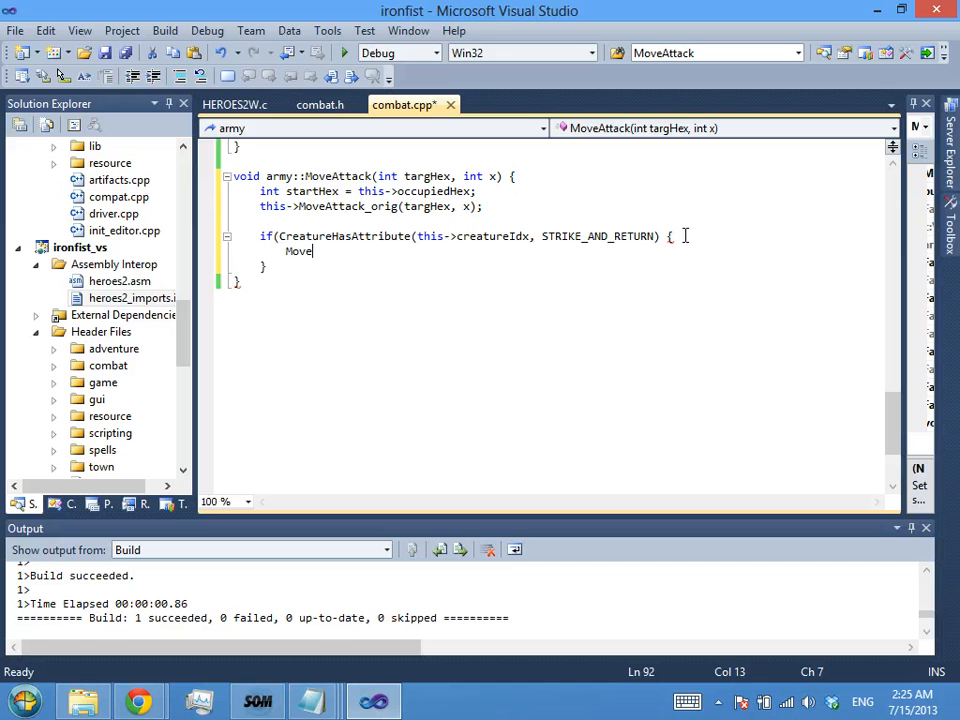
{"action": "type", "text": "To"}
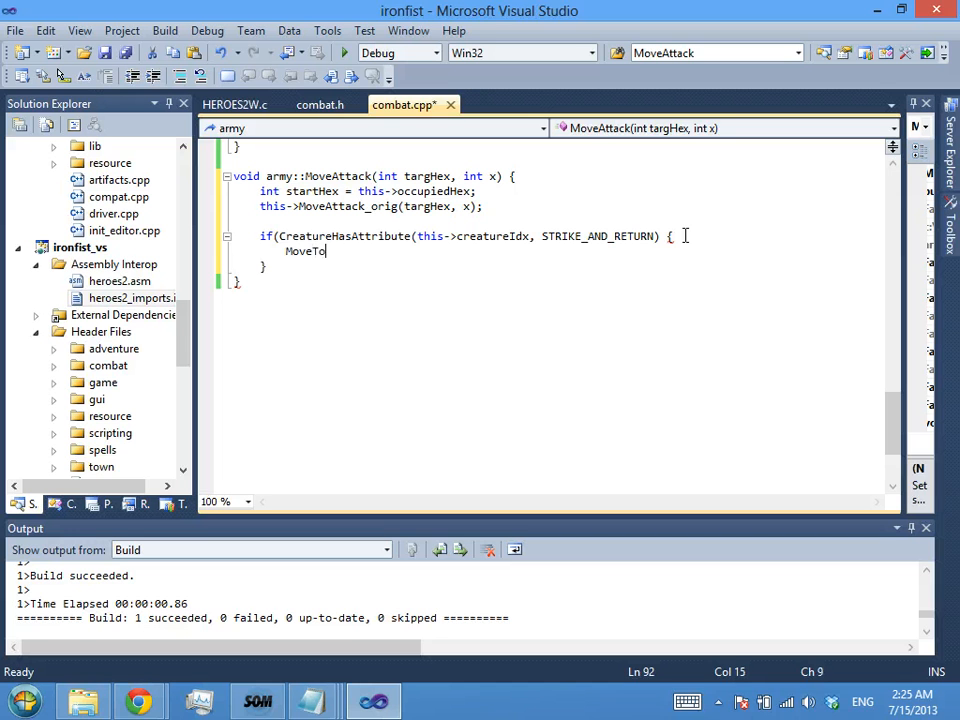
{"action": "type", "text": "(startHe)"}
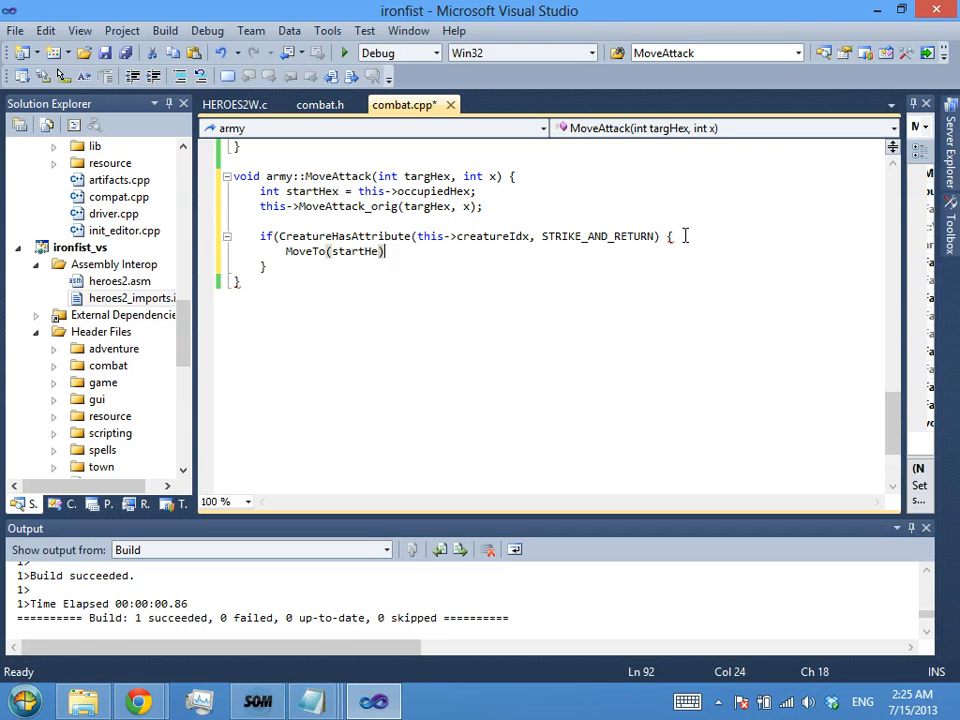
{"action": "type", "text": "x;"}
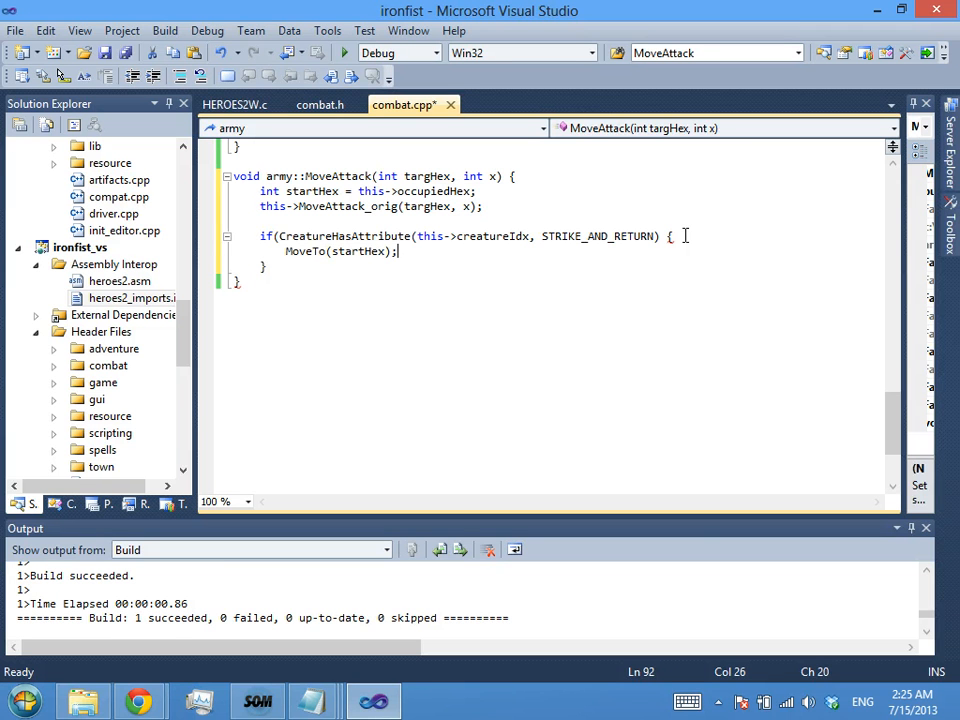
- Build the solution, fix the MoveTo(startHex); call after a failed build, and rebuild successfully
{"action": "left_click", "coordinate": [164, 30]}
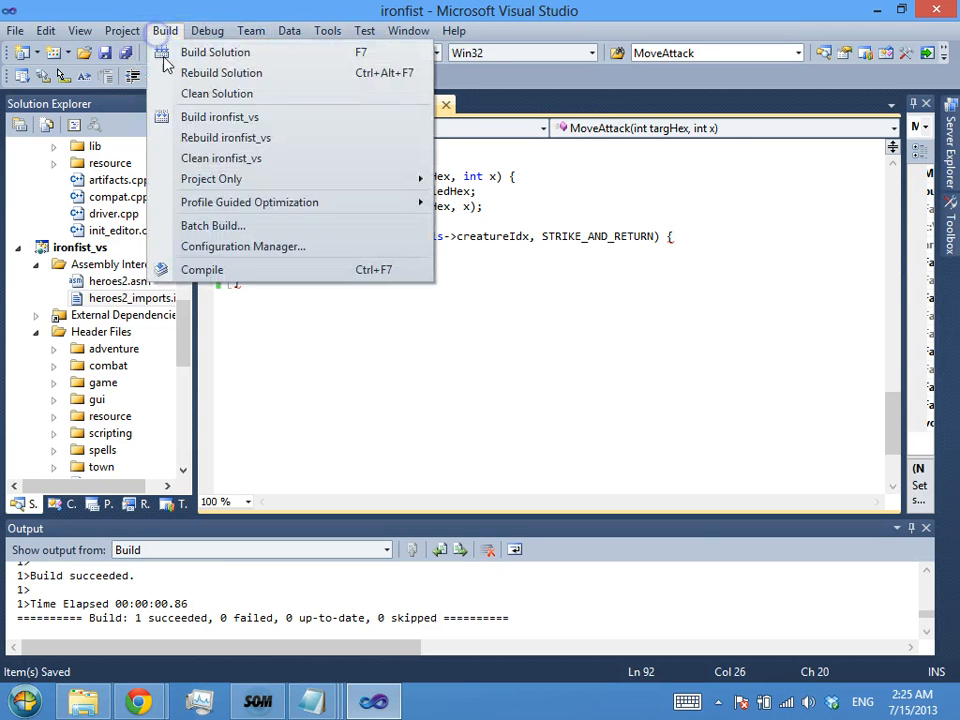
{"action": "left_click", "coordinate": [216, 52]}
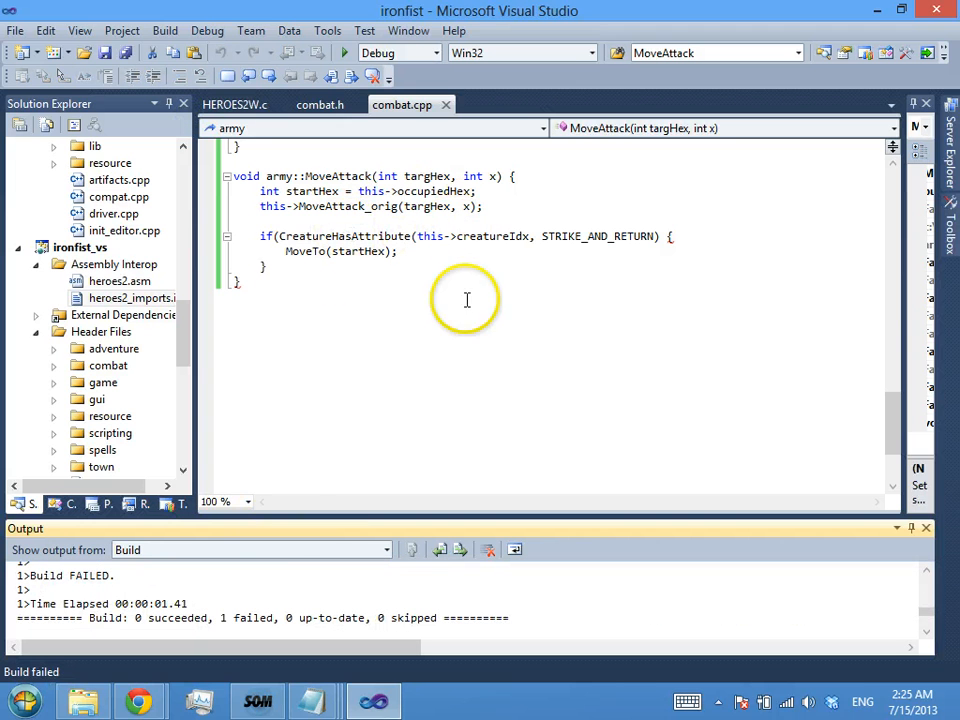
{"action": "key", "text": "ctrl+s"}
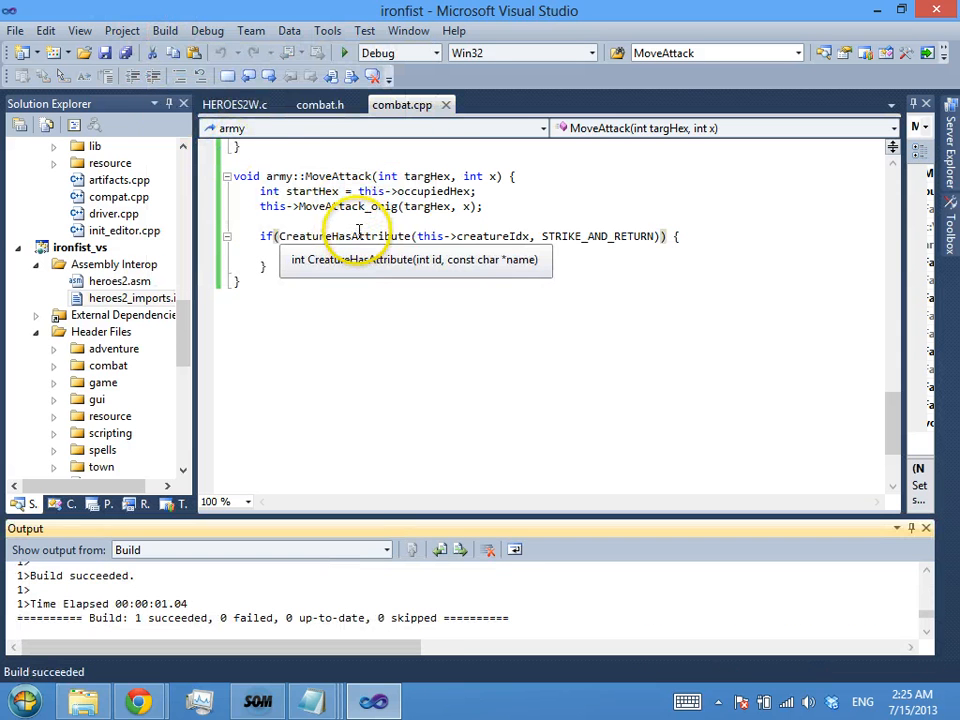
{"action": "type", "text": "MoveTo(startHex);"}
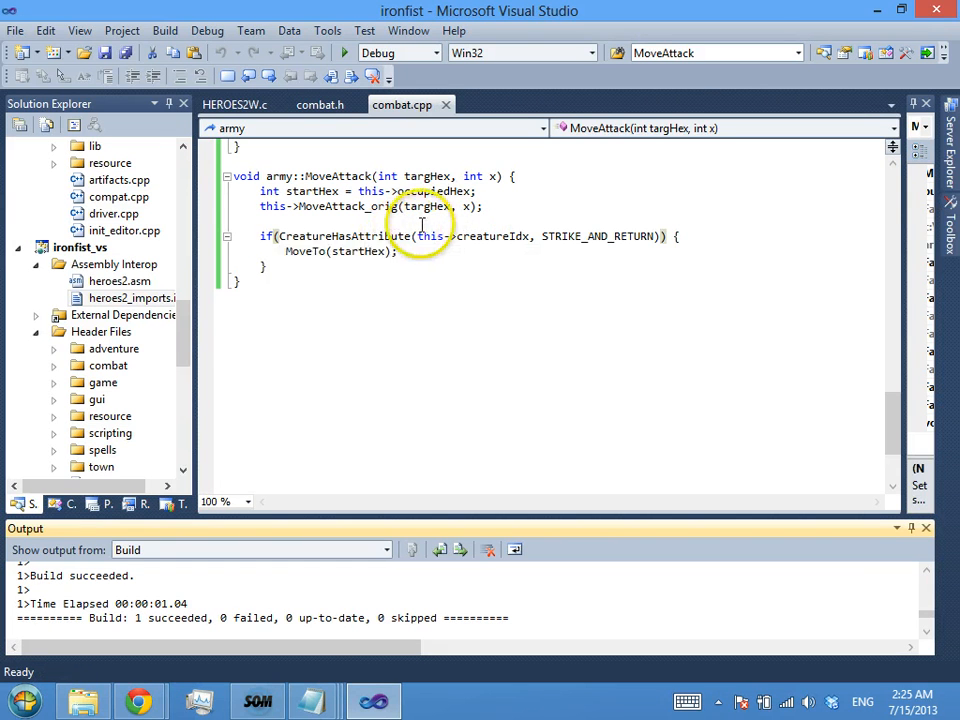
{"action": "mouse_move", "coordinate": [564, 244]}
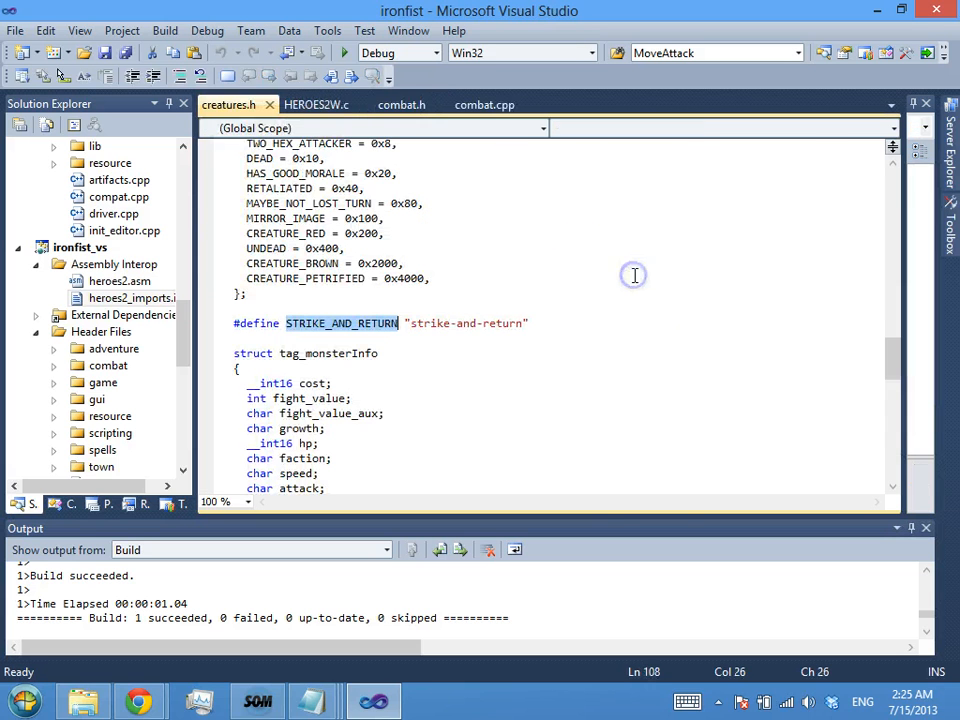
{"action": "mouse_move", "coordinate": [268, 104]}
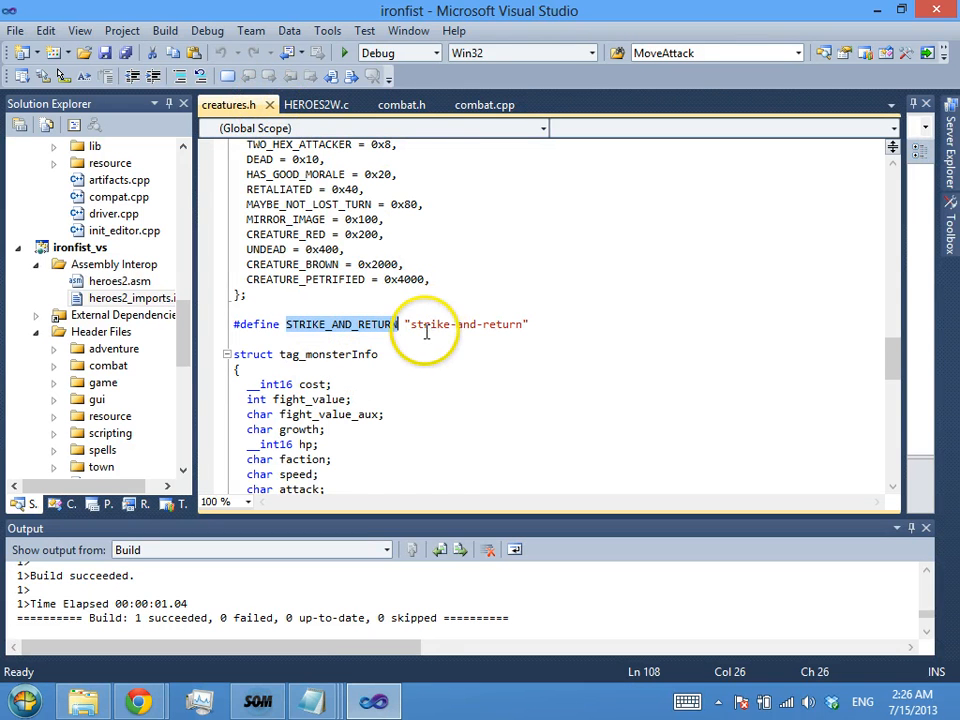
{"action": "left_click", "coordinate": [486, 104]}
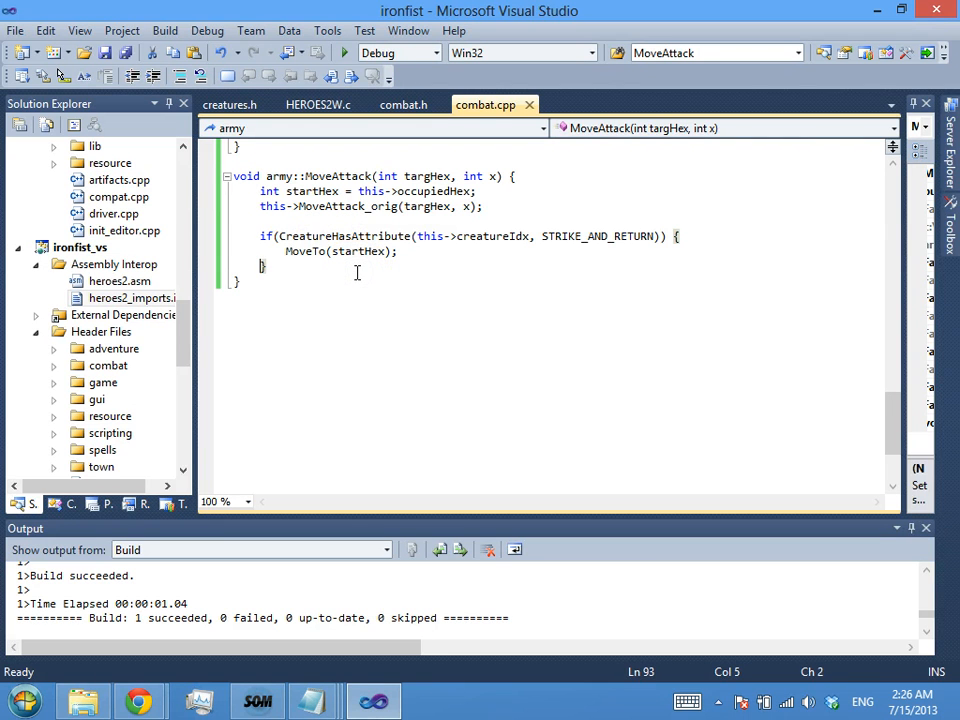
{"action": "key", "text": "ctrl+s"}
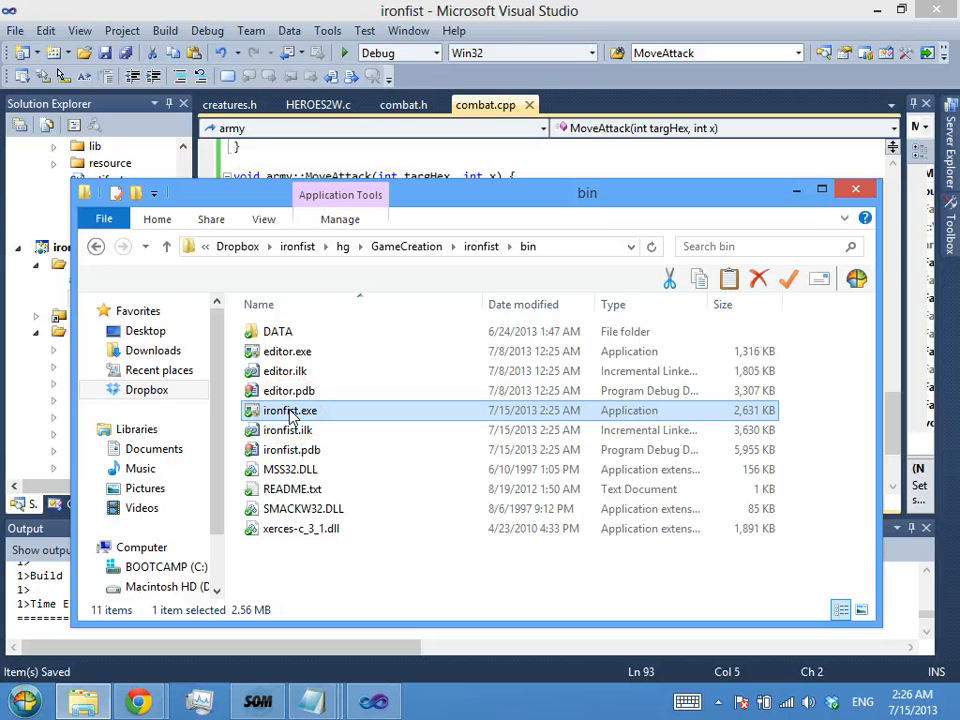
{"action": "mouse_move", "coordinate": [480, 364]}
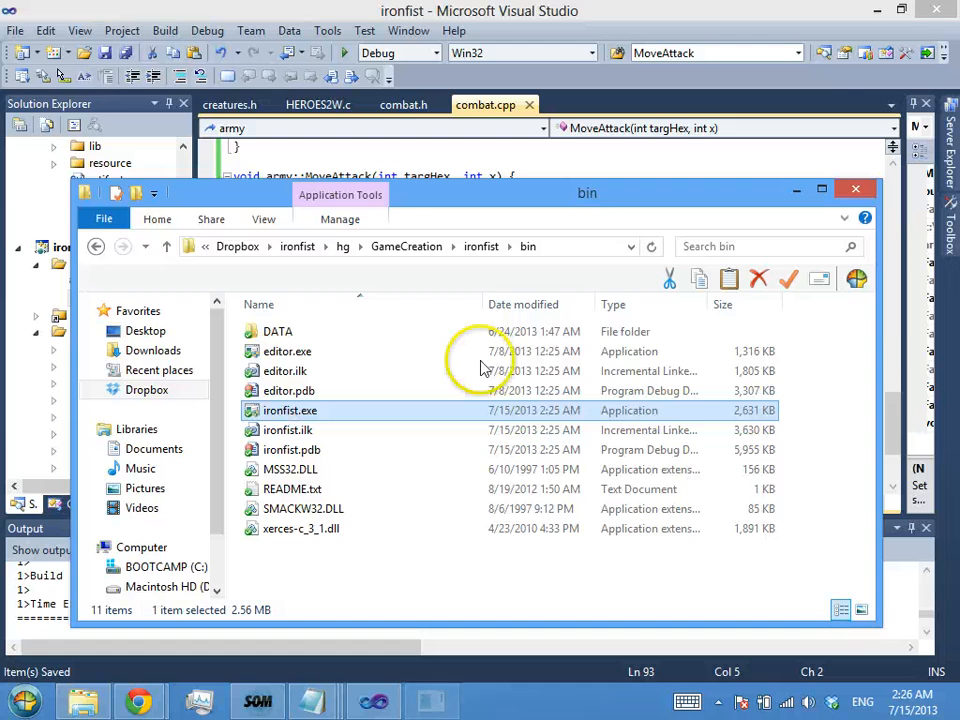
- Launch the freshly built ironfist.exe from the bin folder
{"action": "double_click", "coordinate": [288, 410]}
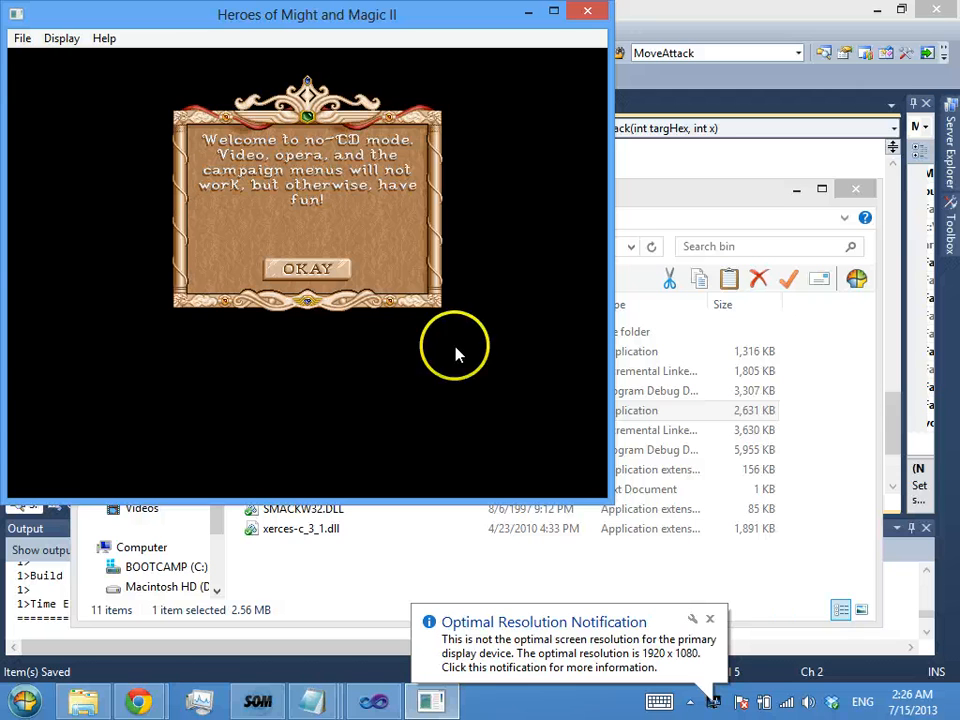
- Dismiss the welcome notice, select a test scenario, attack the enemy and skip a turn in combat
{"action": "left_click", "coordinate": [308, 268]}
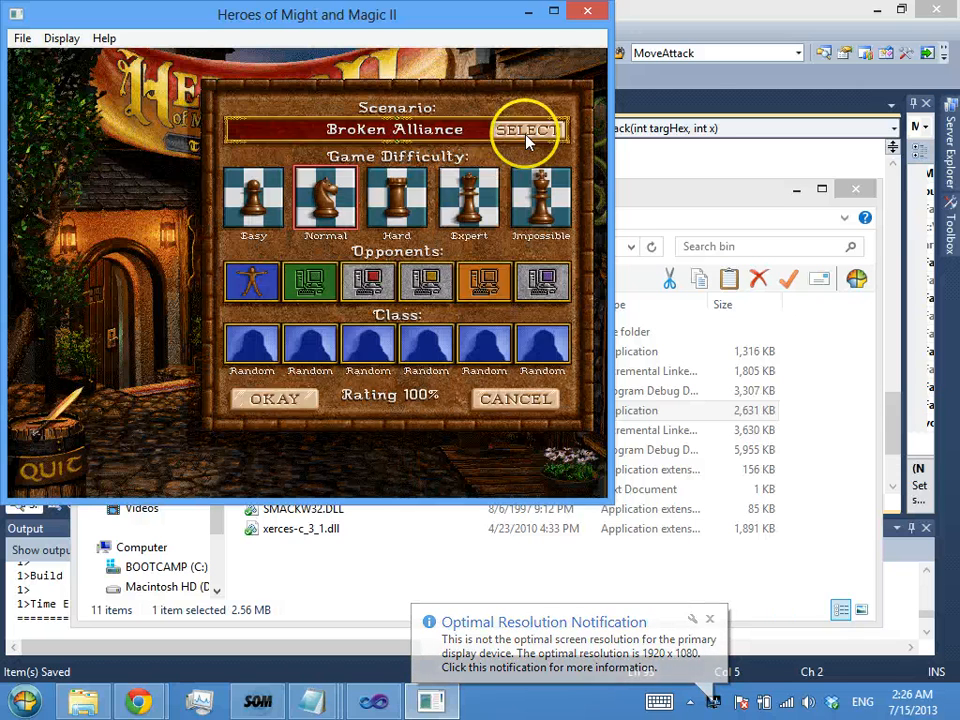
{"action": "left_click", "coordinate": [528, 130]}
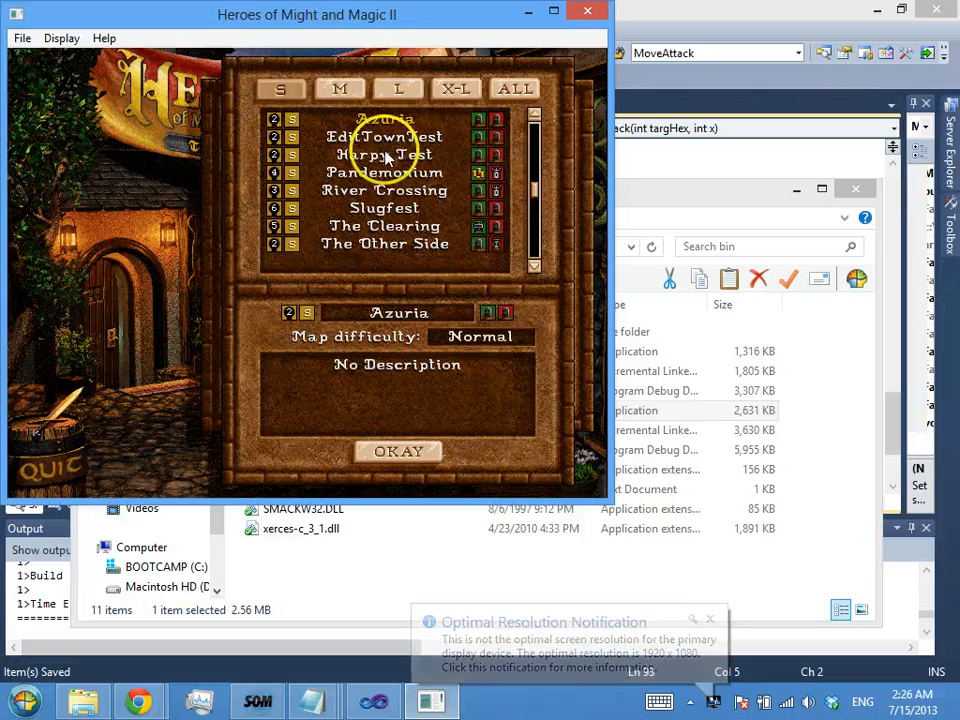
{"action": "left_click", "coordinate": [398, 452]}
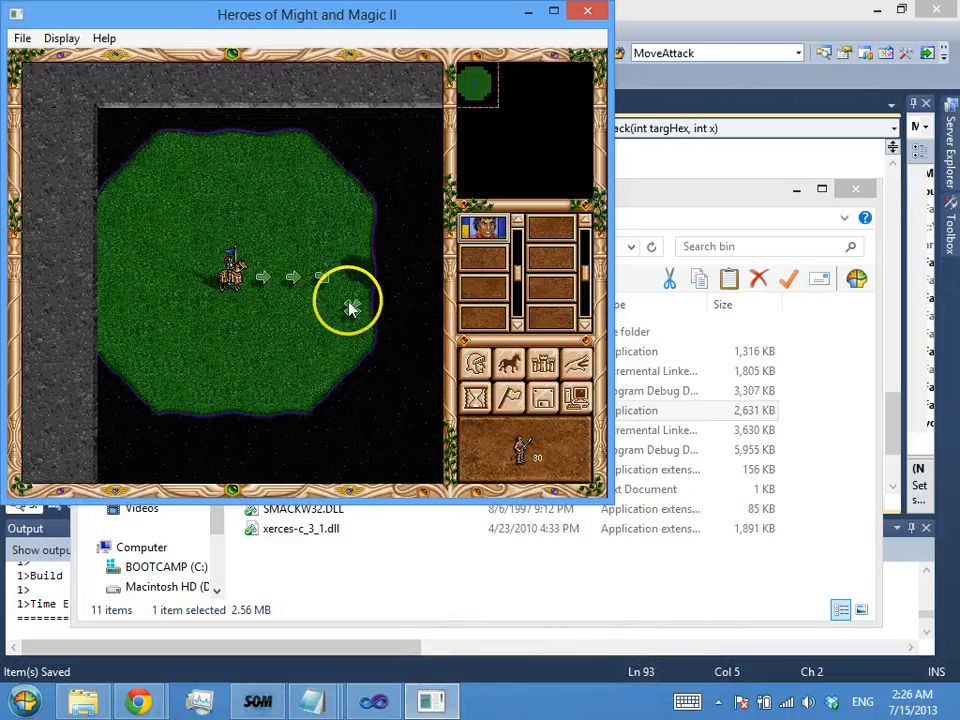
{"action": "left_click", "coordinate": [350, 304]}
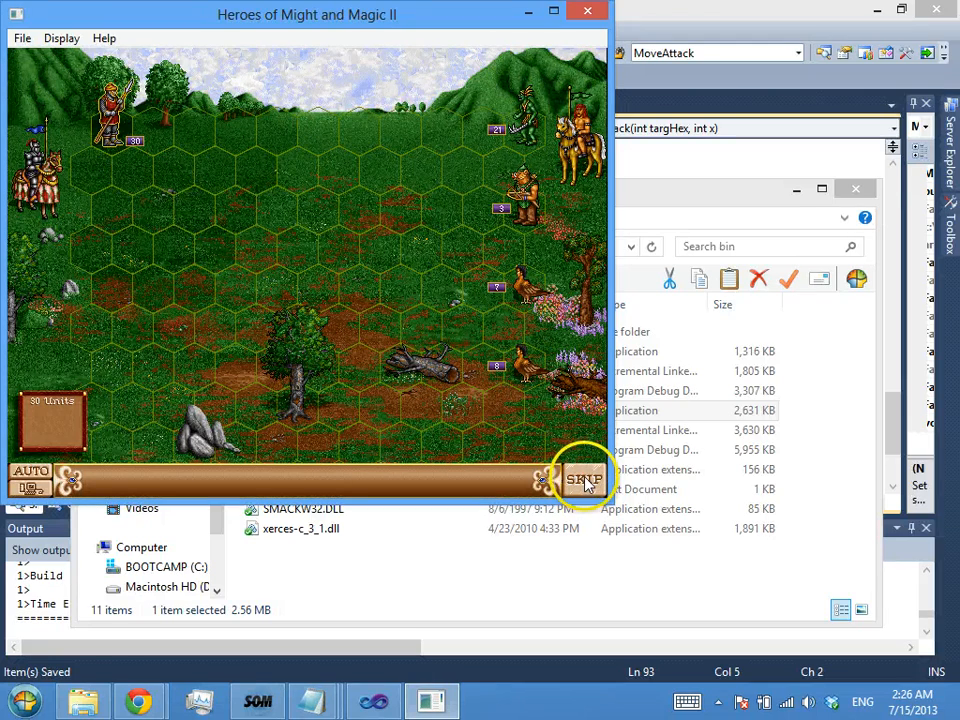
{"action": "left_click", "coordinate": [584, 480]}
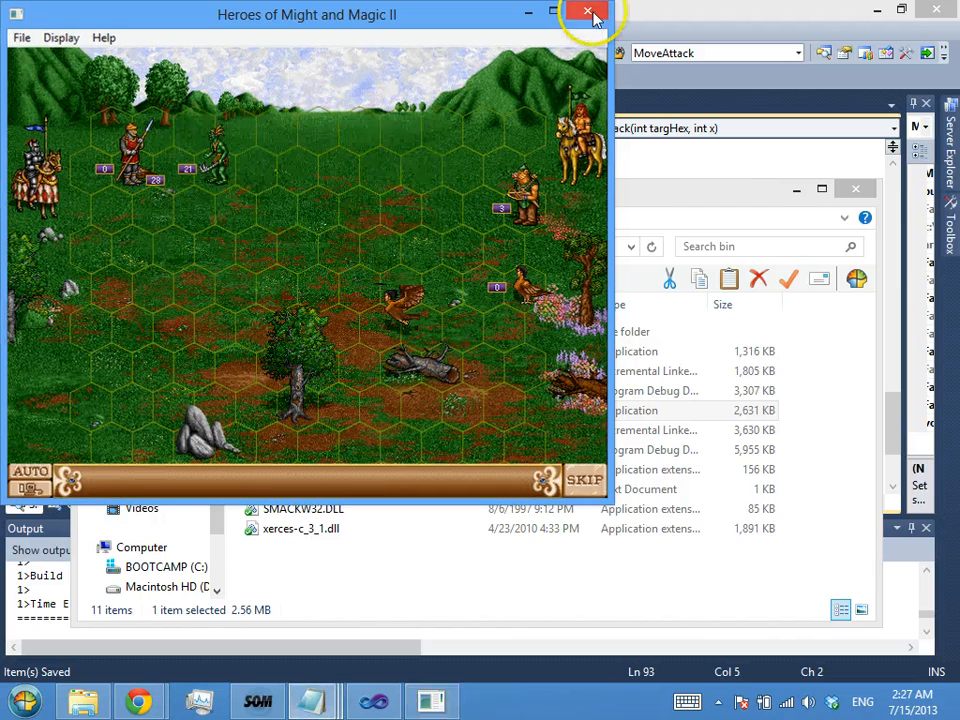
- Close the game, guard the return with !(this->creature.creature_flags & DEAD) &&, and rebuild
{"action": "left_click", "coordinate": [588, 12]}
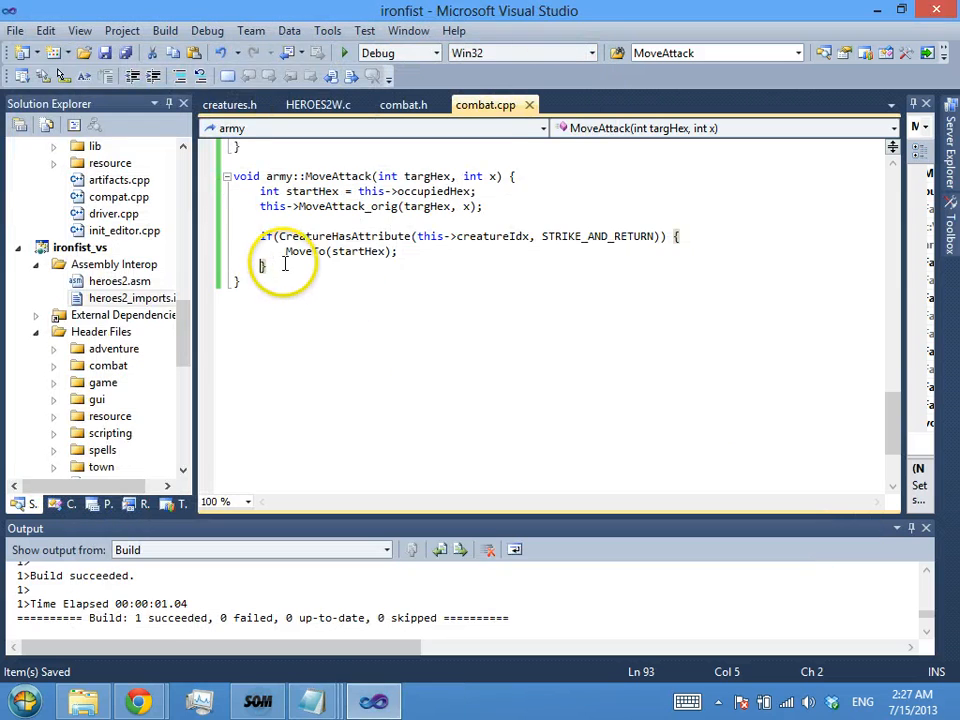
{"action": "mouse_move", "coordinate": [298, 252]}
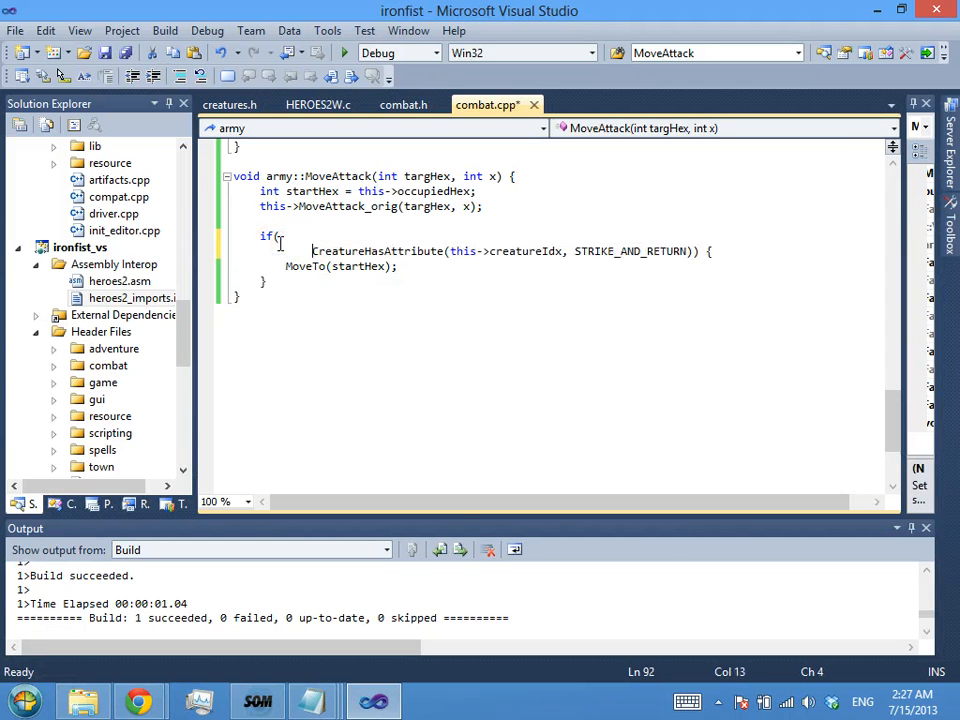
{"action": "left_click", "coordinate": [284, 252]}
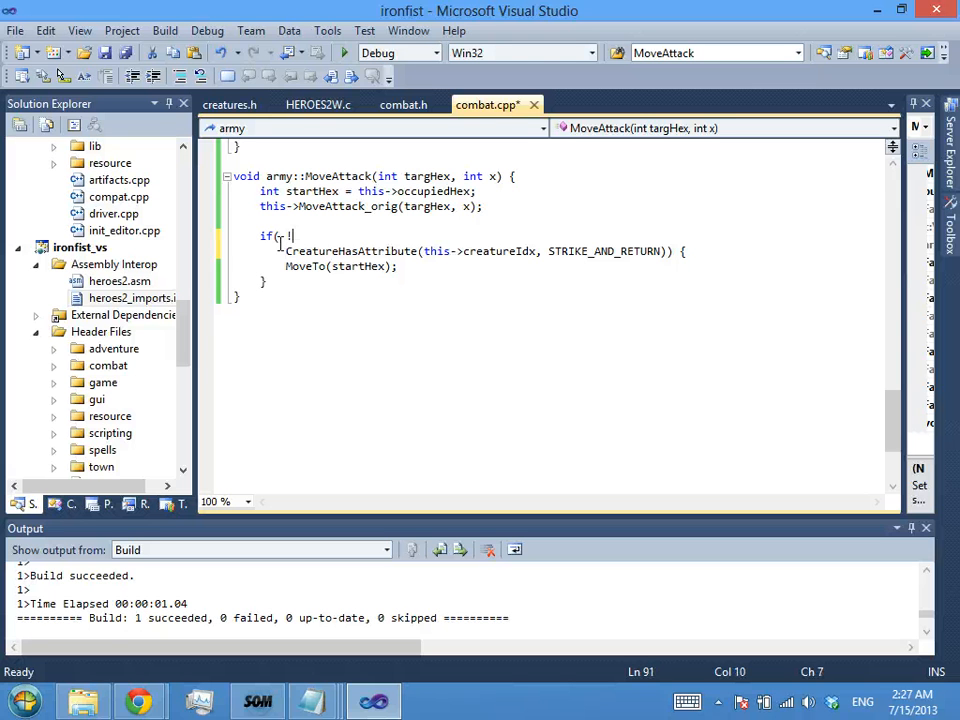
{"action": "type", "text": "("}
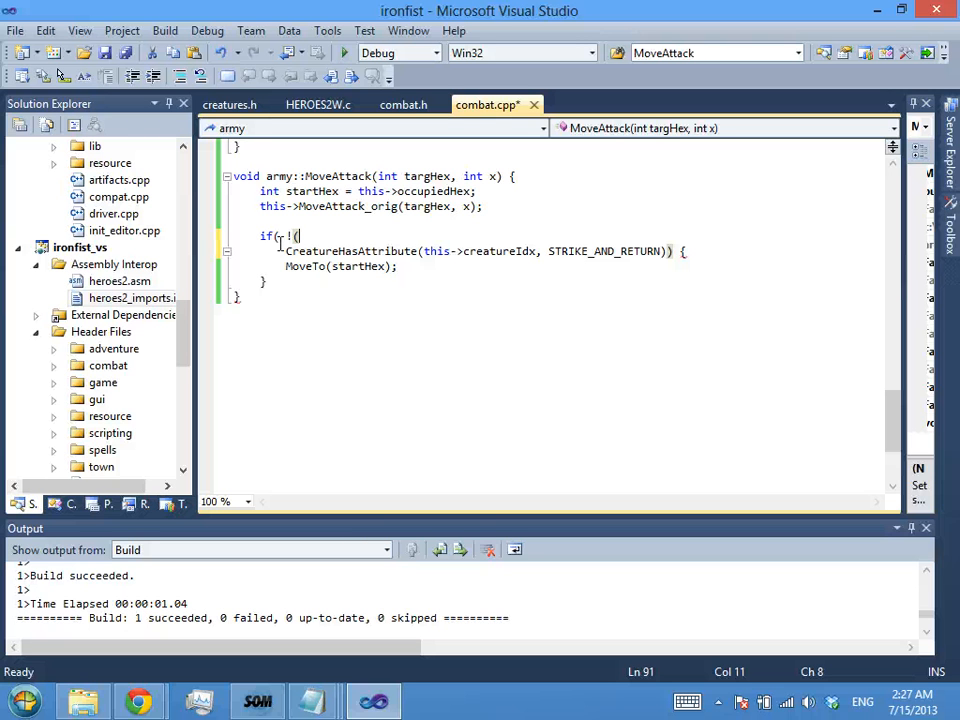
{"action": "type", "text": "(this->creature.creature_flags & DEAD) &&"}
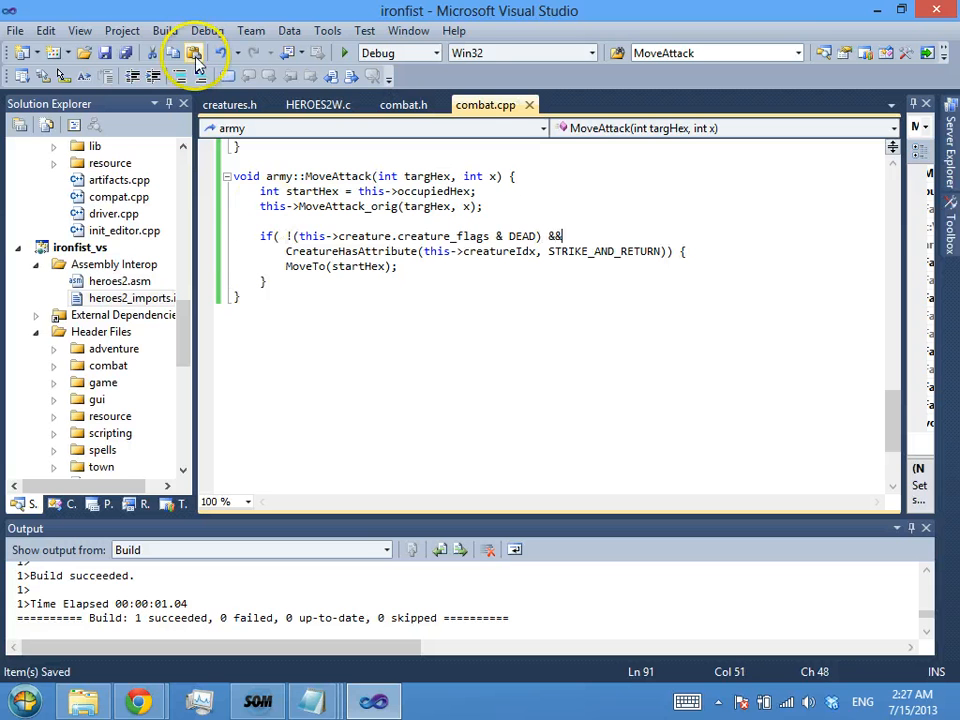
{"action": "left_click", "coordinate": [192, 52]}
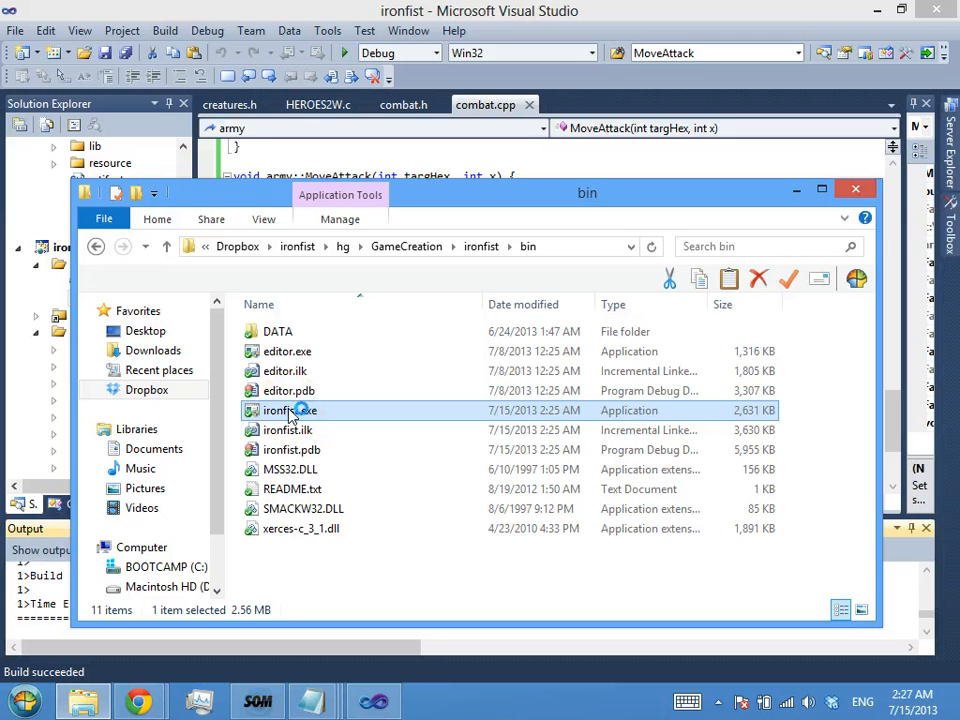
- Relaunch the rebuilt ironfist.exe from the bin folder
{"action": "double_click", "coordinate": [284, 410]}
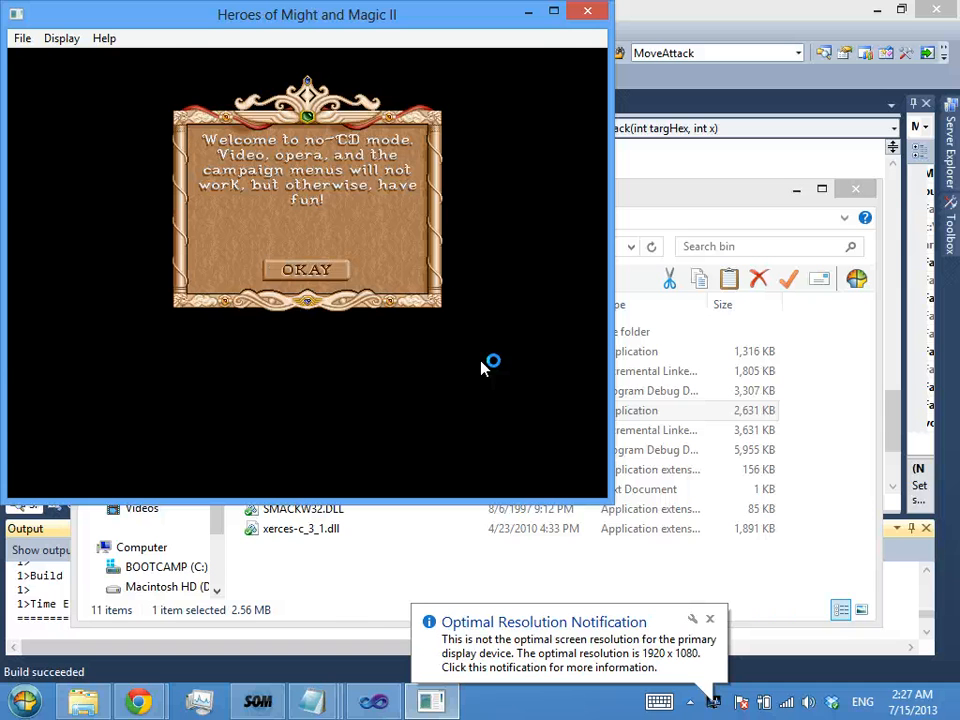
- Dismiss the welcome notice and pick the test scenario again from the scenario list
{"action": "left_click", "coordinate": [306, 268]}
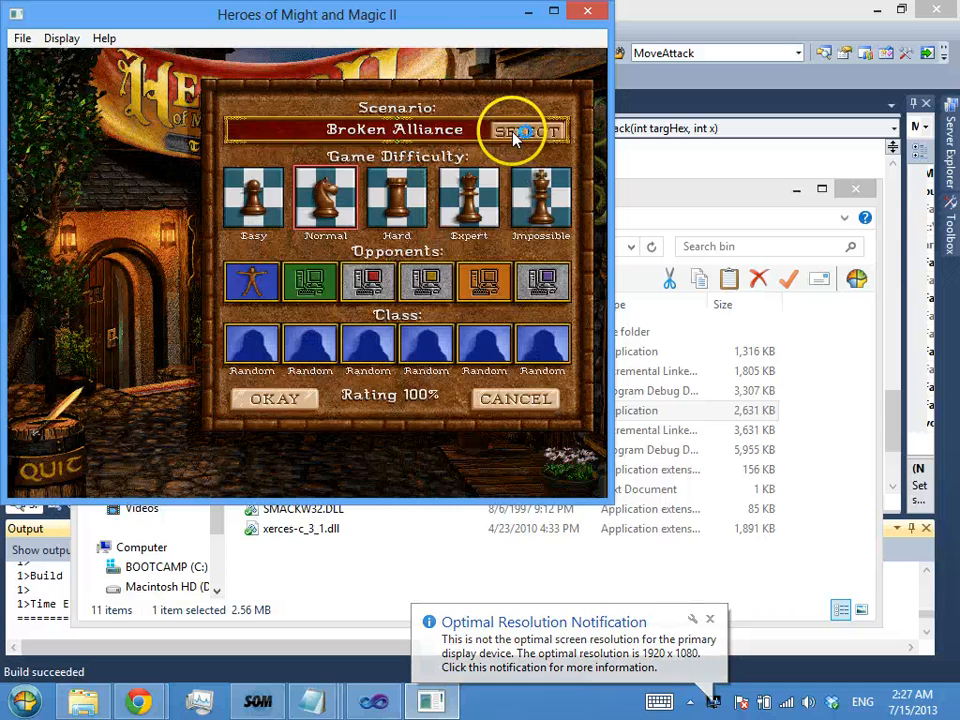
{"action": "left_click", "coordinate": [524, 130]}
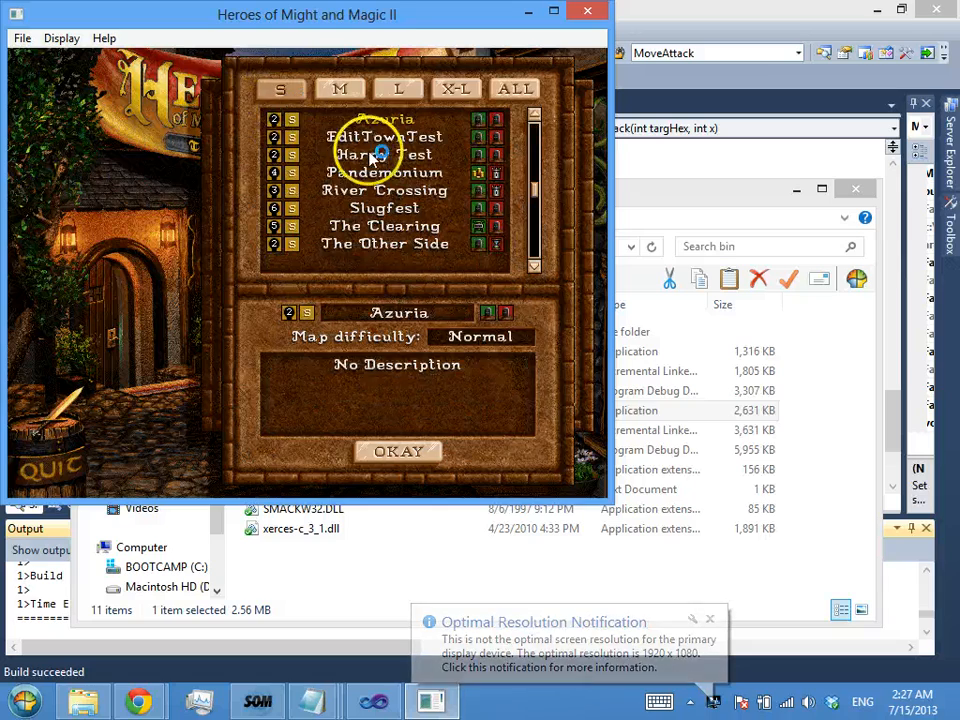
{"action": "left_click", "coordinate": [396, 452]}
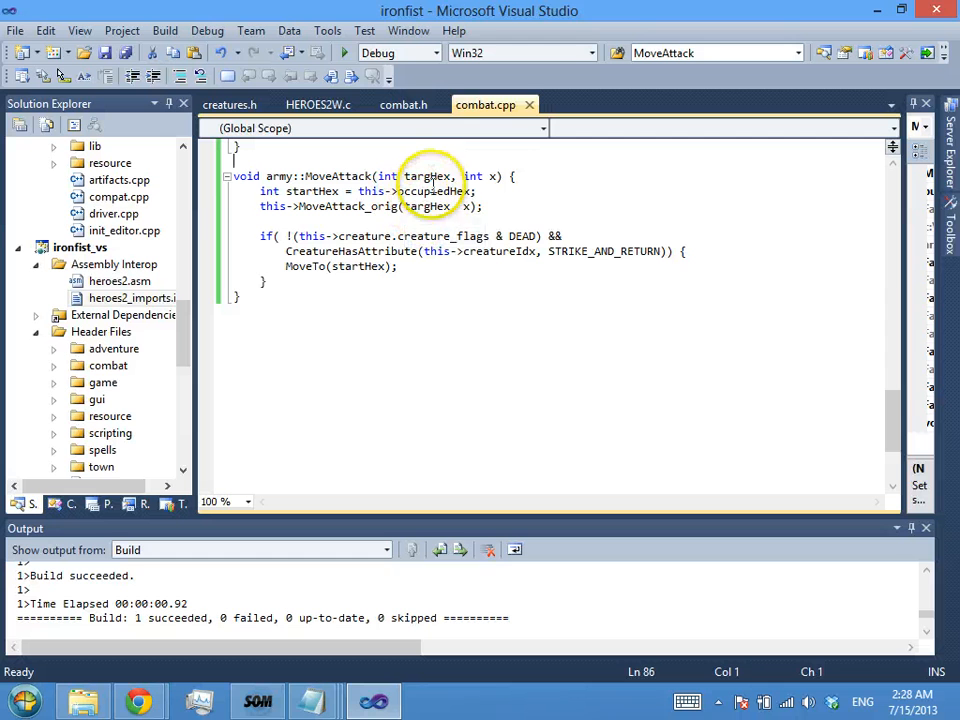
{"action": "mouse_move", "coordinate": [430, 192]}
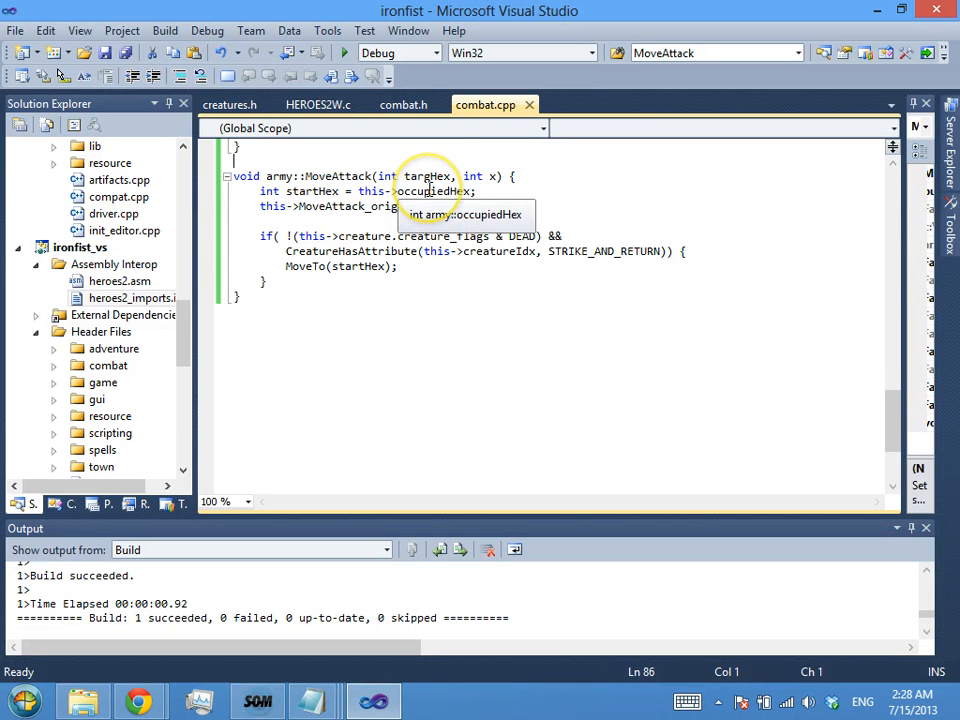
{"action": "mouse_move", "coordinate": [424, 190]}
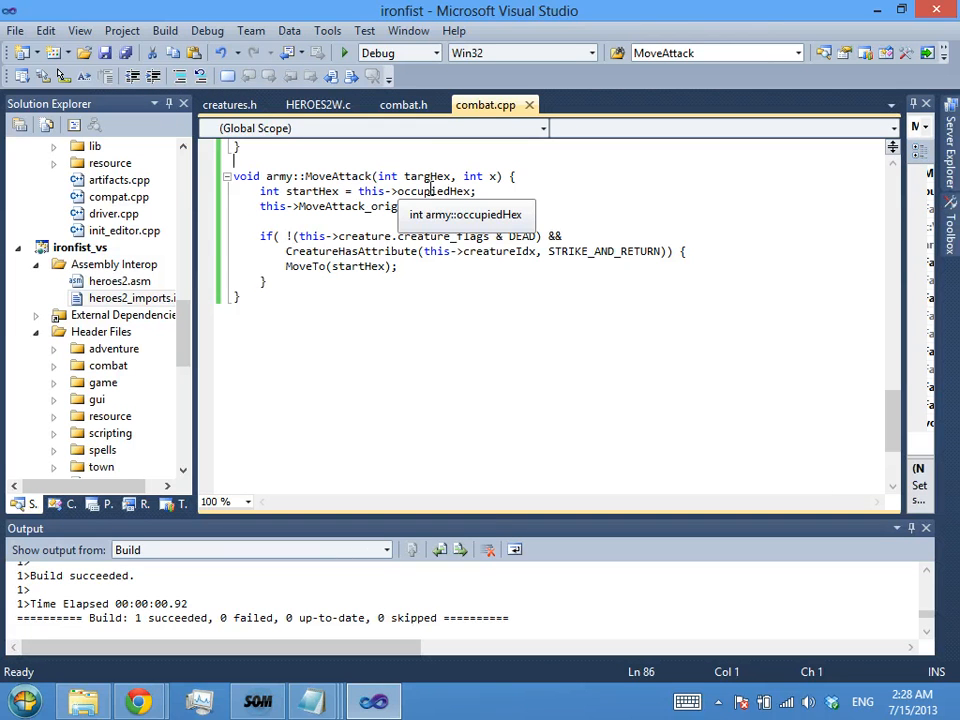
{"action": "mouse_move", "coordinate": [428, 176]}
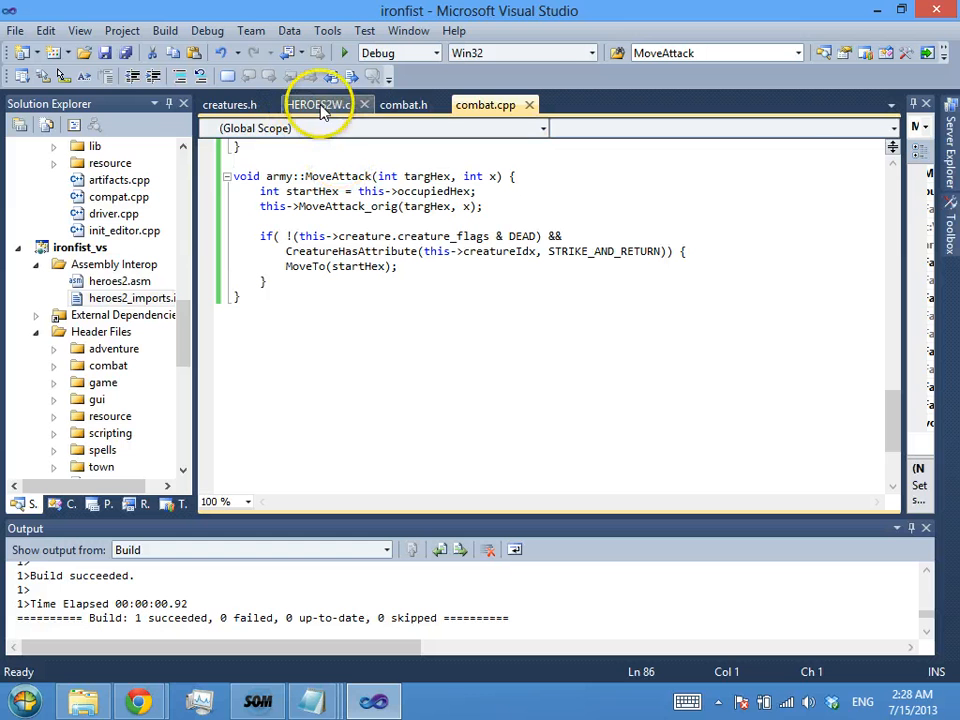
{"action": "mouse_move", "coordinate": [320, 104]}
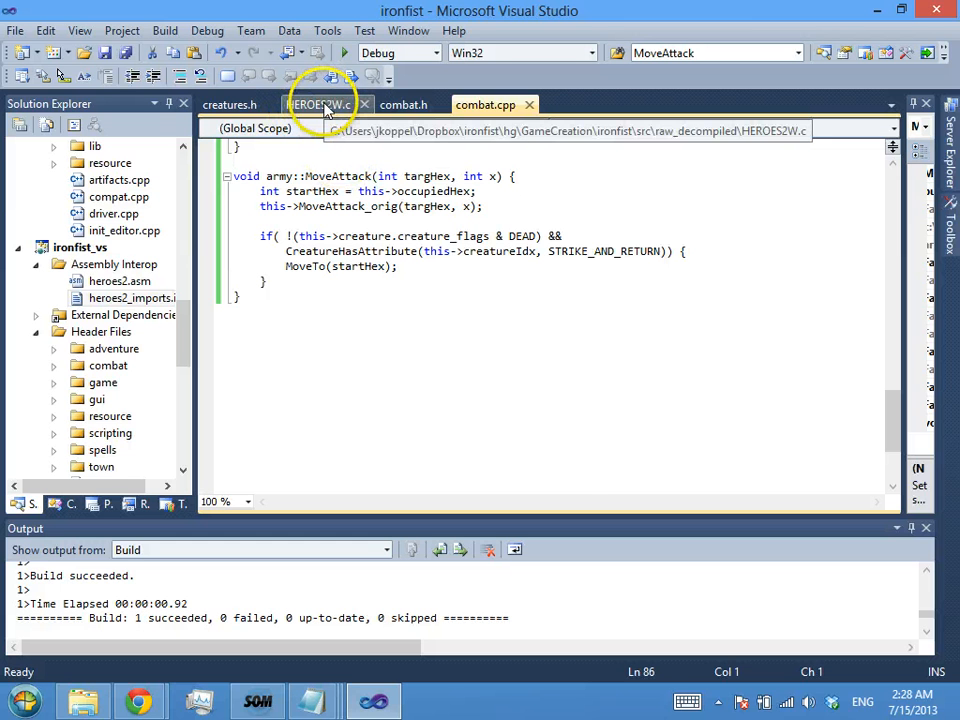
- Search HEROES2W.c for MoveAttack and land on the decompiled army::MoveAttack body
{"action": "left_click", "coordinate": [318, 104]}
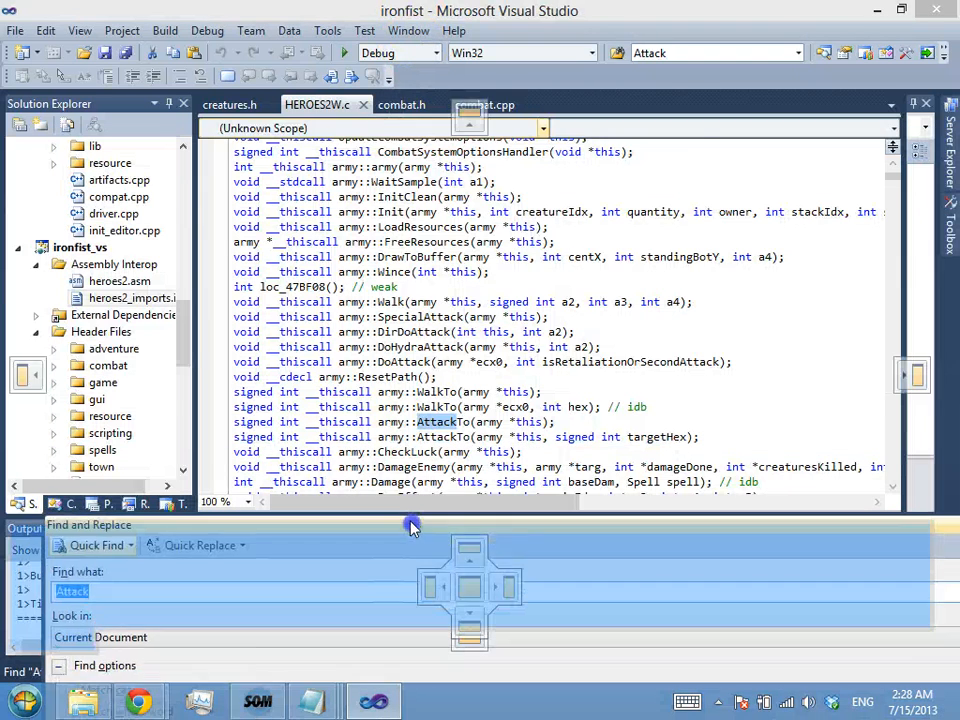
{"action": "key", "text": "Return"}
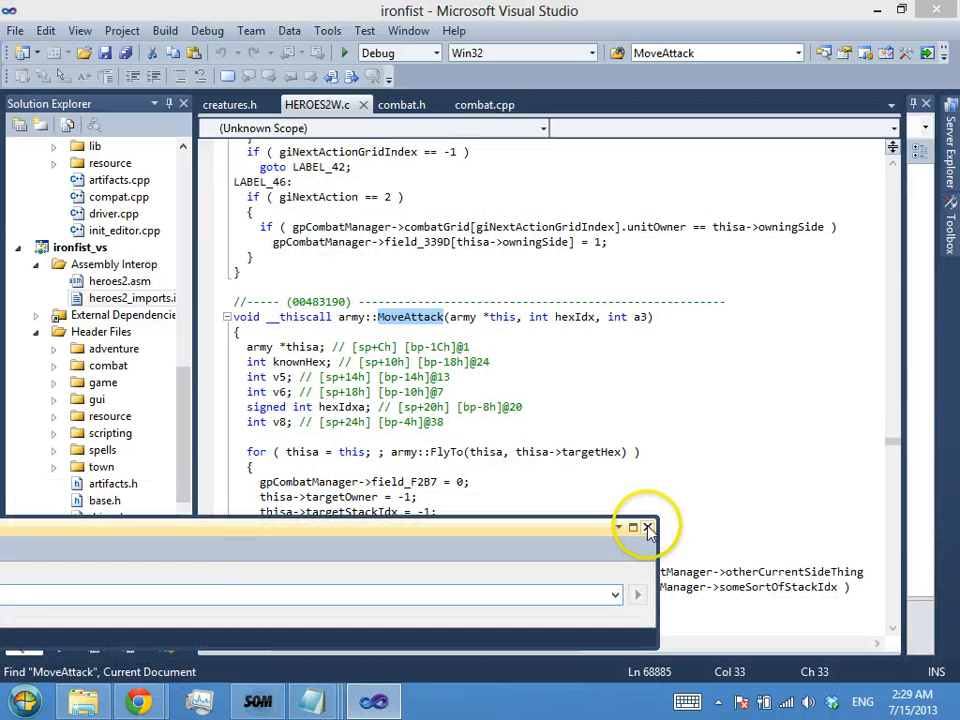
{"action": "left_click", "coordinate": [648, 528]}
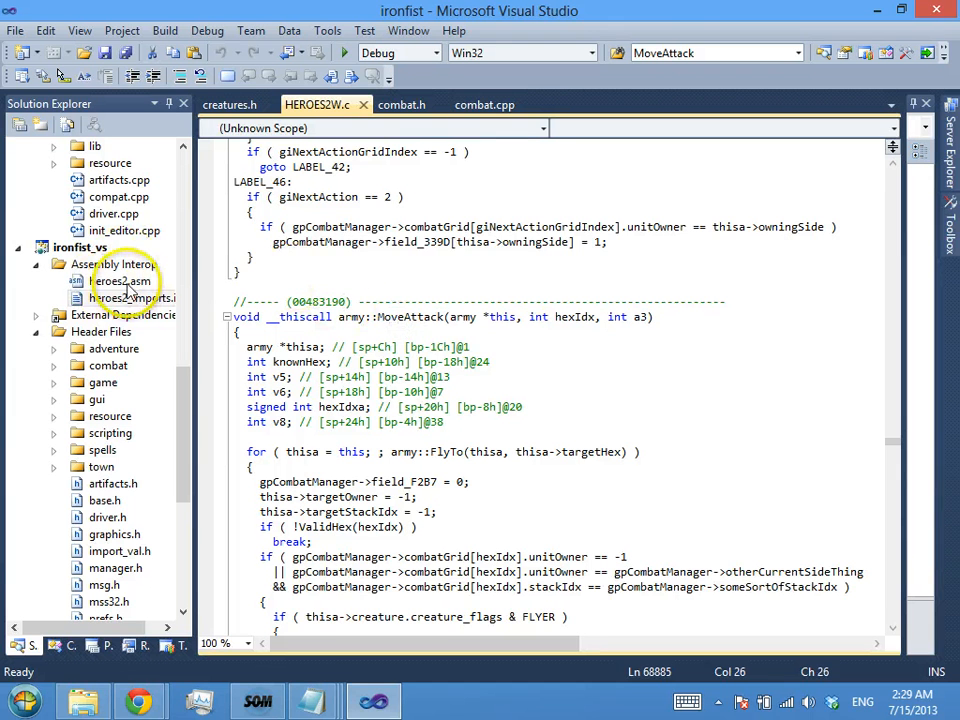
- Locate the MoveAttack import symbol inside heroes2.asm from Solution Explorer
{"action": "left_click", "coordinate": [122, 280]}
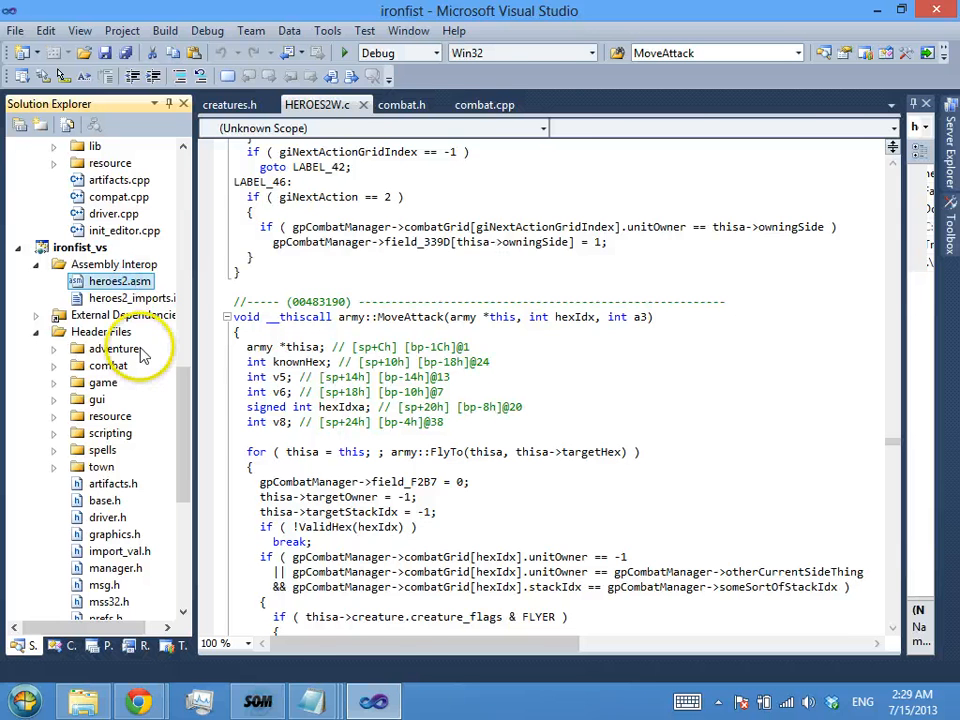
{"action": "left_click", "coordinate": [316, 104]}
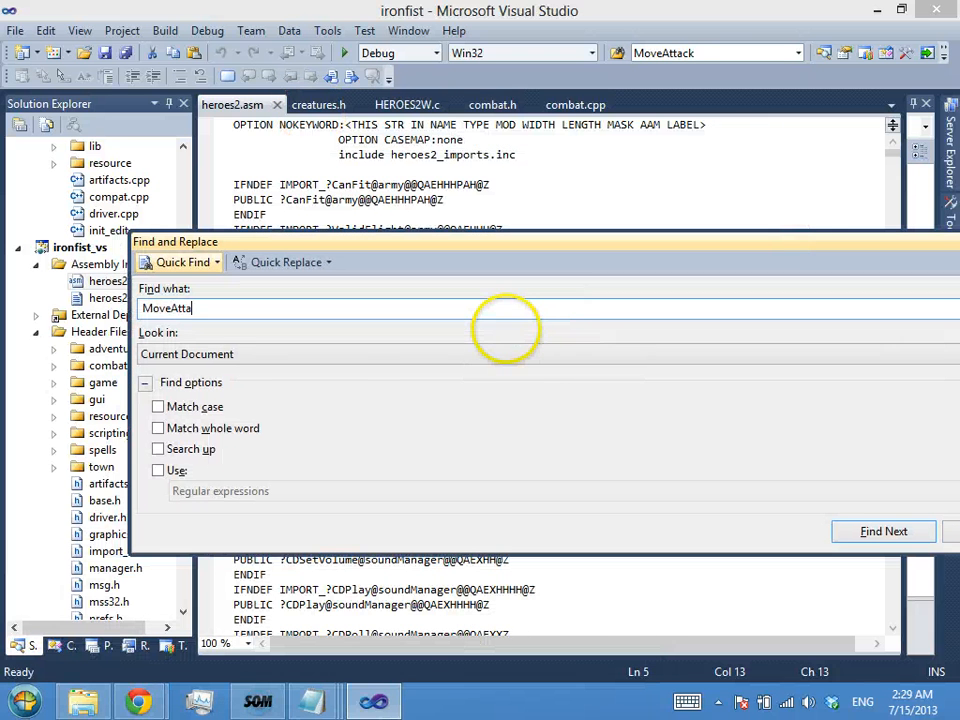
{"action": "left_click", "coordinate": [884, 532]}
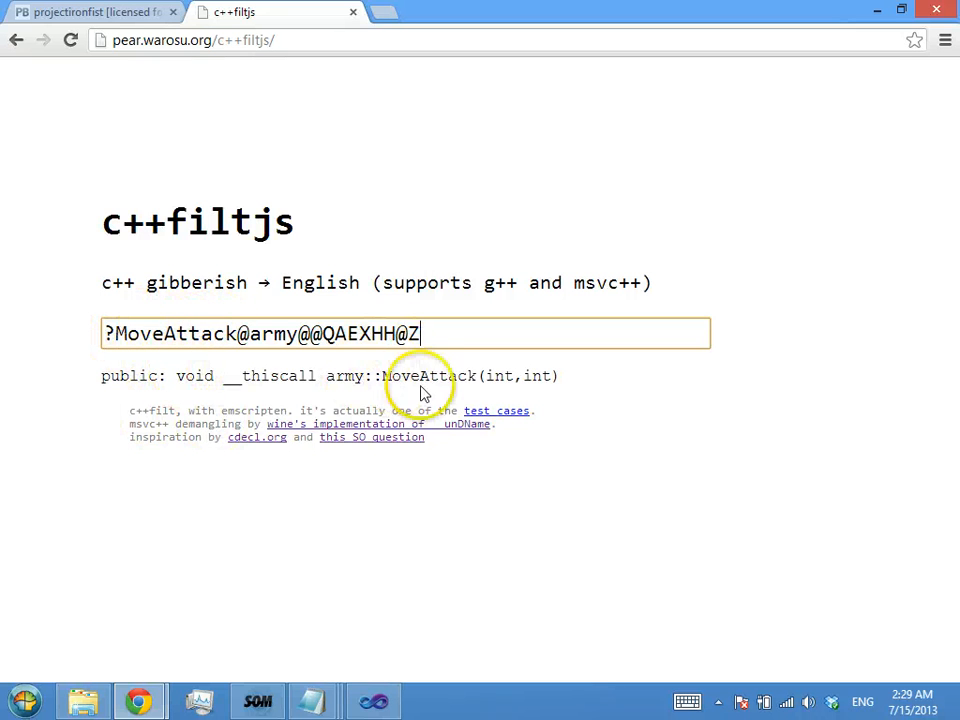
- Confirm the demangled result reads __thiscall army::MoveAttack(int,int), then return to Visual Studio
{"action": "double_click", "coordinate": [128, 376]}
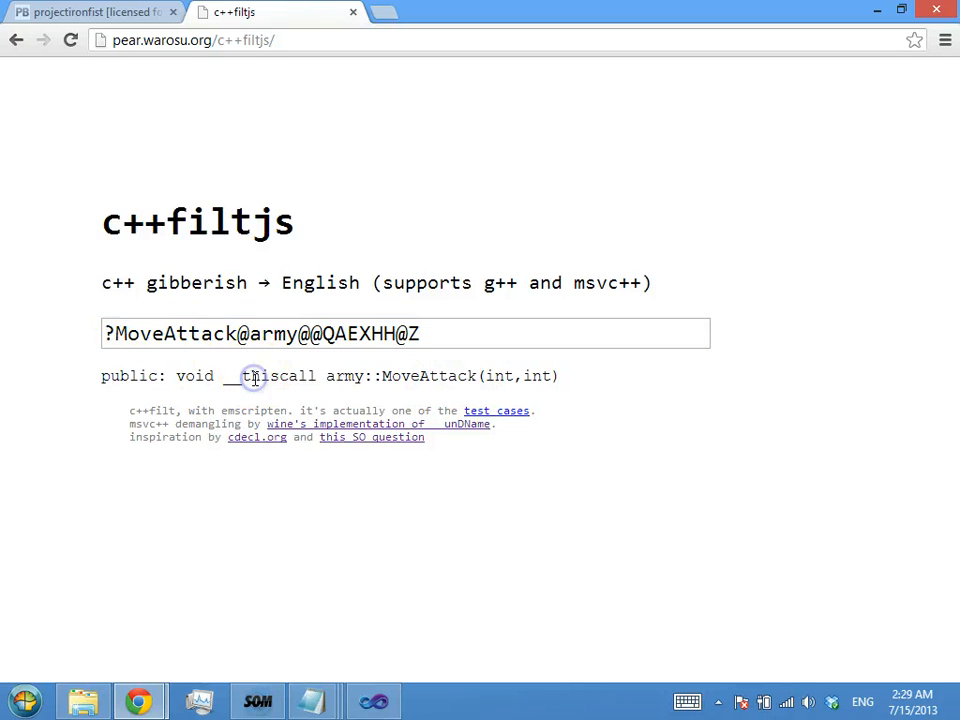
{"action": "double_click", "coordinate": [280, 376]}
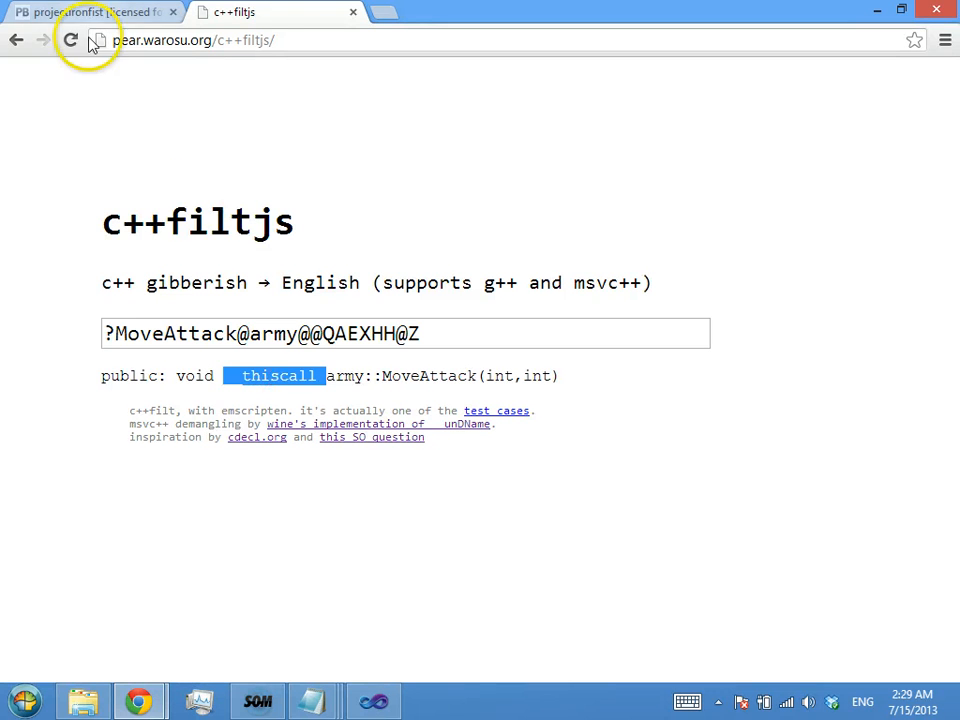
{"action": "mouse_move", "coordinate": [138, 700]}
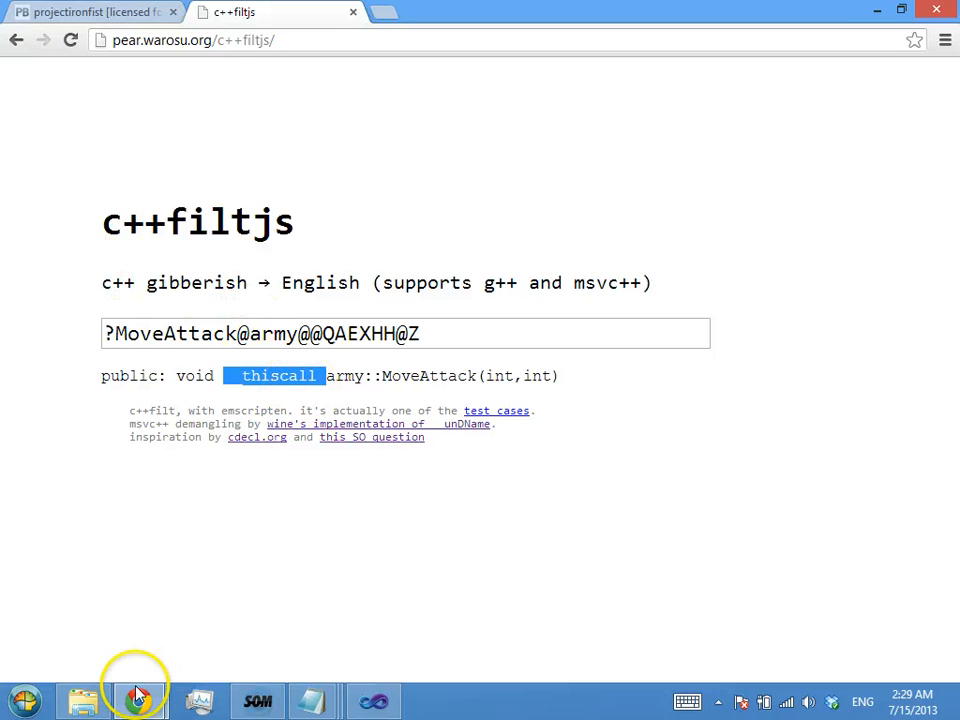
{"action": "mouse_move", "coordinate": [350, 704]}
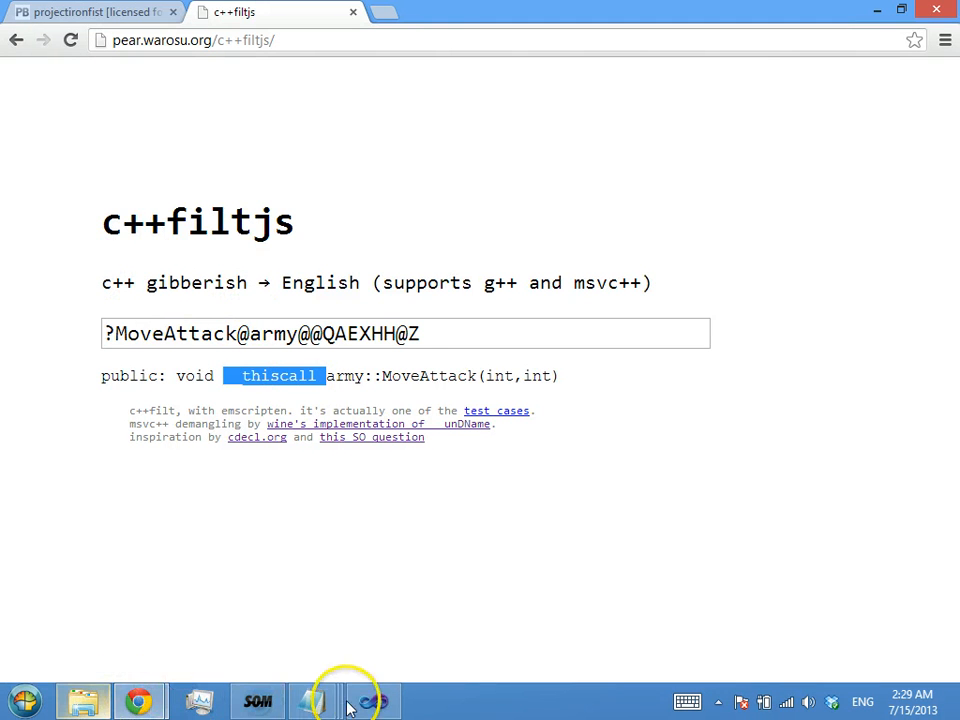
{"action": "left_click", "coordinate": [372, 700]}
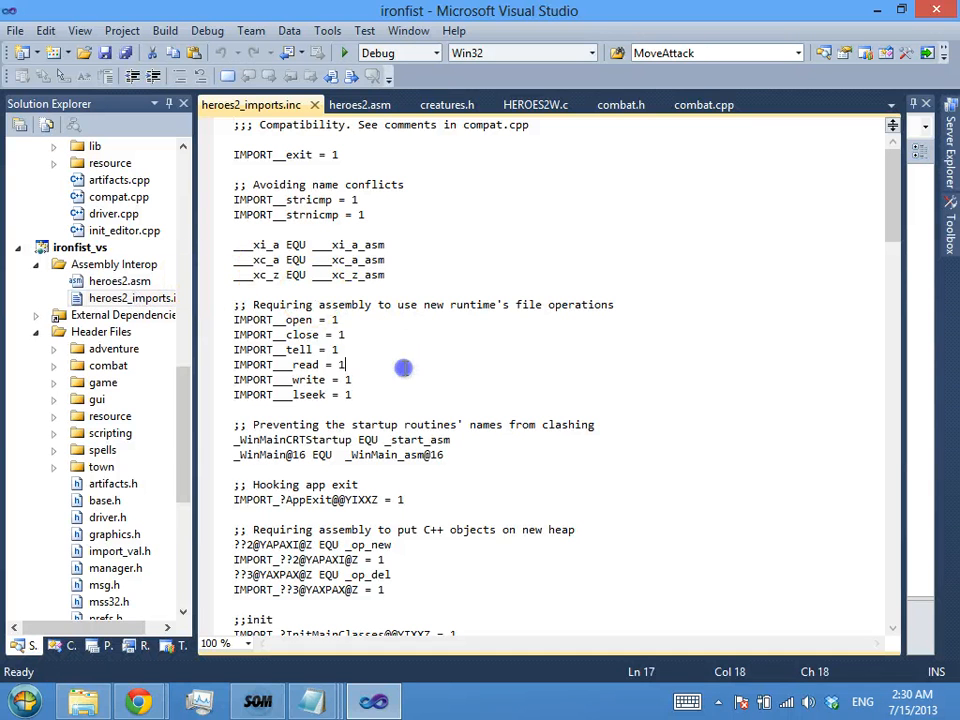
- Scroll heroes2_imports.inc down to the ;;creatures import section
{"action": "scroll", "scroll_direction": "down", "scroll_amount": 3}
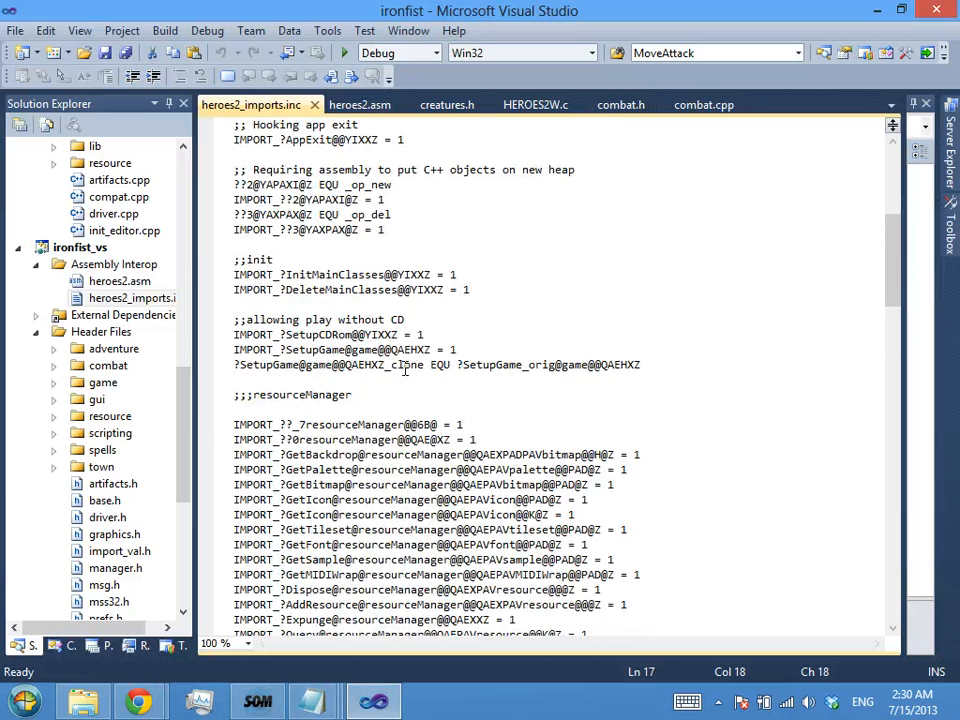
{"action": "scroll", "scroll_direction": "down", "scroll_amount": 3}
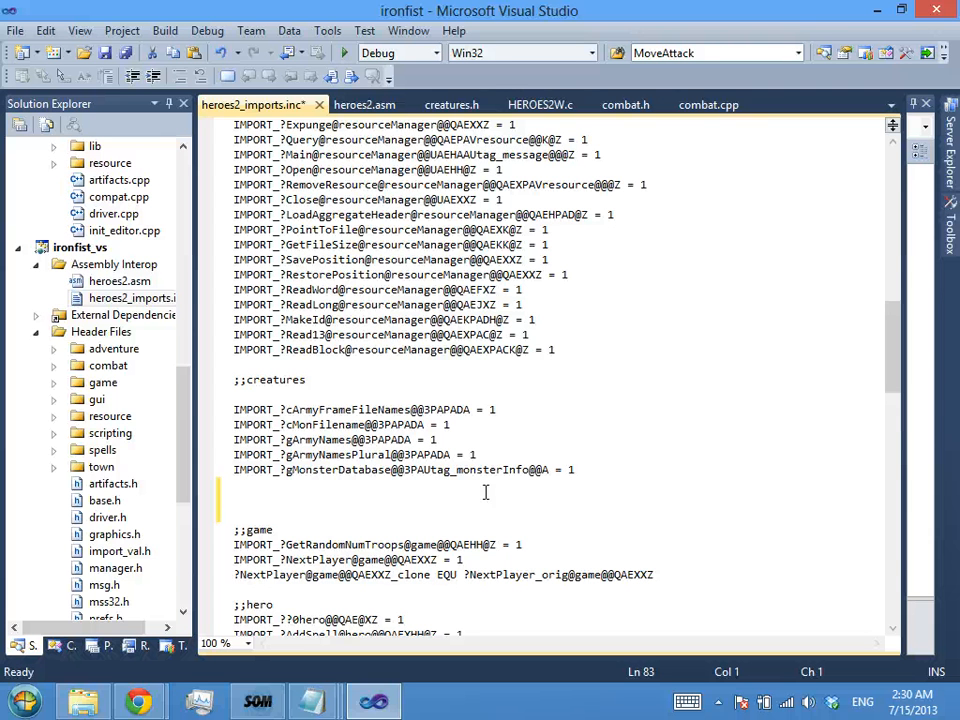
{"action": "type", "text": "IMPORT_"}
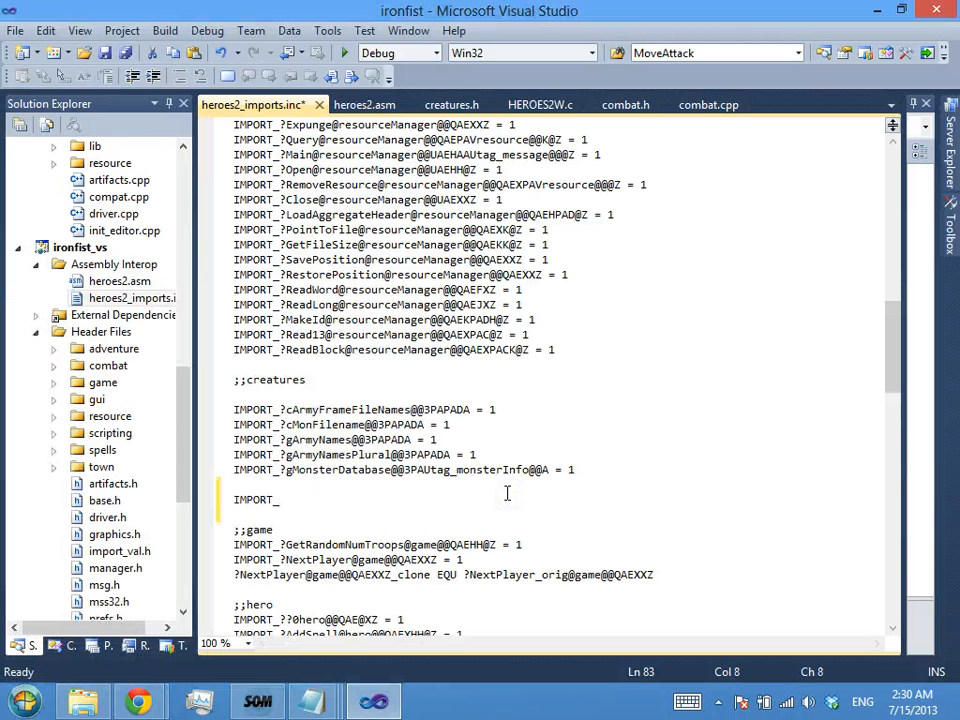
{"action": "type", "text": "?MoveAttack@army@@QAEXHH@Z = 1"}
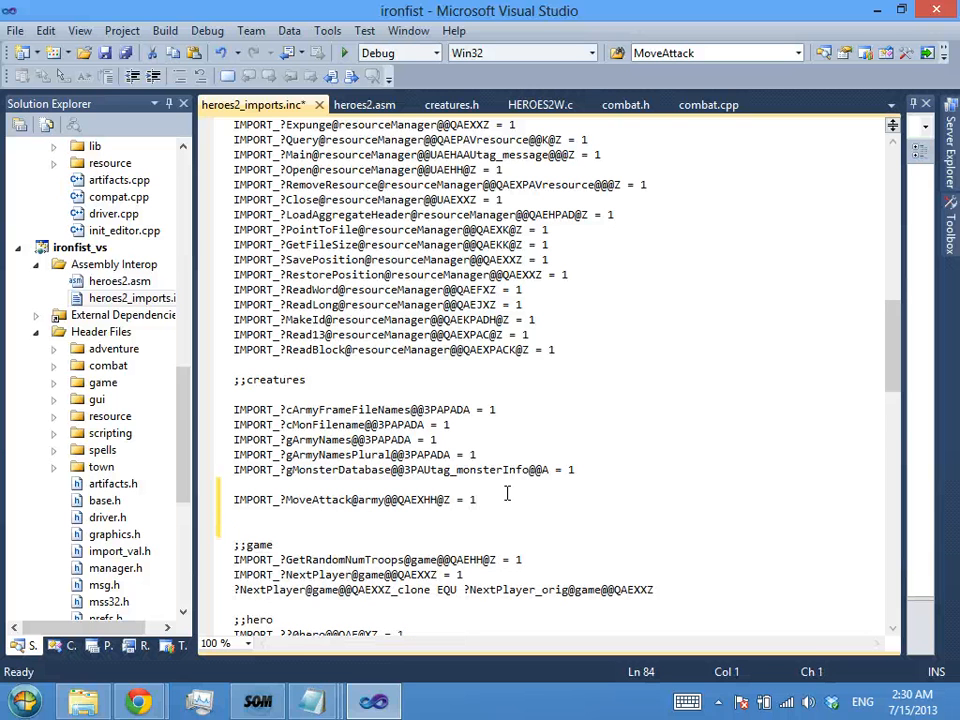
{"action": "type", "text": "?MoveAttack@army@@QAEXHH@Z_clone"}
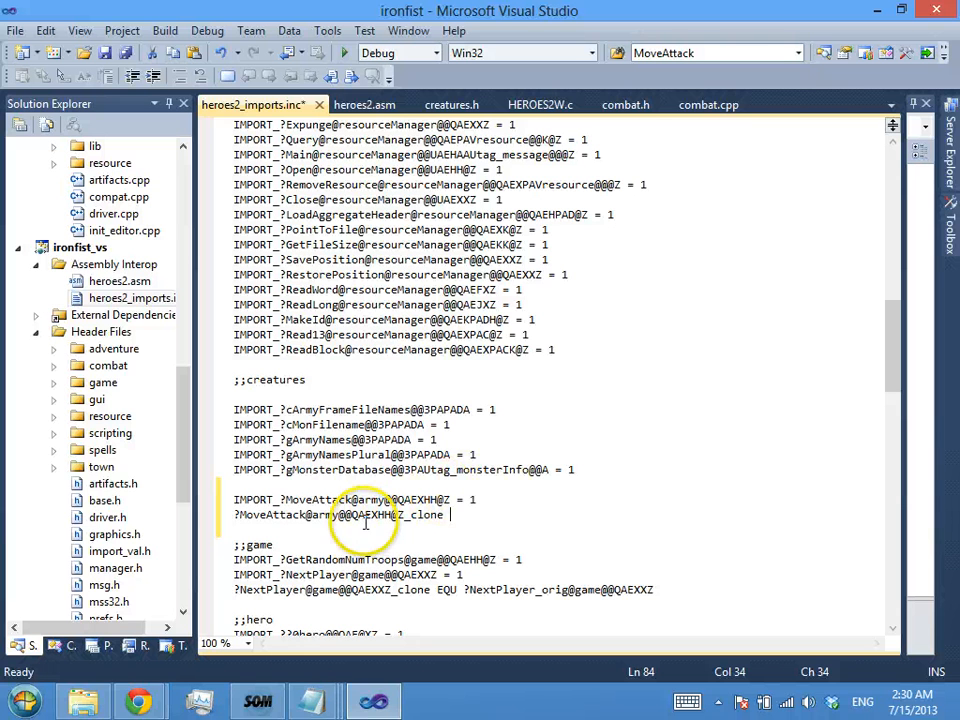
{"action": "mouse_move", "coordinate": [490, 388]}
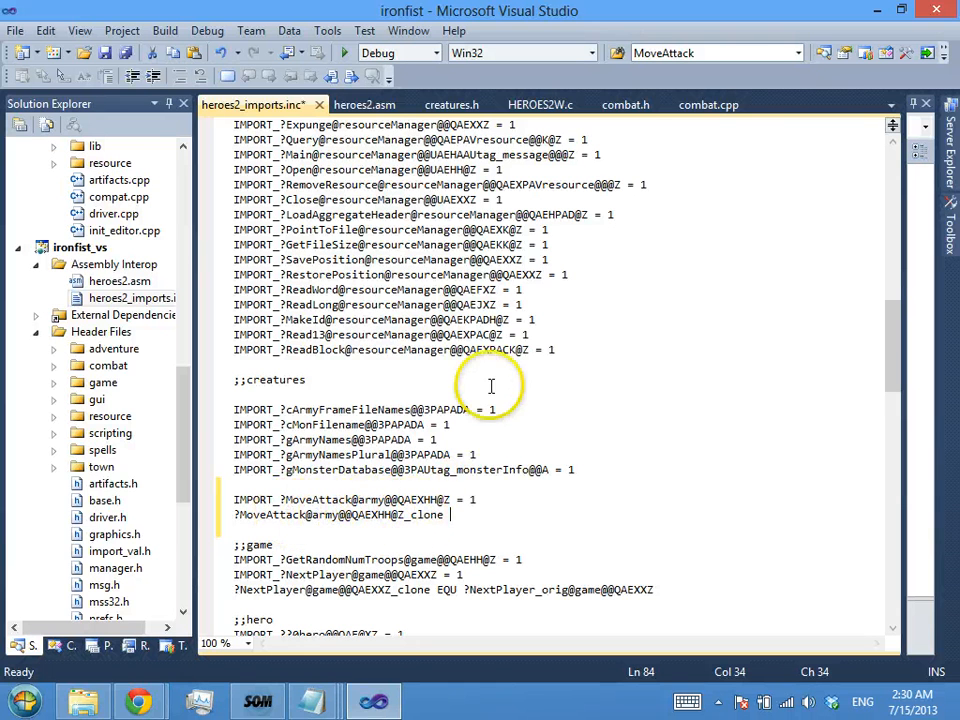
{"action": "type", "text": "EQU ?MoveAttack@army@@QAEXHH@Z"}
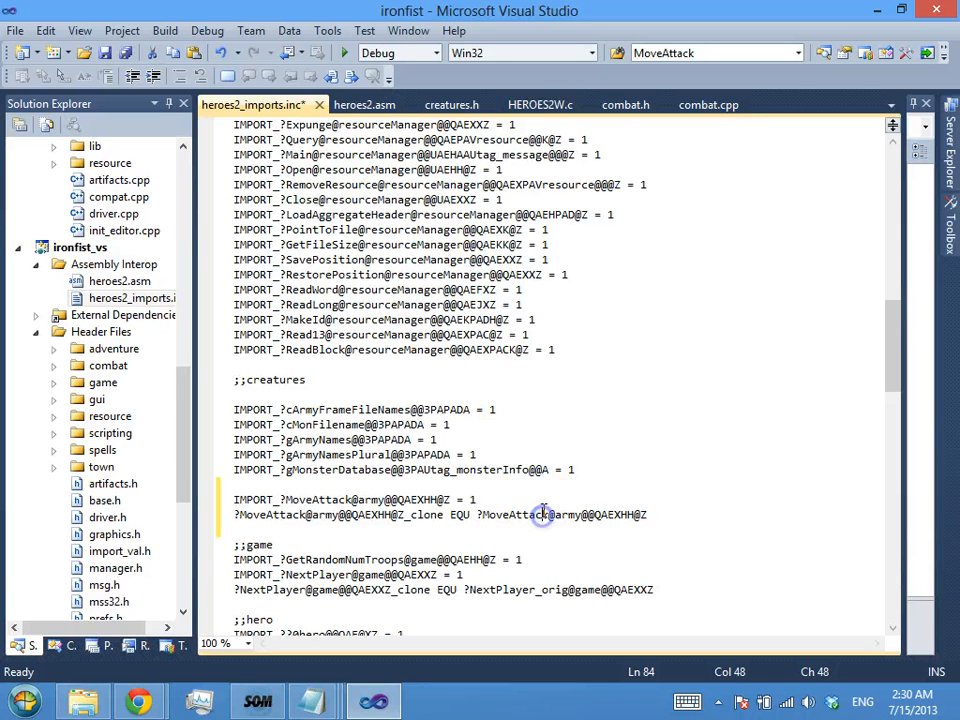
{"action": "type", "text": "_orig"}
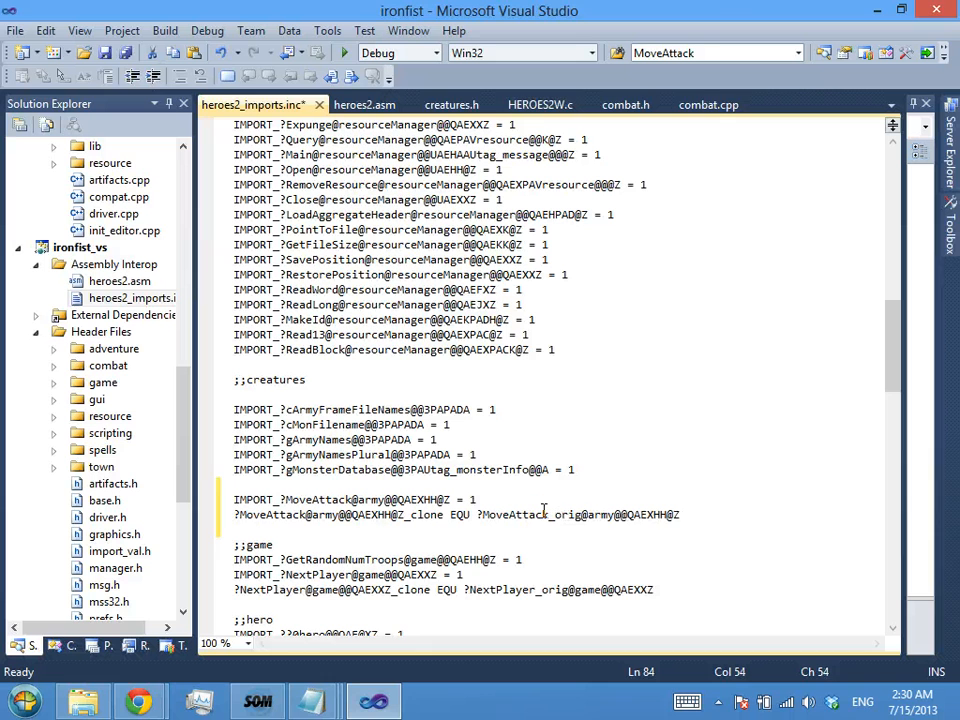
{"action": "key", "text": "ctrl+s"}
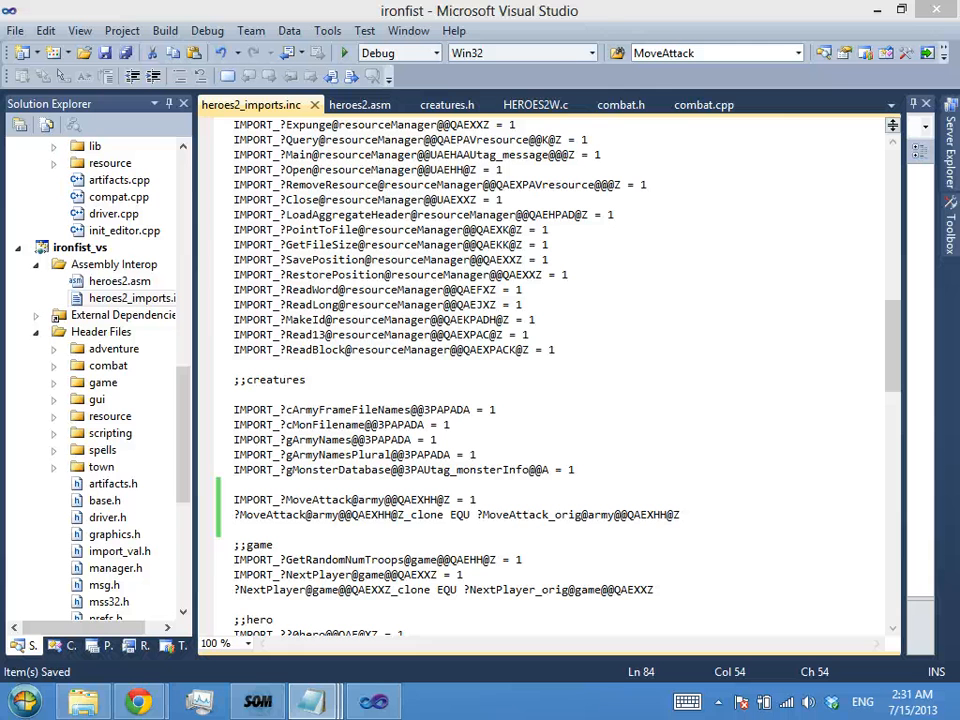
{"action": "mouse_move", "coordinate": [612, 156]}
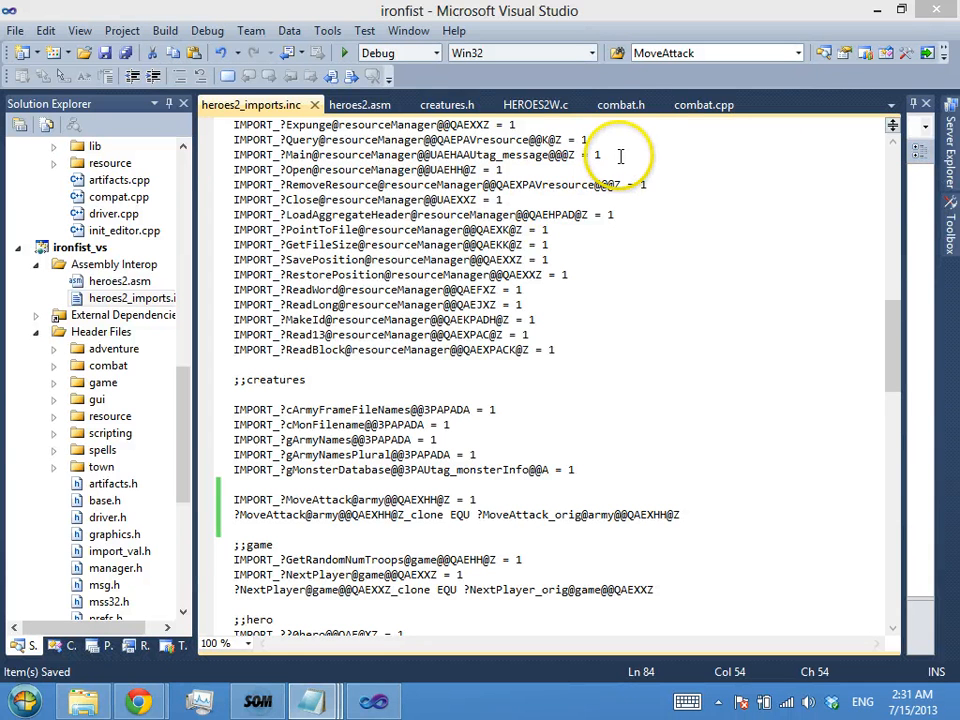
{"action": "mouse_move", "coordinate": [704, 104]}
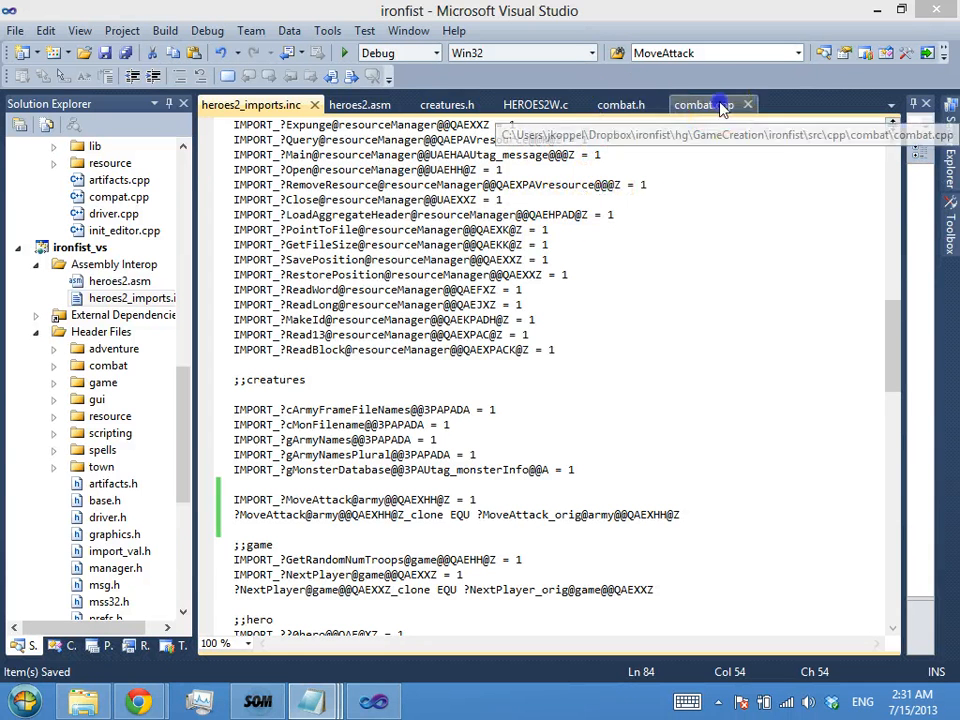
- Compare combat.cpp's army::MoveTo with the decompiled FLYER fly-or-walk branch in HEROES2W.c
{"action": "left_click", "coordinate": [704, 104]}
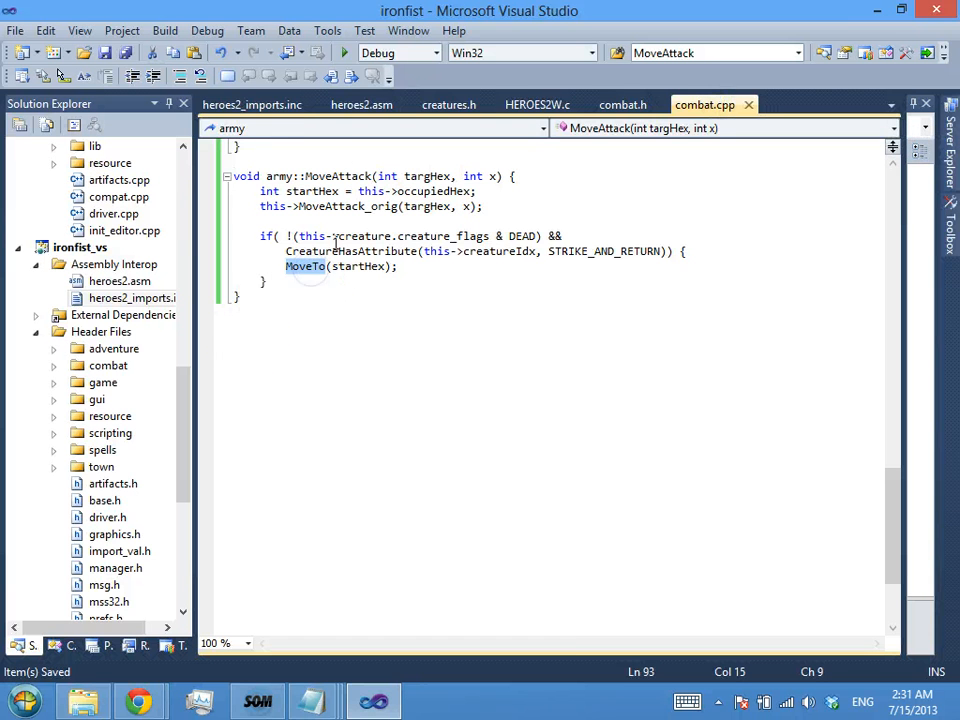
{"action": "left_click", "coordinate": [536, 104]}
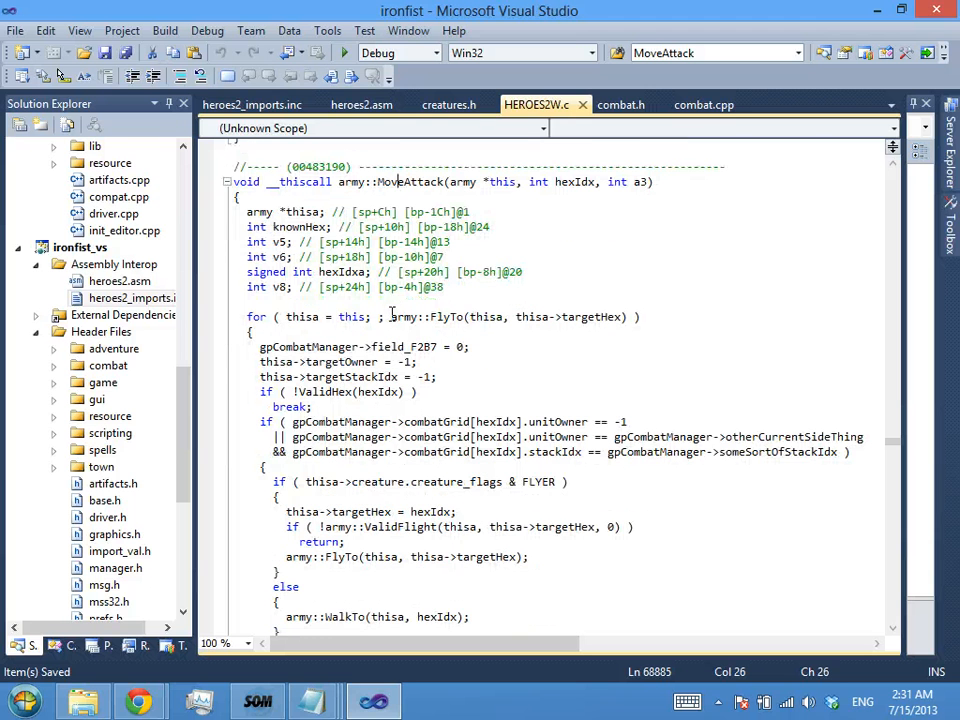
{"action": "scroll", "scroll_direction": "down", "scroll_amount": 3}
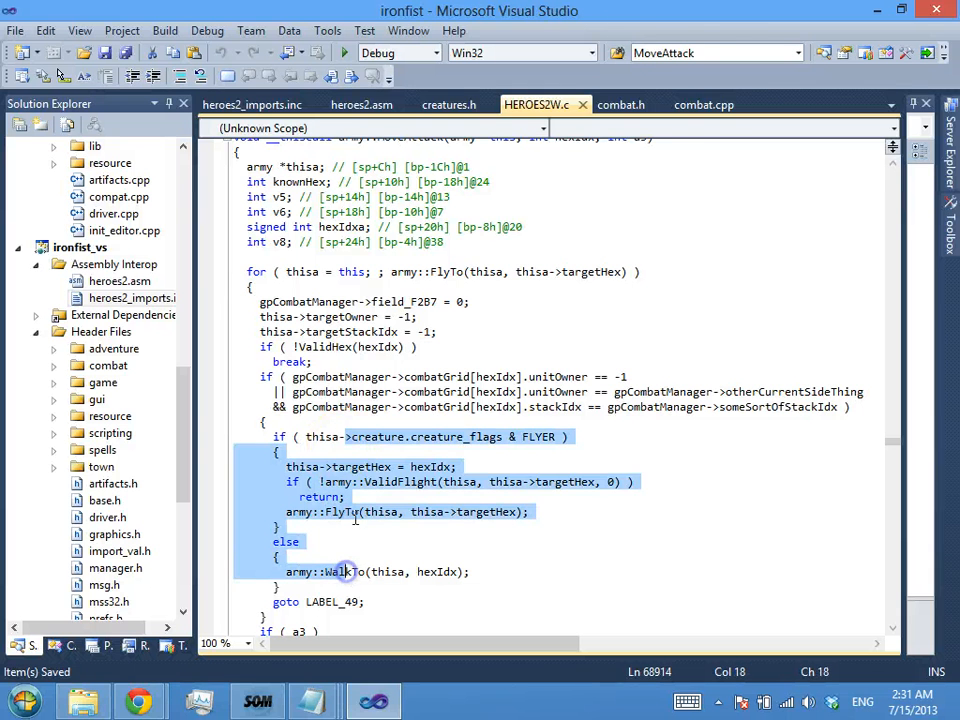
{"action": "left_click", "coordinate": [704, 104]}
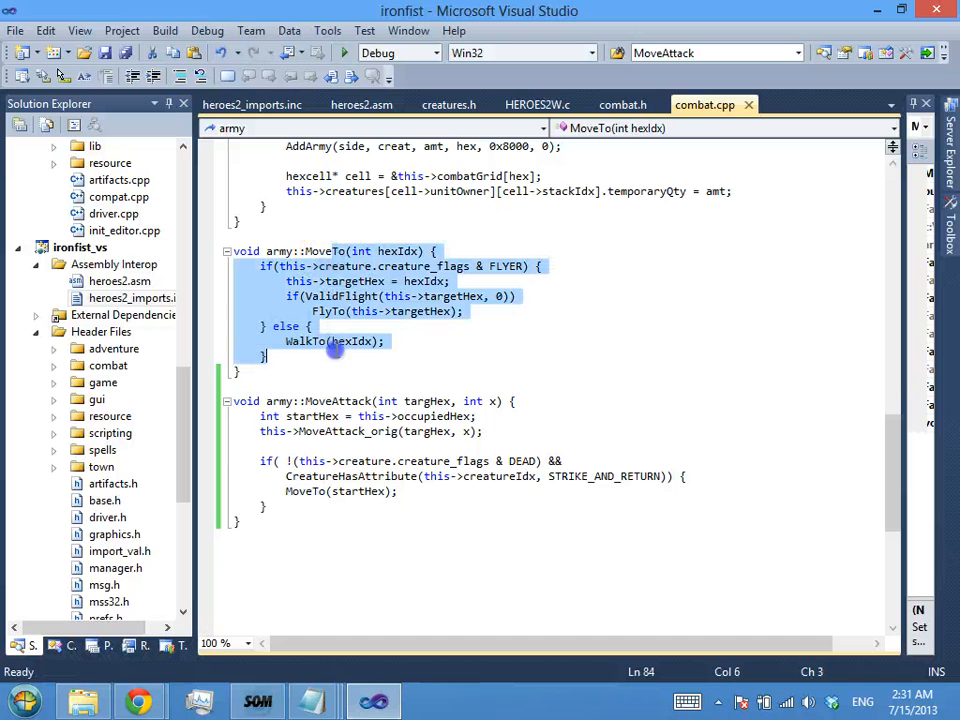
{"action": "mouse_move", "coordinate": [336, 352]}
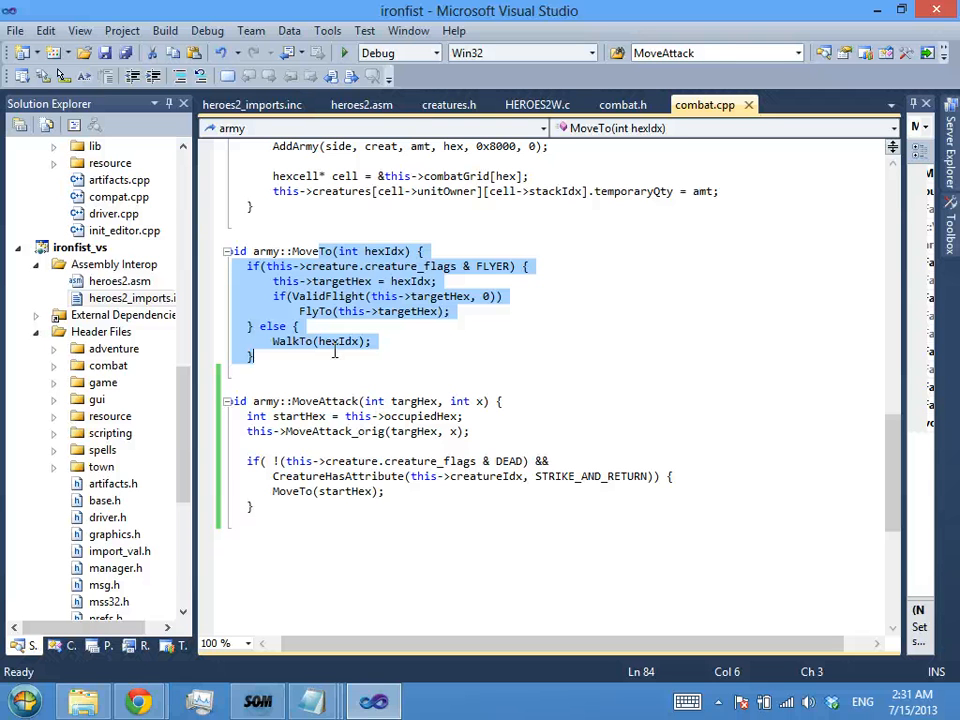
{"action": "mouse_move", "coordinate": [792, 344]}
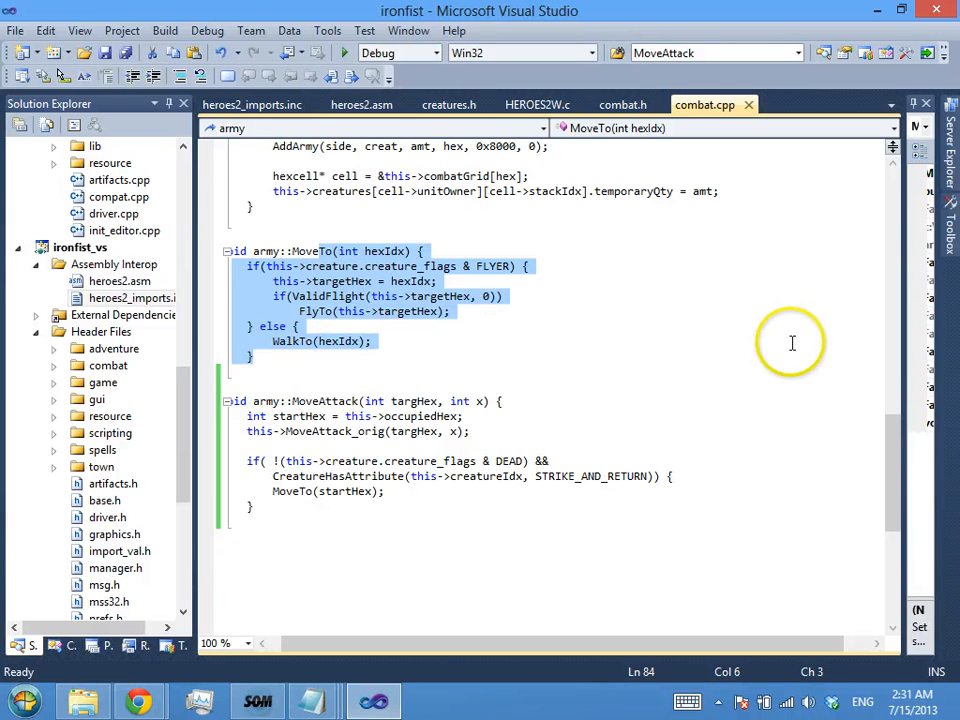
{"action": "mouse_move", "coordinate": [792, 344]}
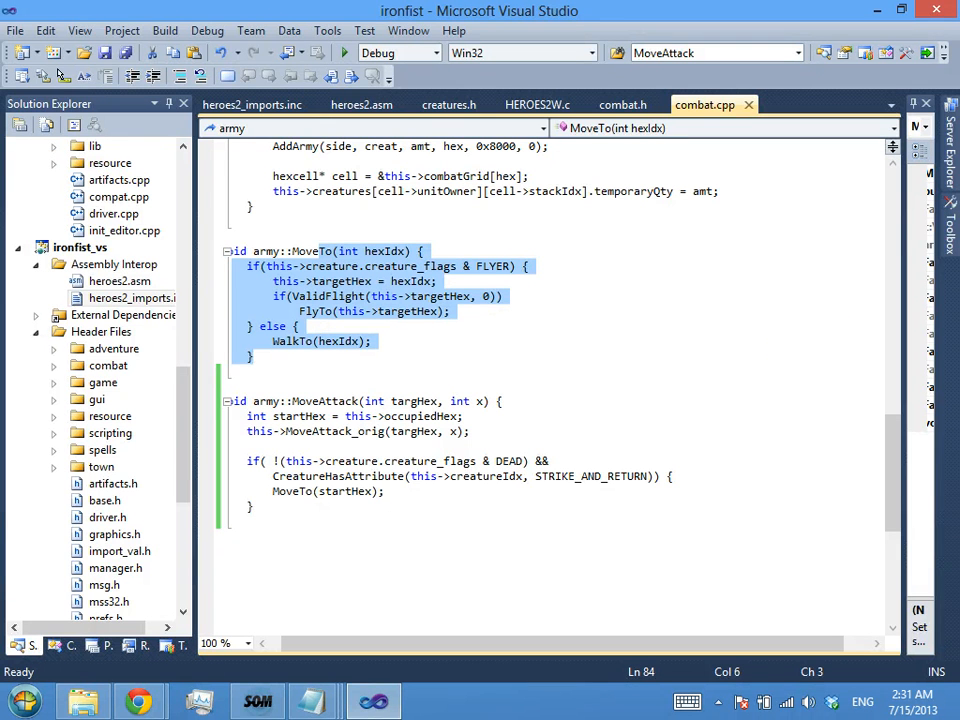